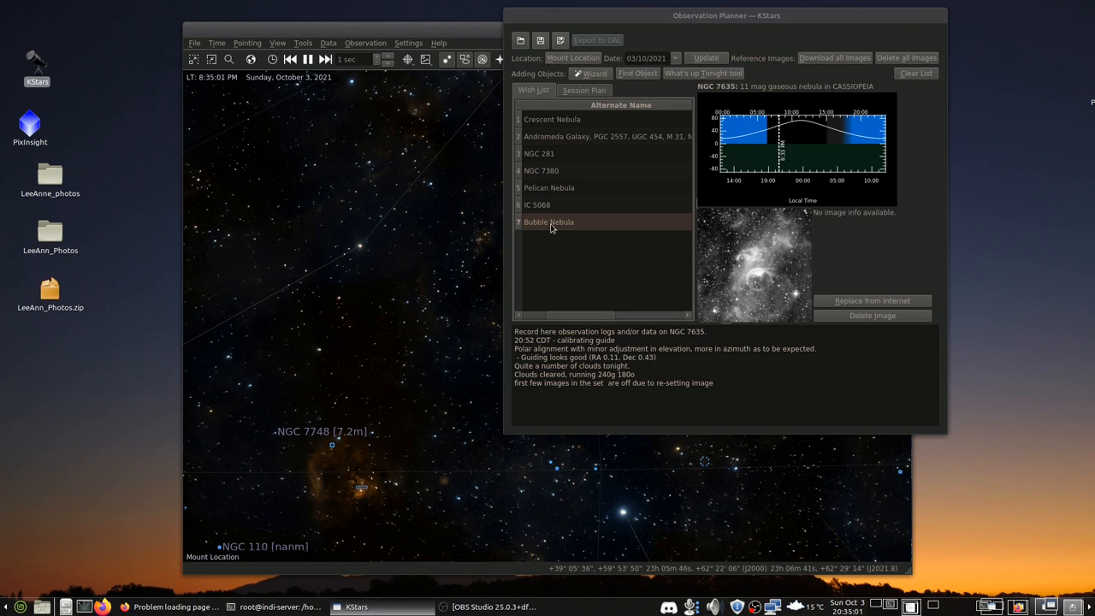
mouse_move(564, 222)
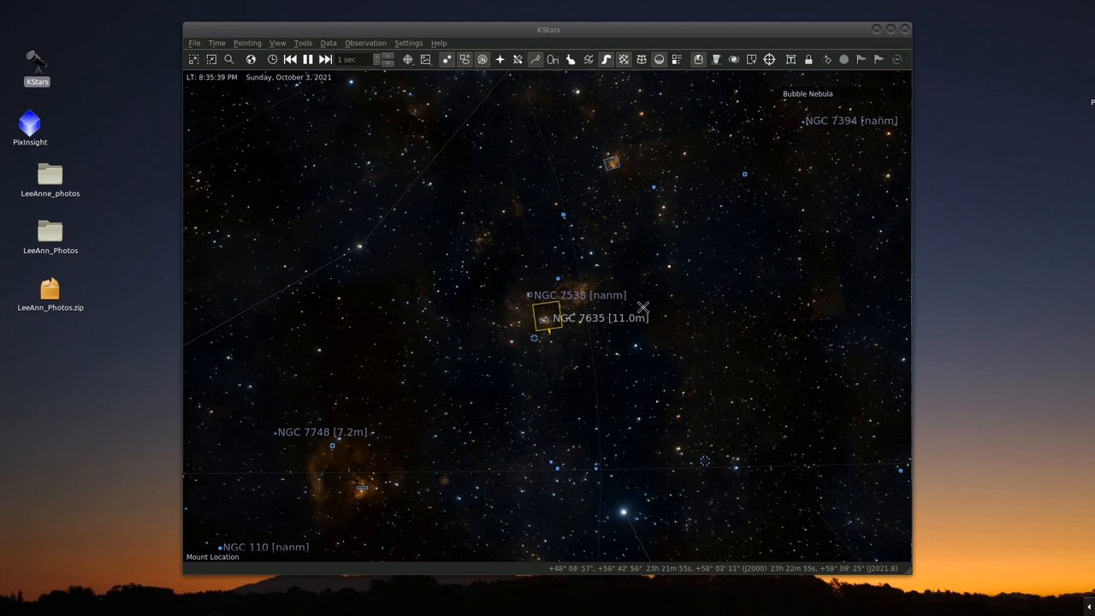
mouse_move(664, 383)
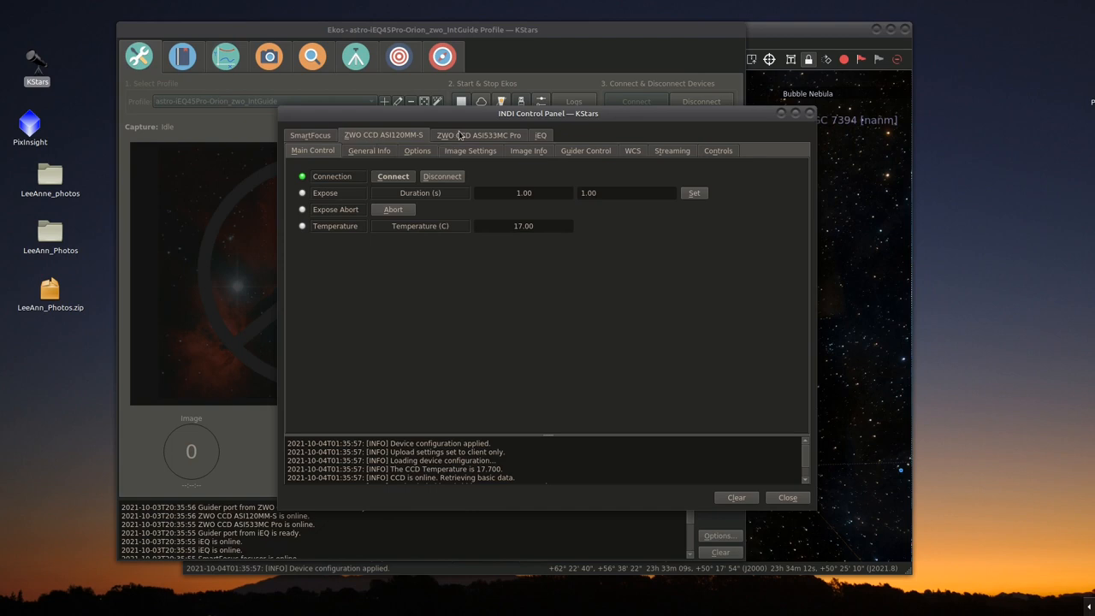
- Review the ASI533MC Pro, iEQ mount and SmartFocus device pages, then close the INDI panel
left_click(479, 134)
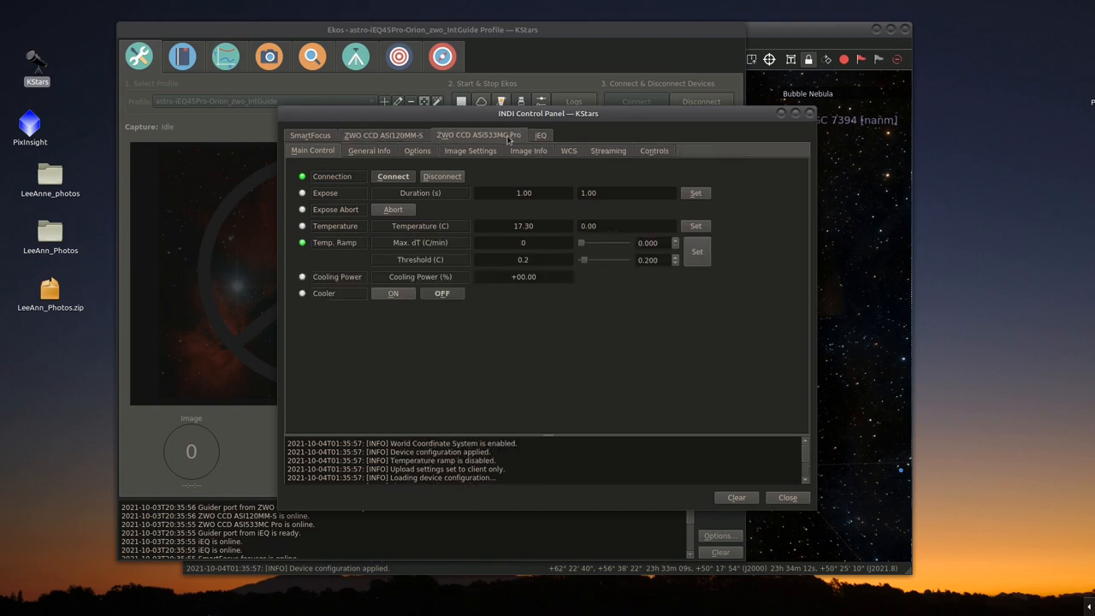
left_click(541, 135)
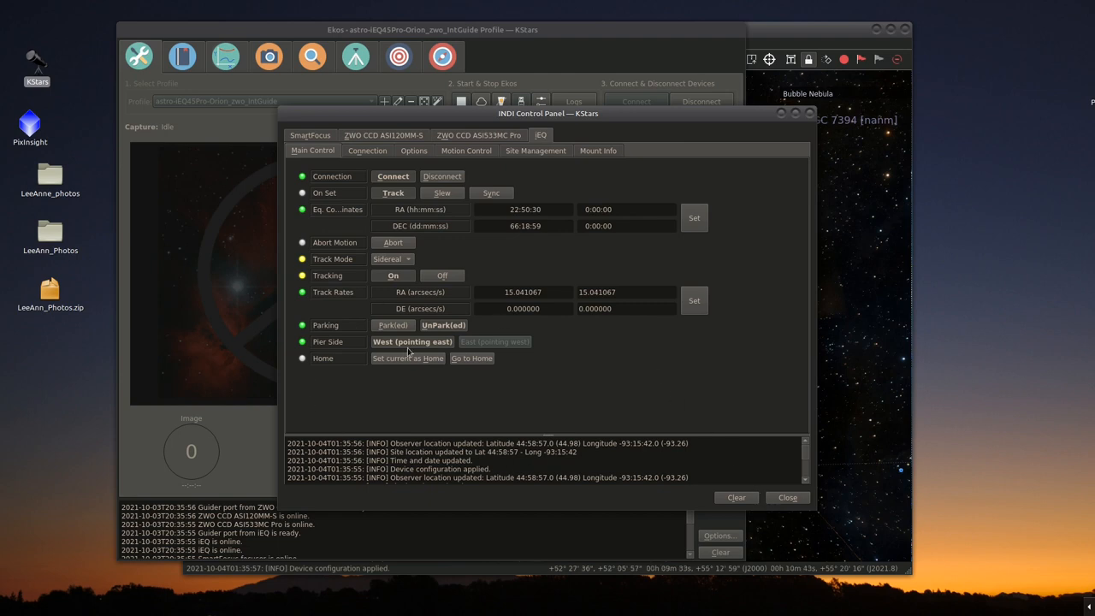
left_click(312, 133)
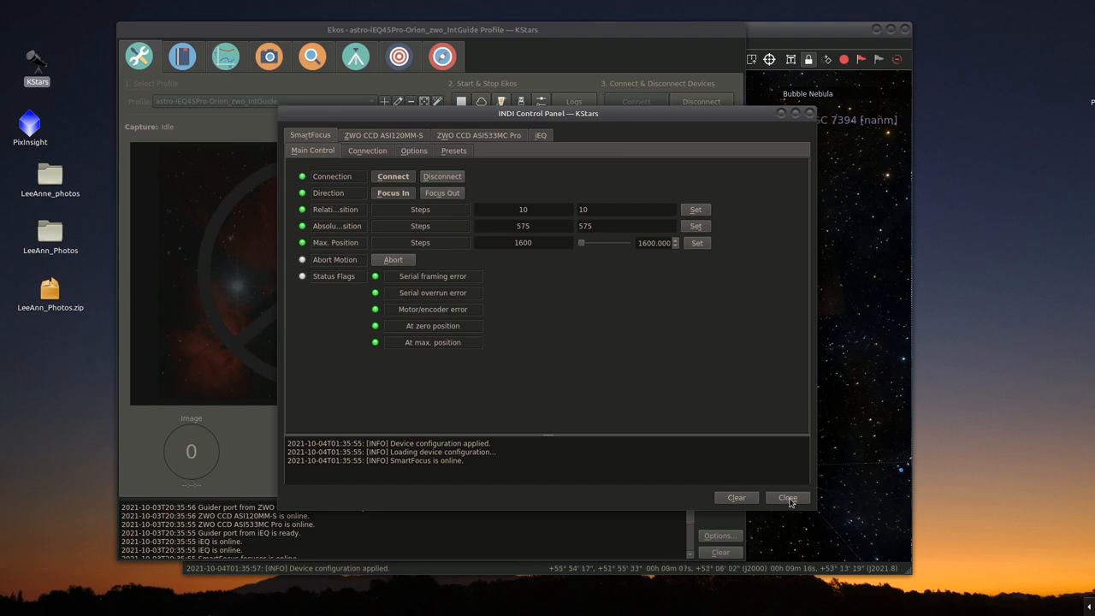
left_click(787, 496)
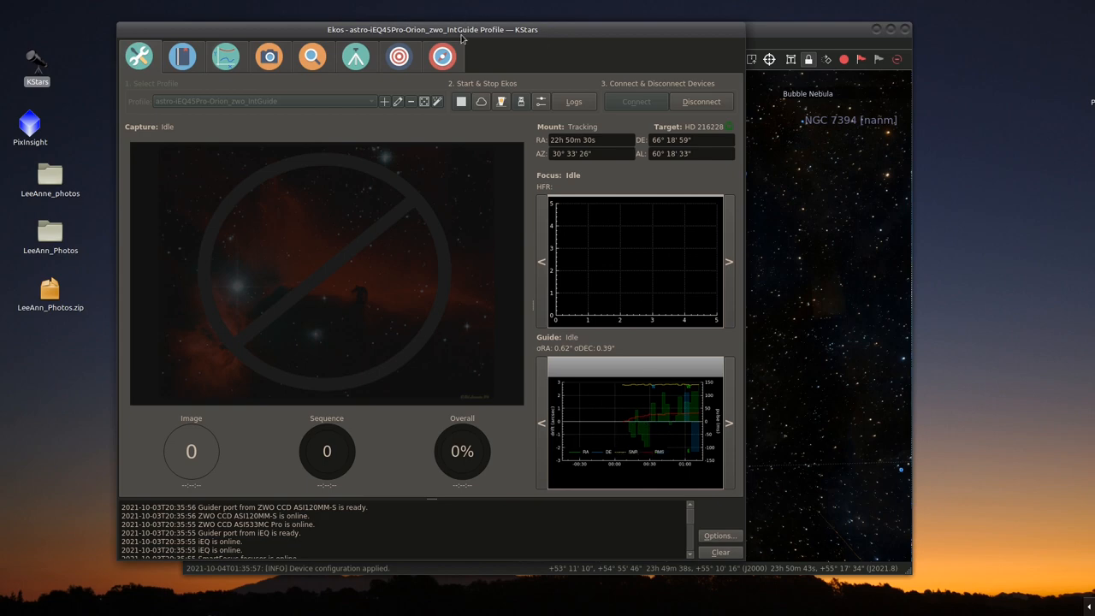
mouse_move(423, 34)
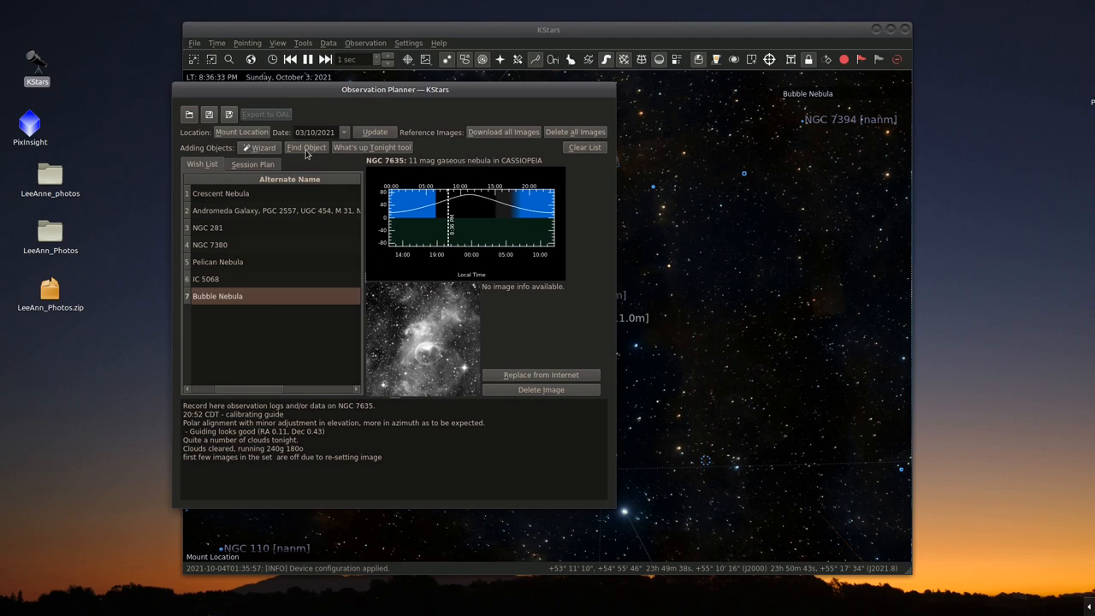
- Search for the Bubble Nebula and add it, finding NGC 7635 already on the wishlist
left_click(304, 147)
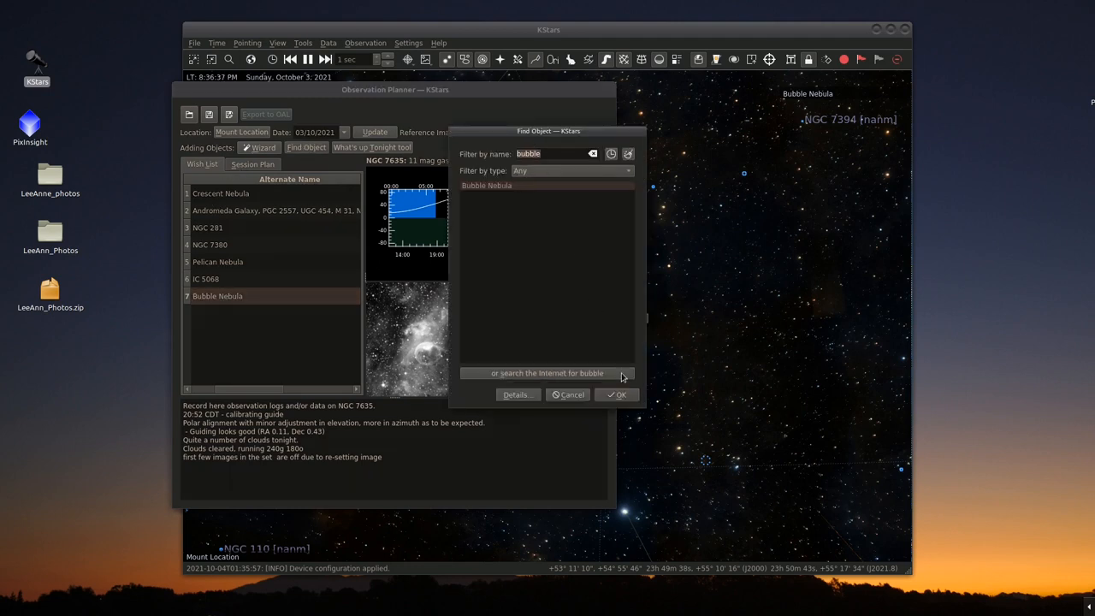
left_click(616, 393)
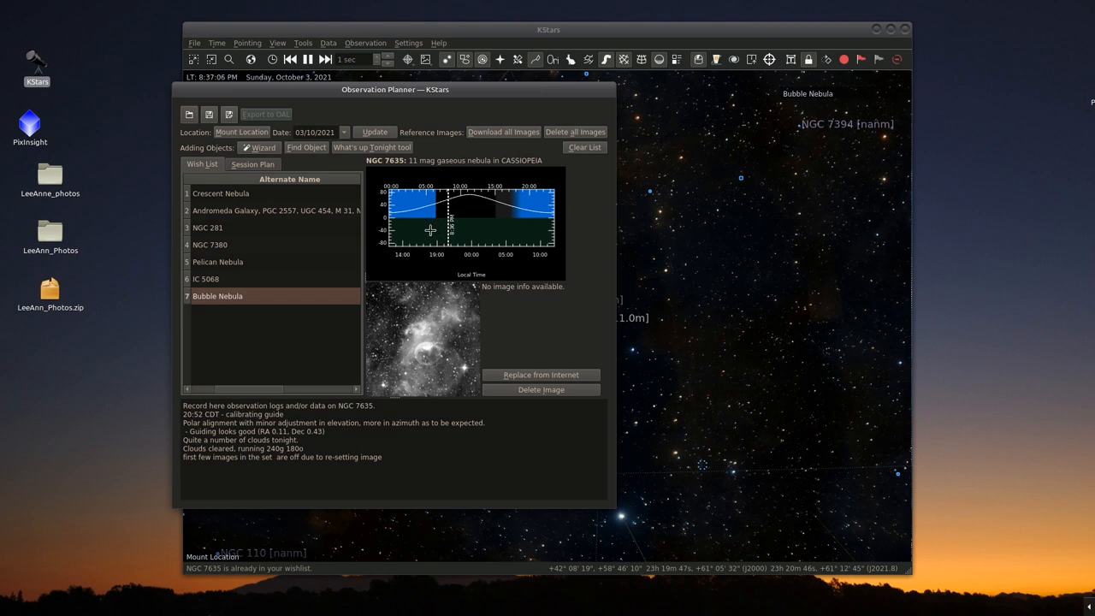
mouse_move(306, 322)
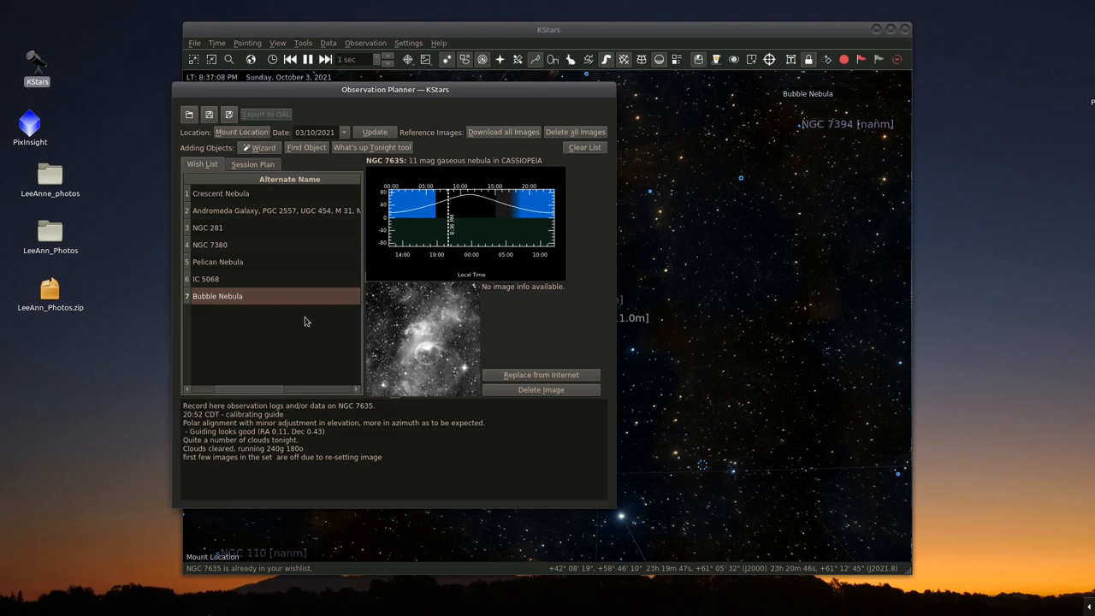
- Slew the telescope to the Bubble Nebula from its wishlist entry so the mount tracks it
right_click(217, 296)
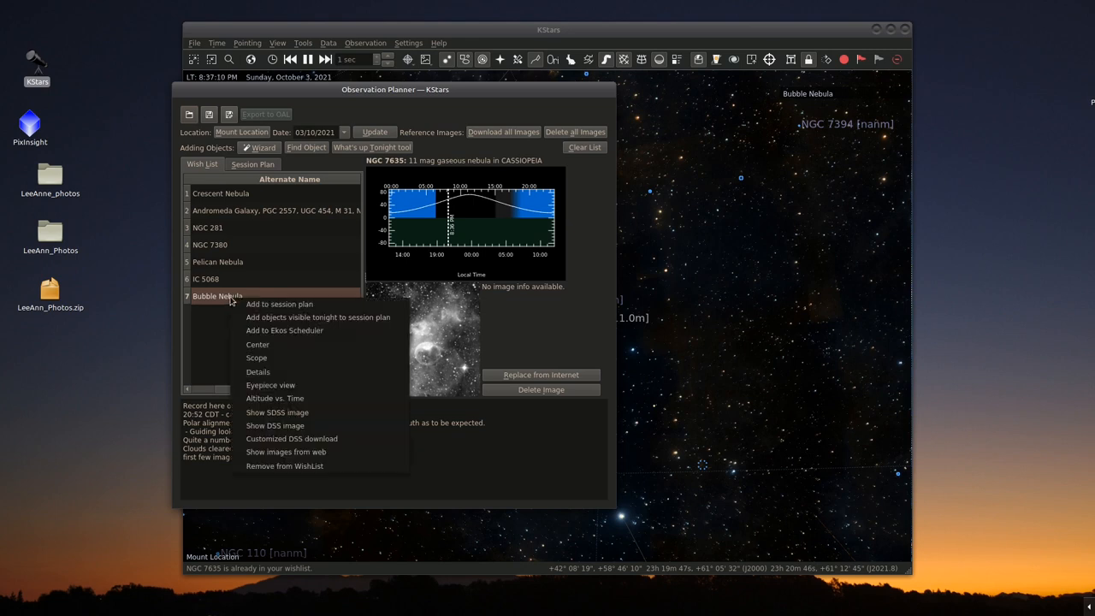
mouse_move(256, 358)
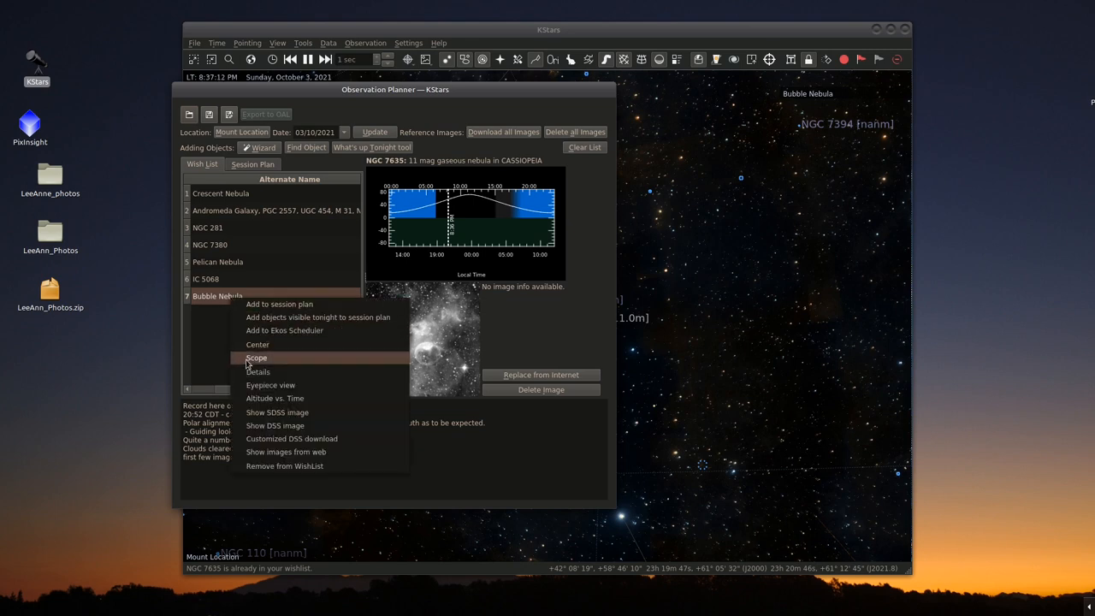
left_click(257, 358)
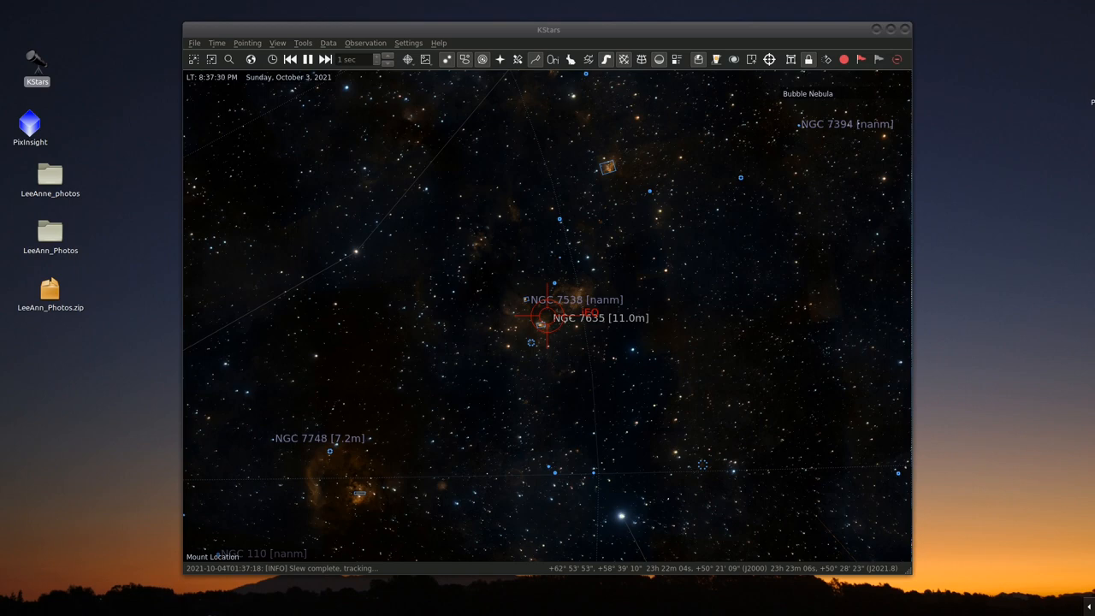
- In the Ekos Align module, set gain 480 and start a Capture & Solve plate solve
left_click(588, 58)
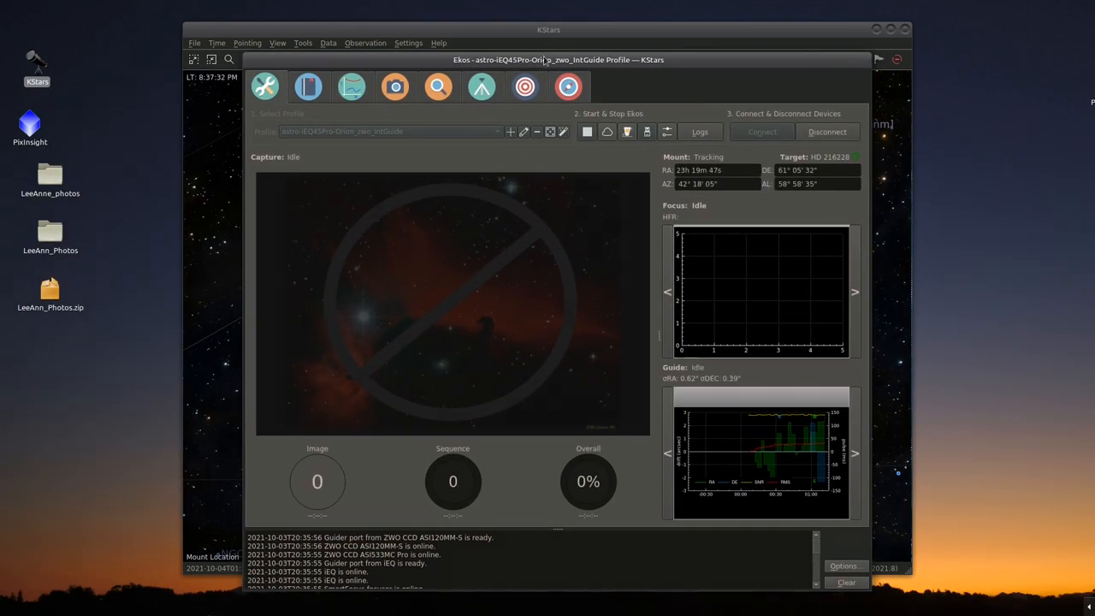
left_click(523, 86)
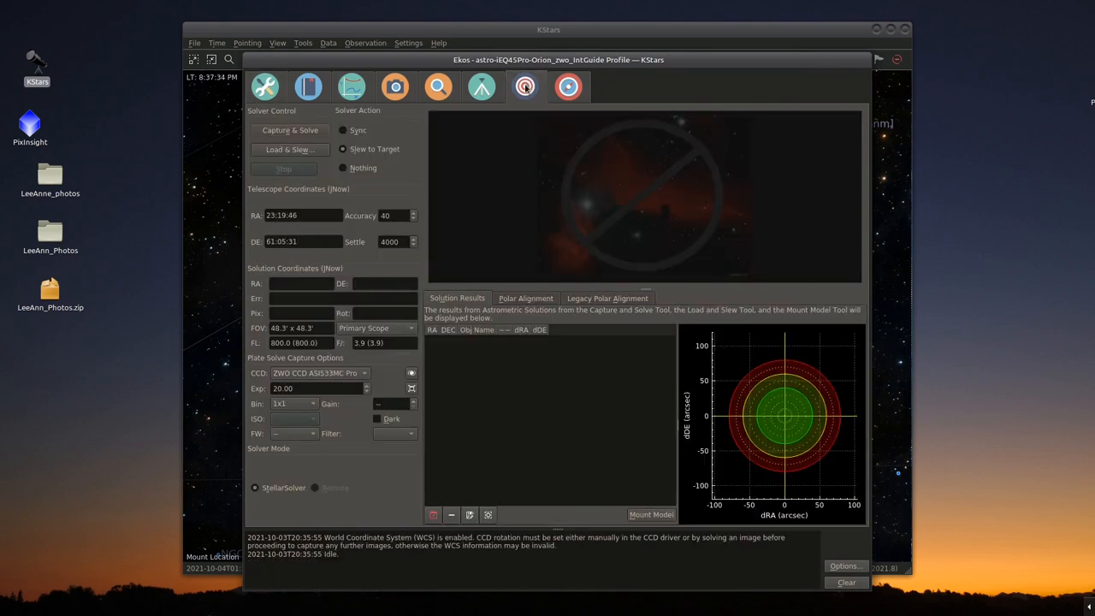
mouse_move(431, 287)
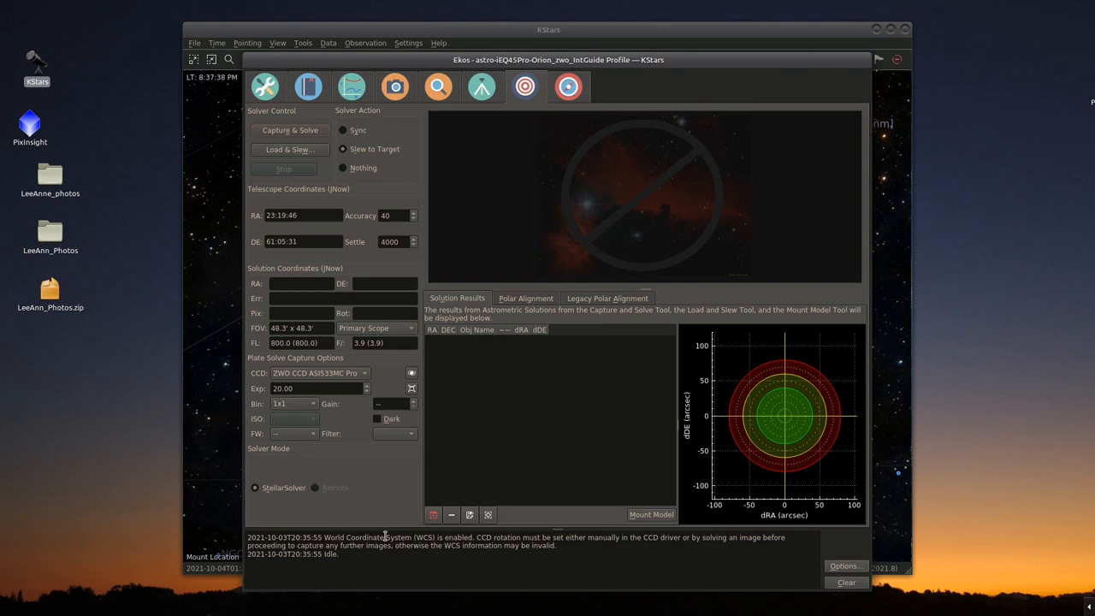
mouse_move(366, 503)
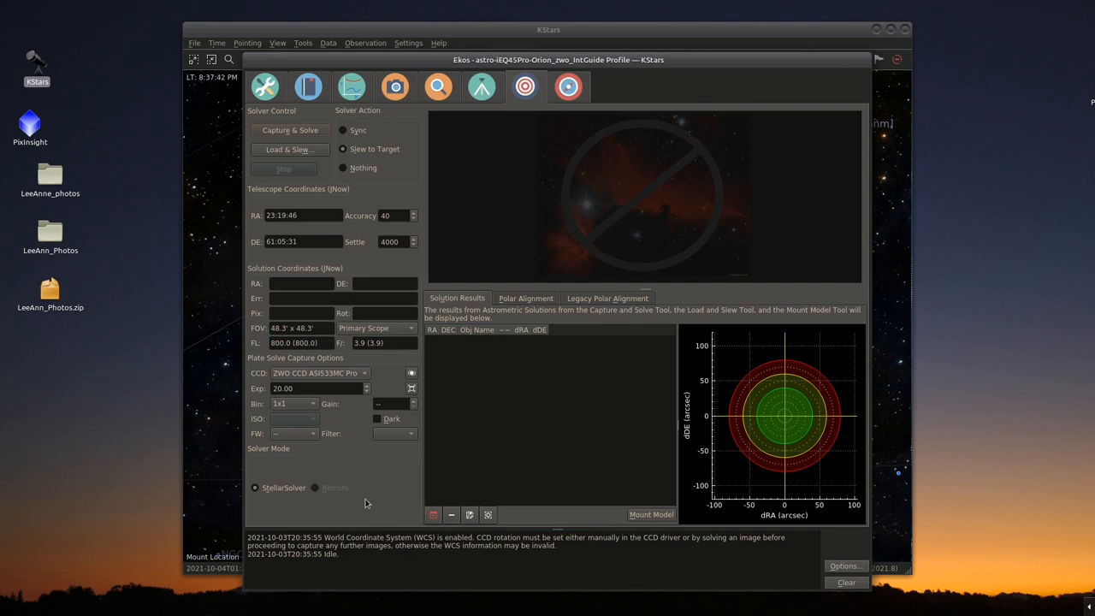
mouse_move(369, 516)
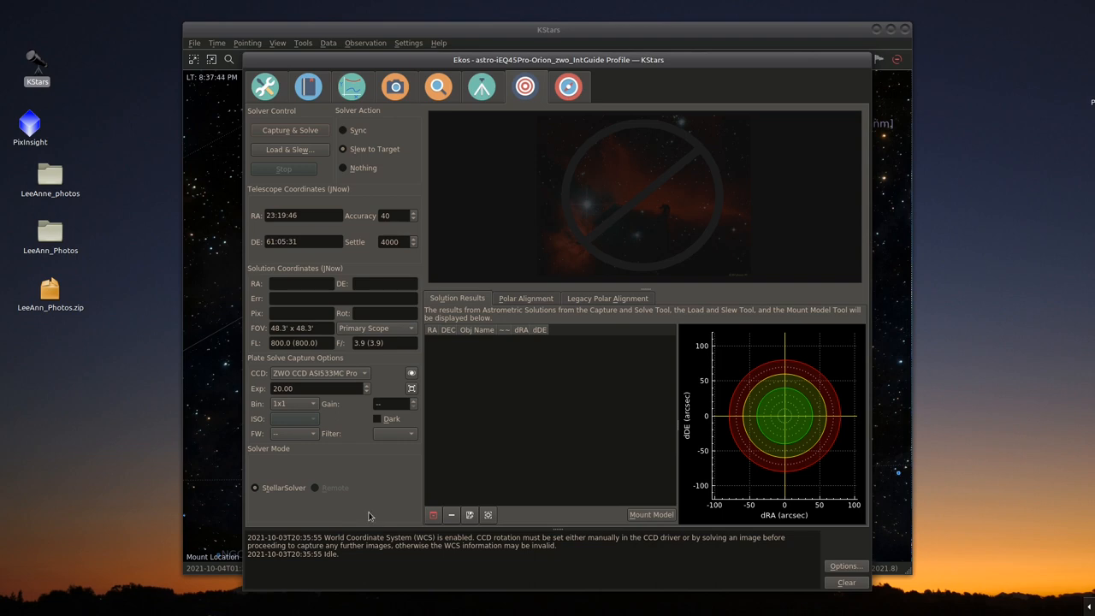
mouse_move(379, 505)
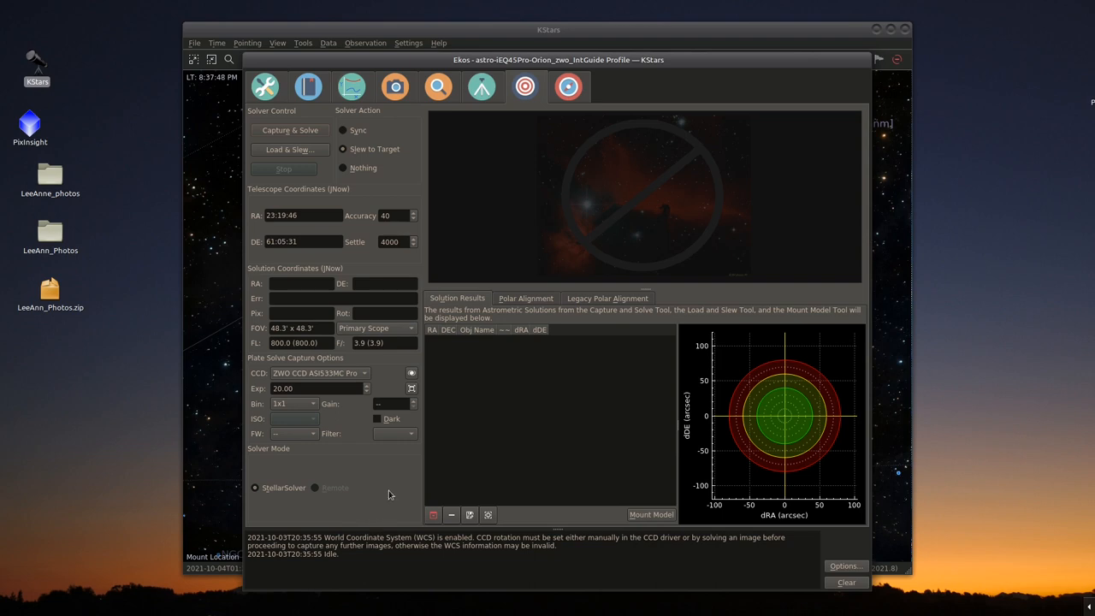
mouse_move(394, 489)
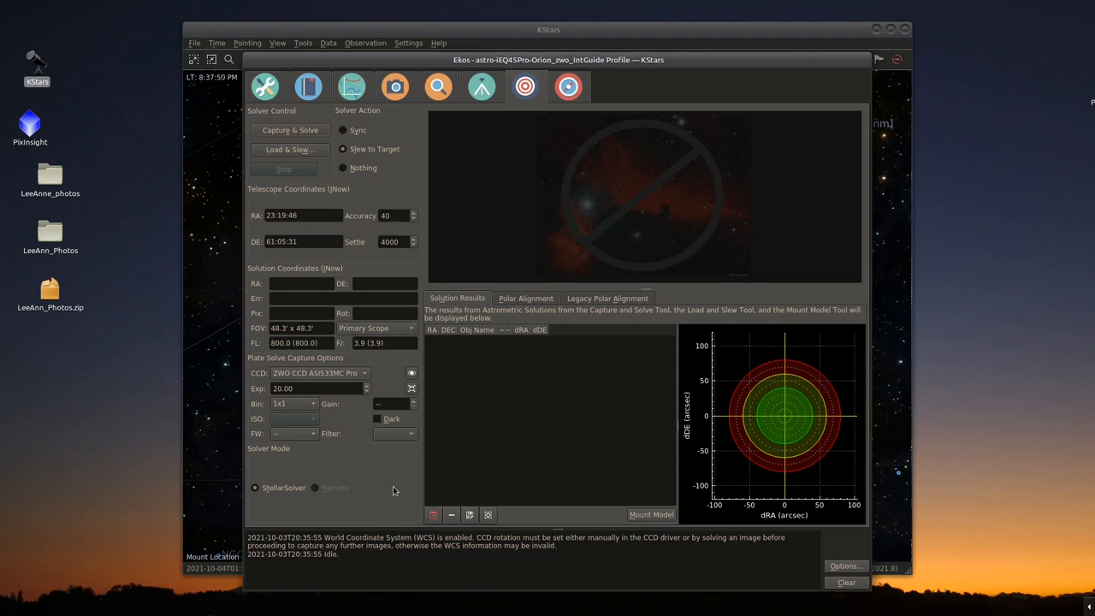
mouse_move(445, 445)
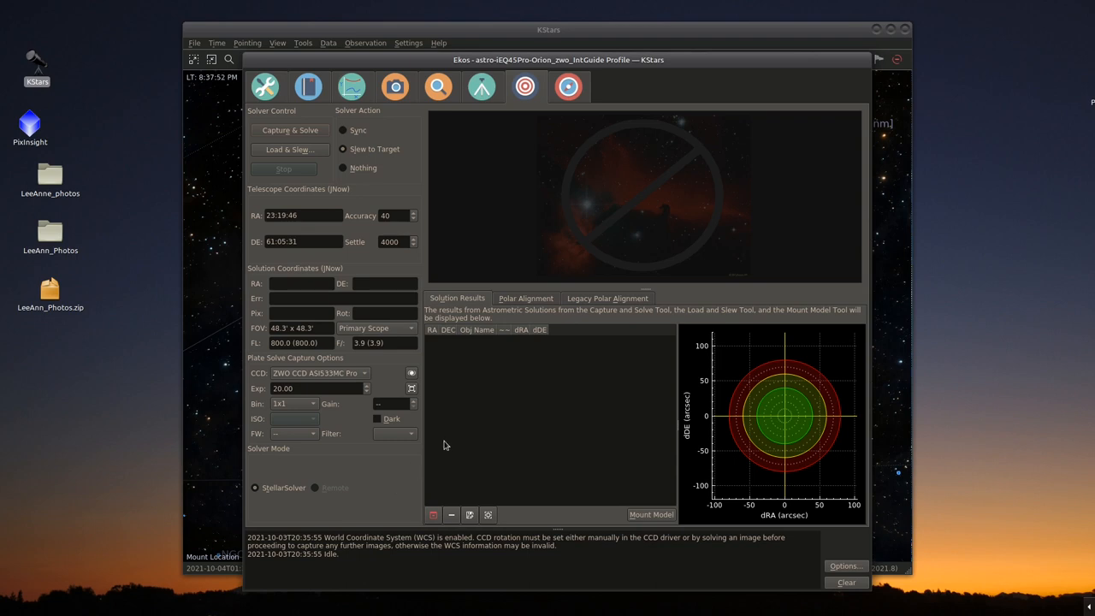
mouse_move(419, 454)
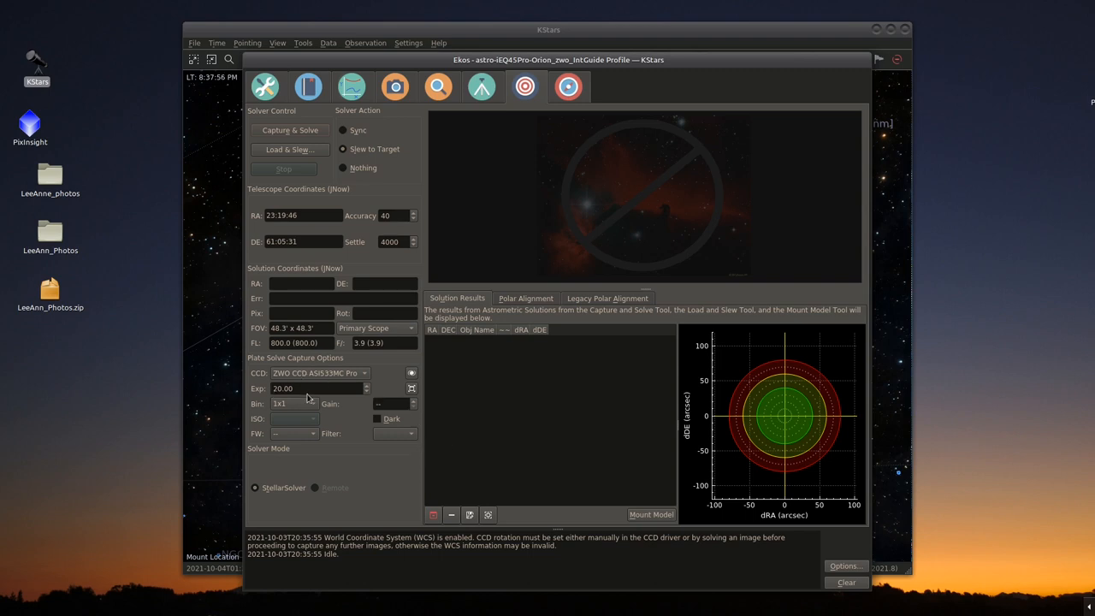
mouse_move(414, 404)
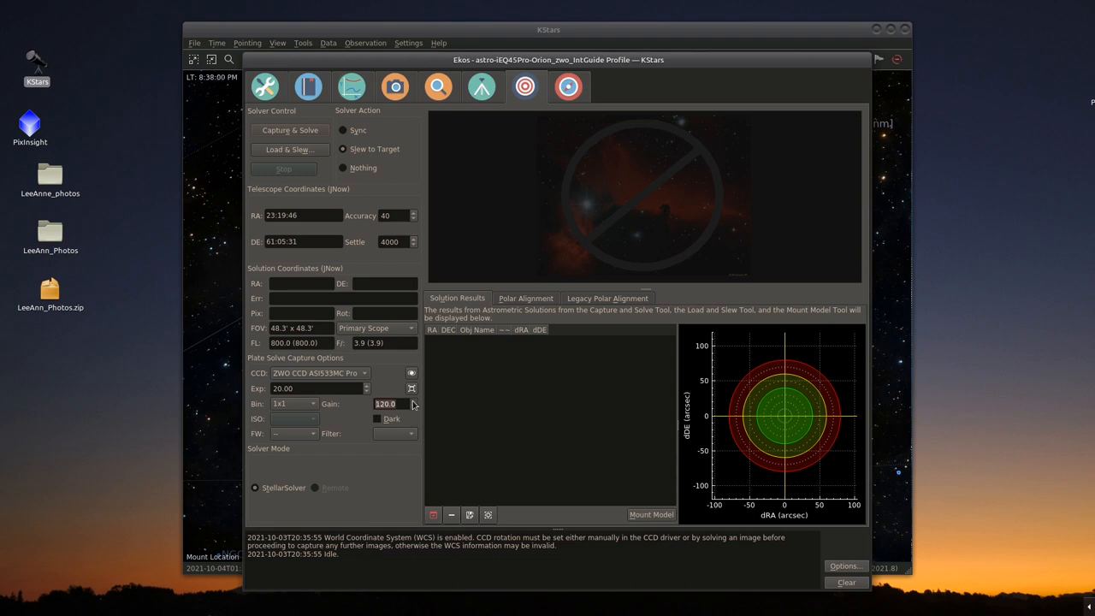
left_click(414, 401)
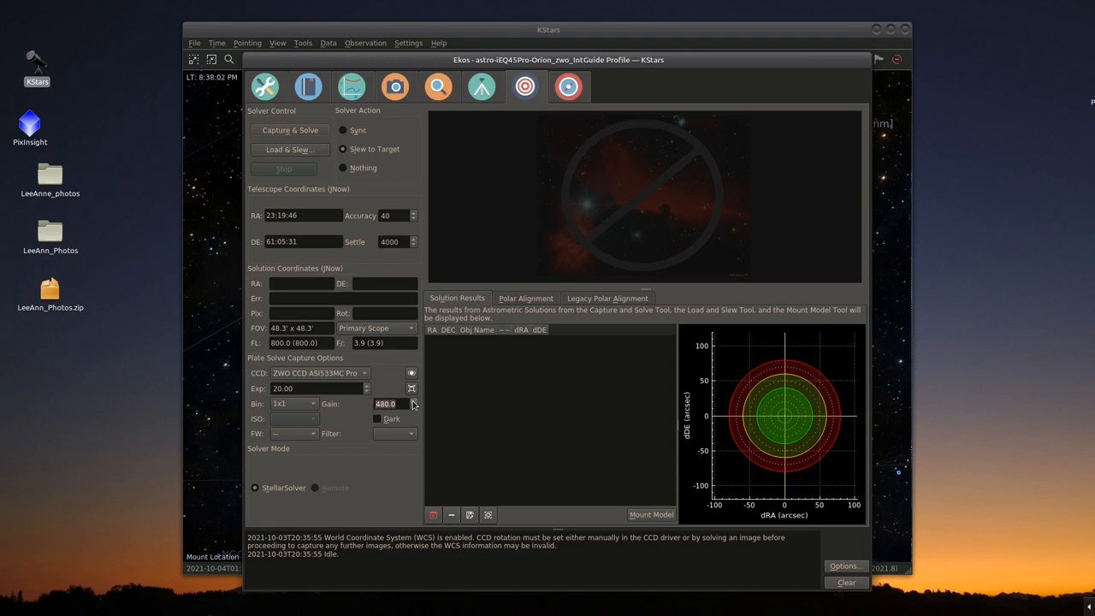
mouse_move(346, 507)
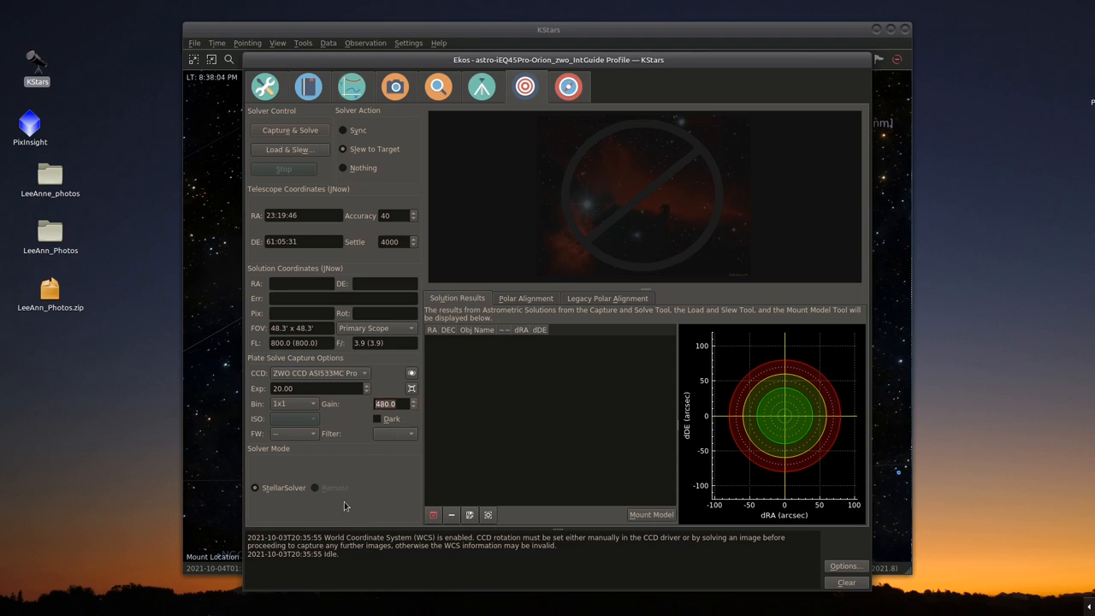
mouse_move(376, 459)
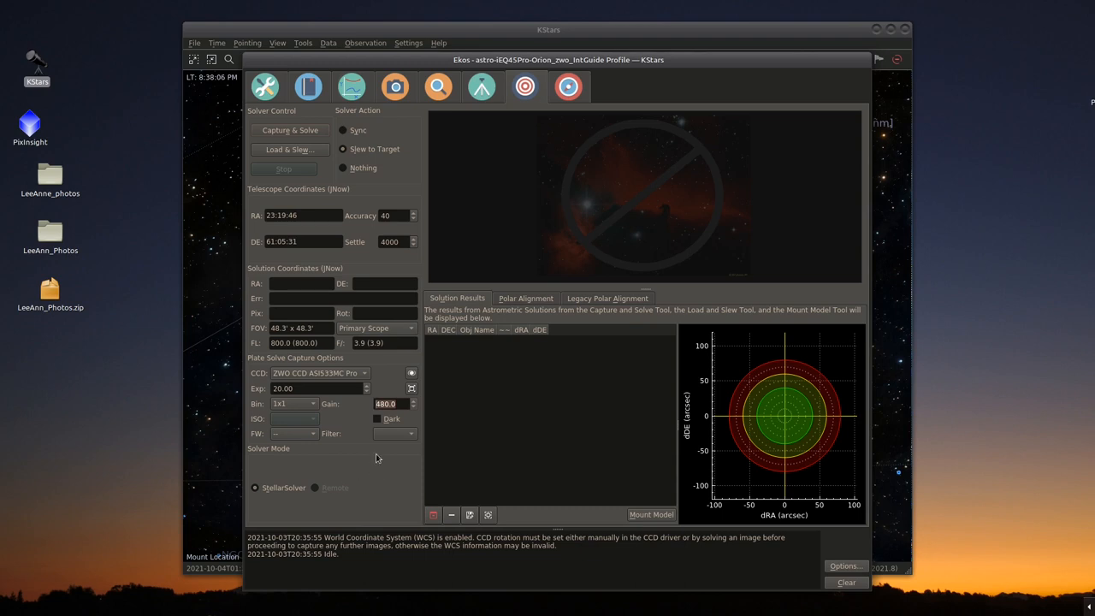
mouse_move(396, 336)
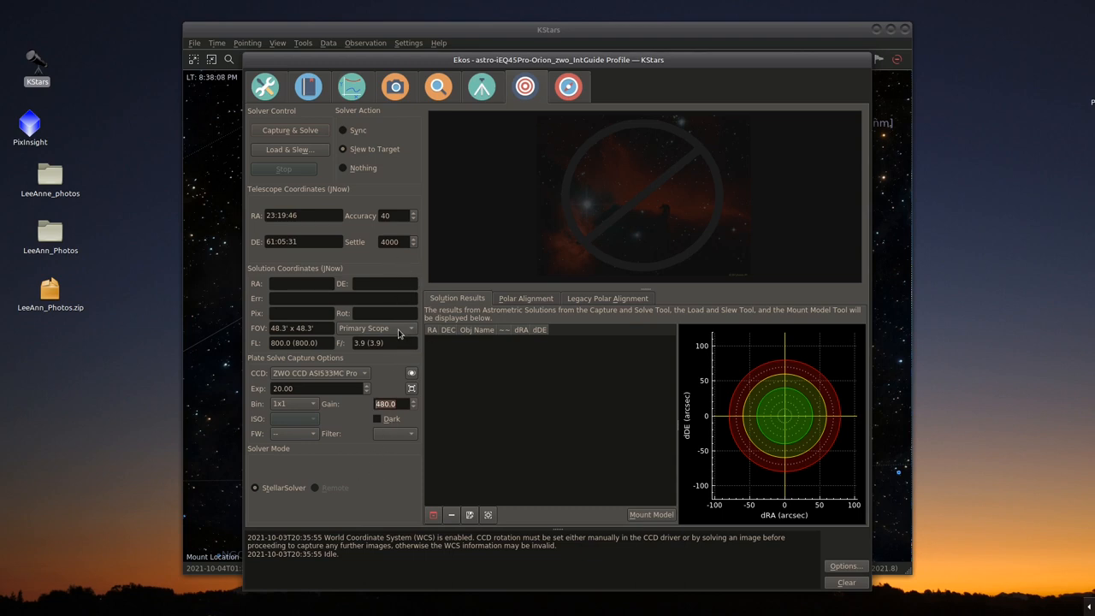
mouse_move(342, 388)
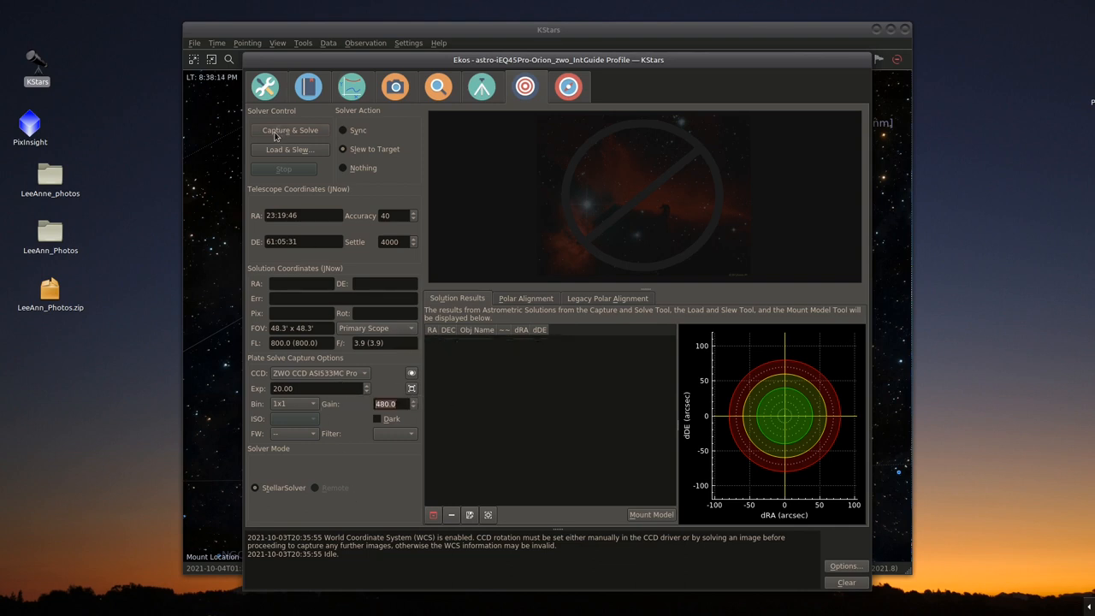
left_click(289, 130)
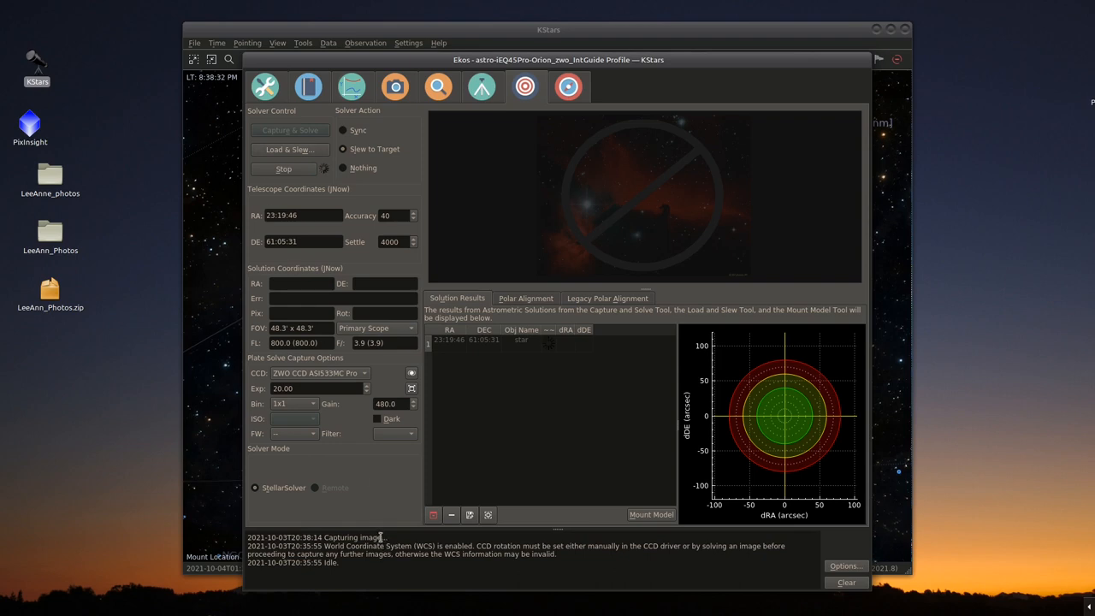
mouse_move(734, 237)
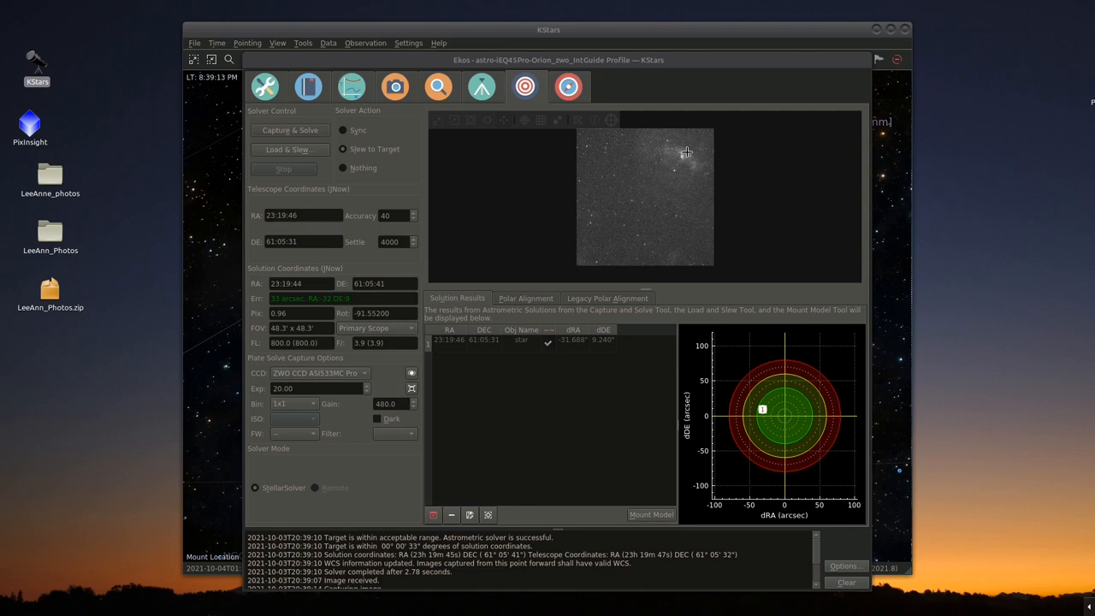
mouse_move(679, 162)
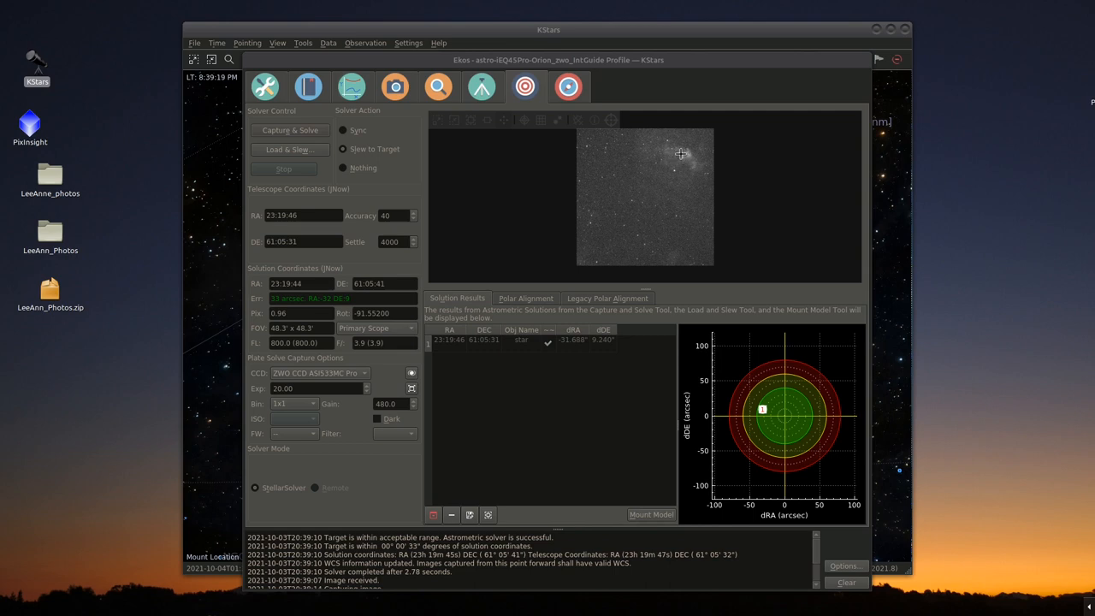
mouse_move(681, 157)
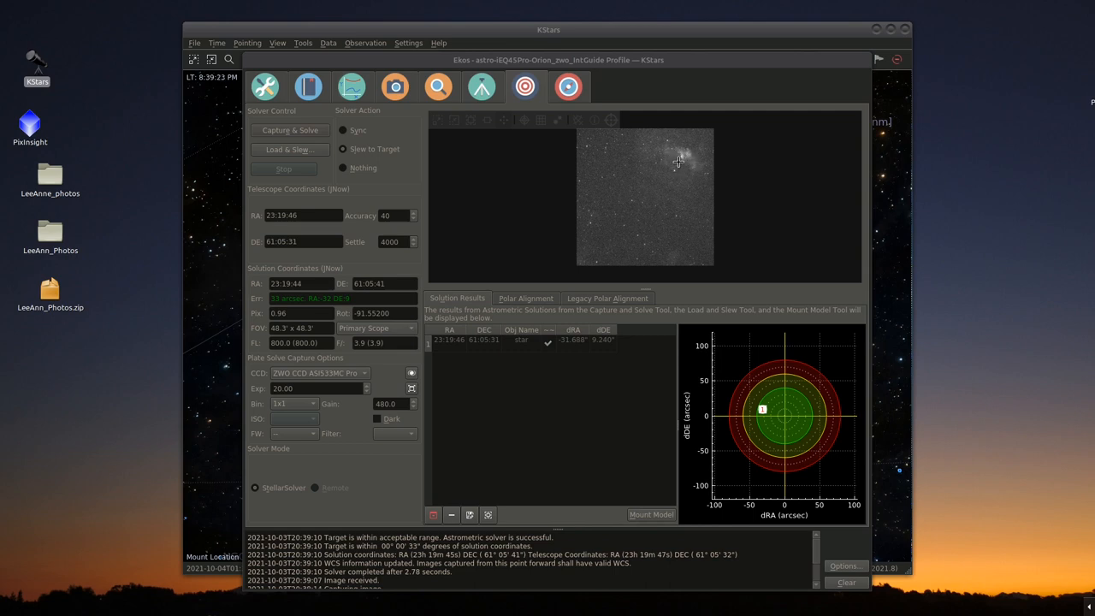
mouse_move(614, 137)
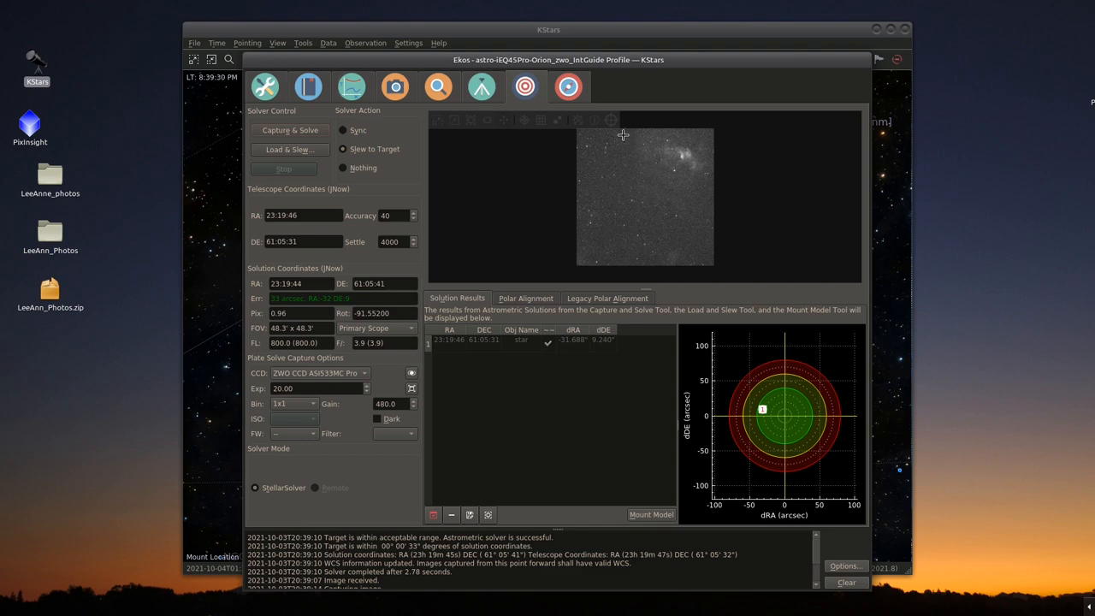
mouse_move(614, 127)
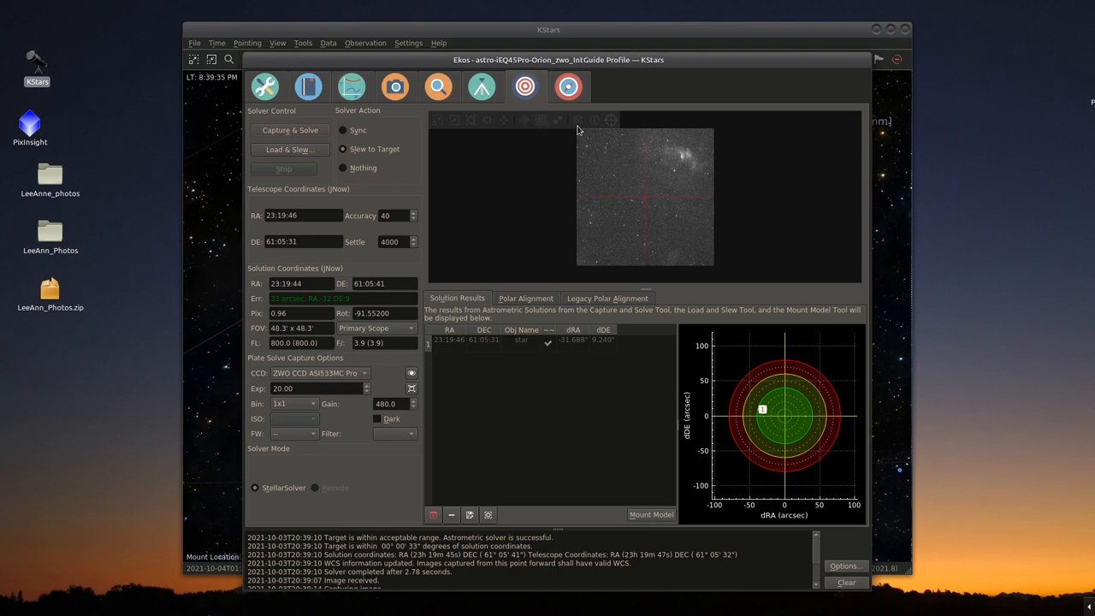
mouse_move(523, 123)
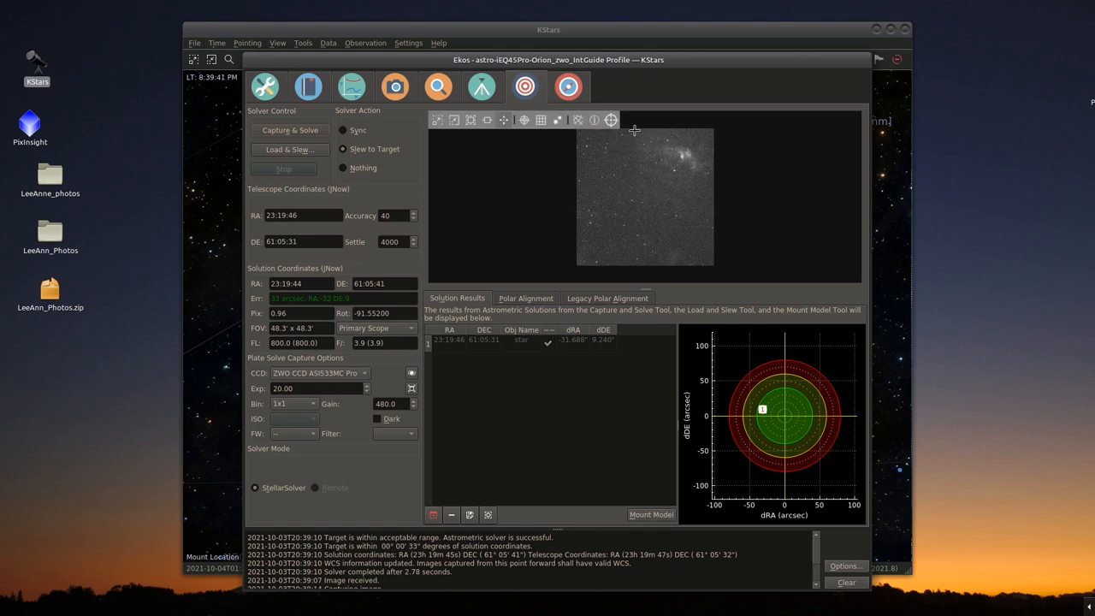
mouse_move(686, 175)
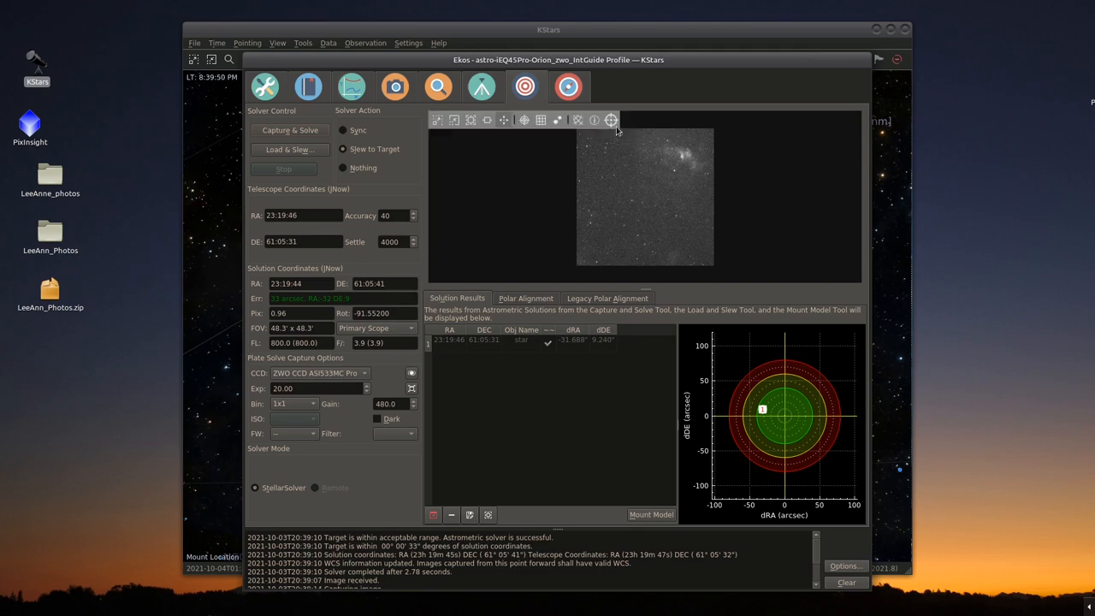
mouse_move(524, 229)
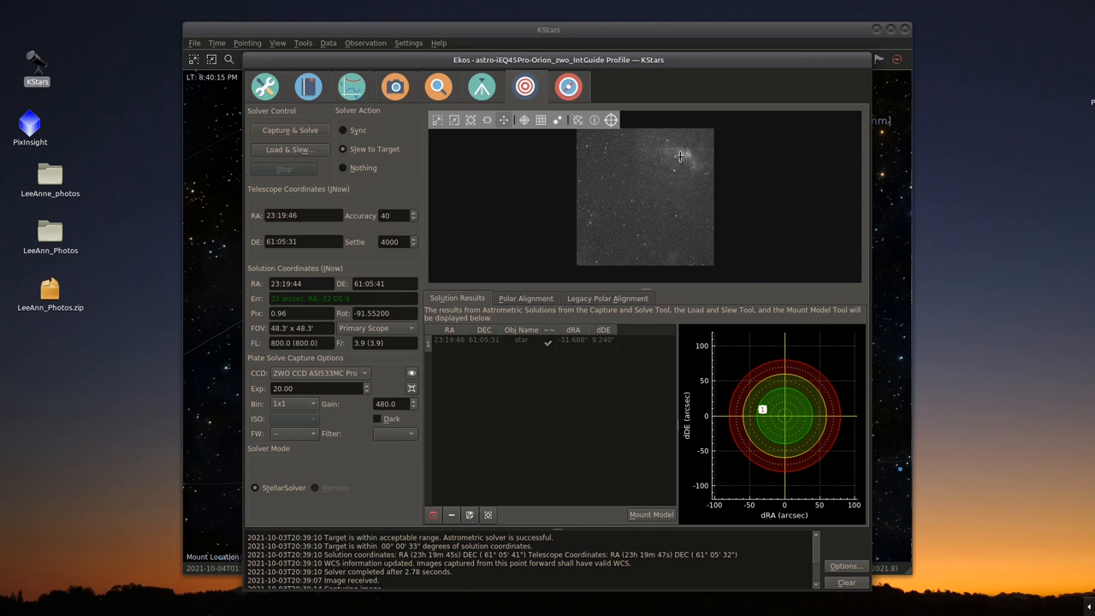
mouse_move(613, 226)
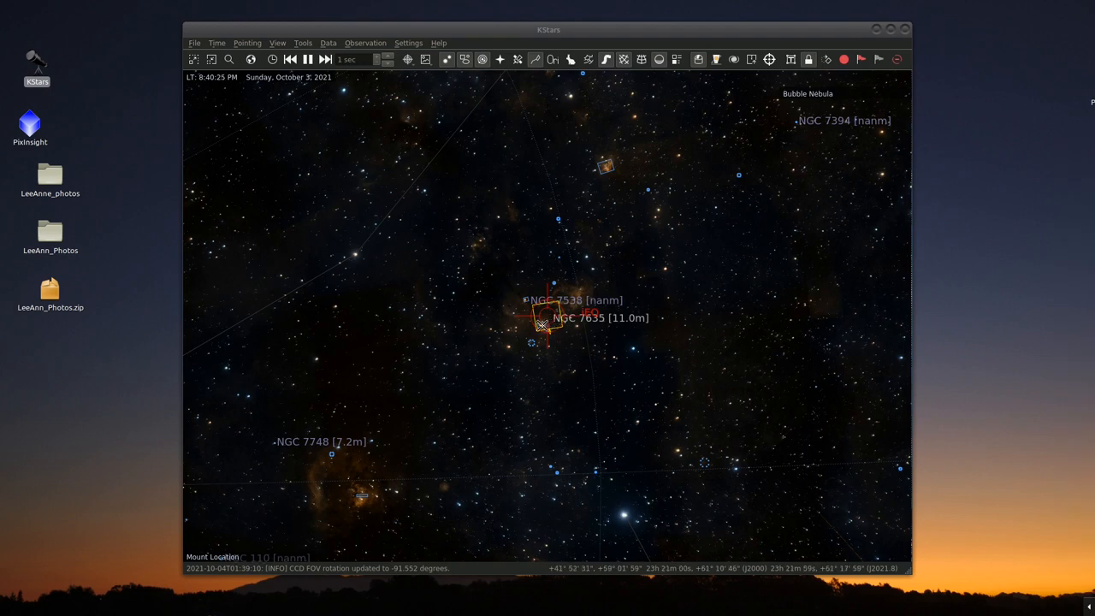
- Bring up the sky-map context actions for NGC 7635, the Bubble Nebula
right_click(541, 328)
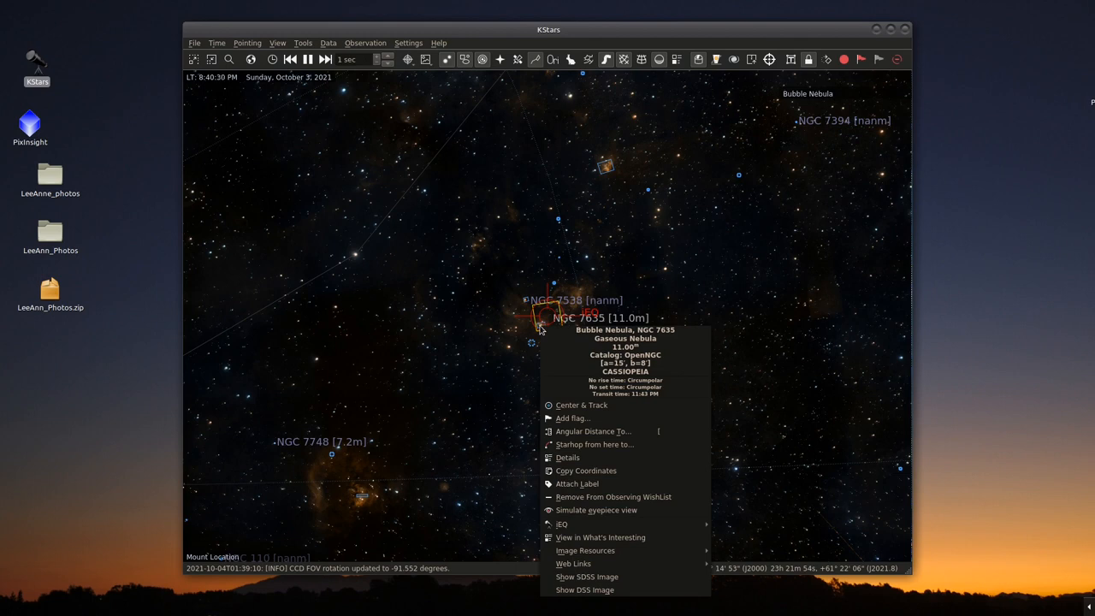
mouse_move(601, 537)
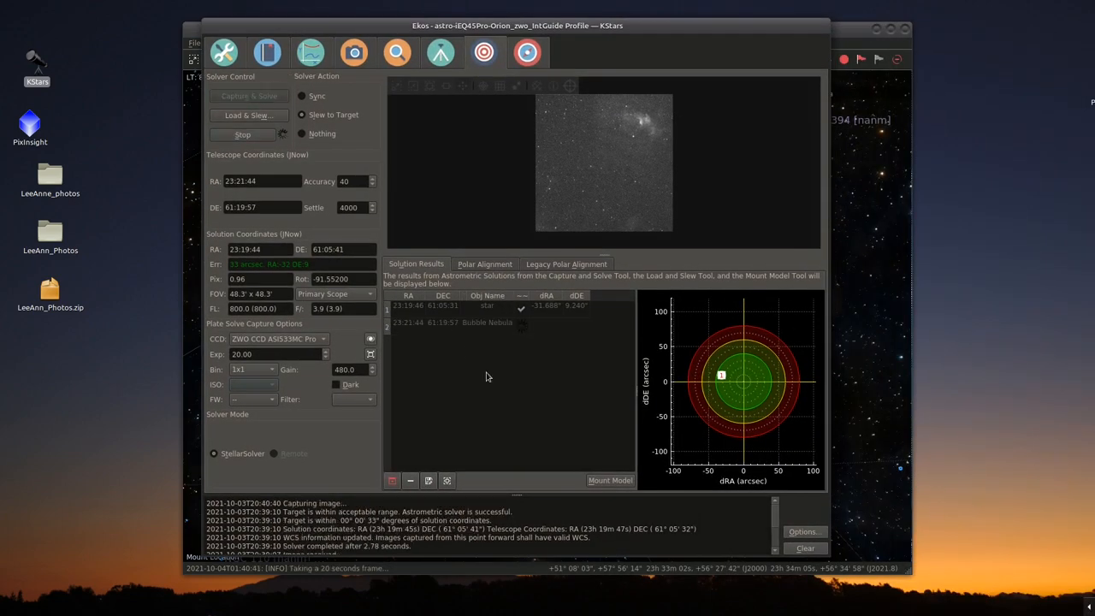
mouse_move(490, 380)
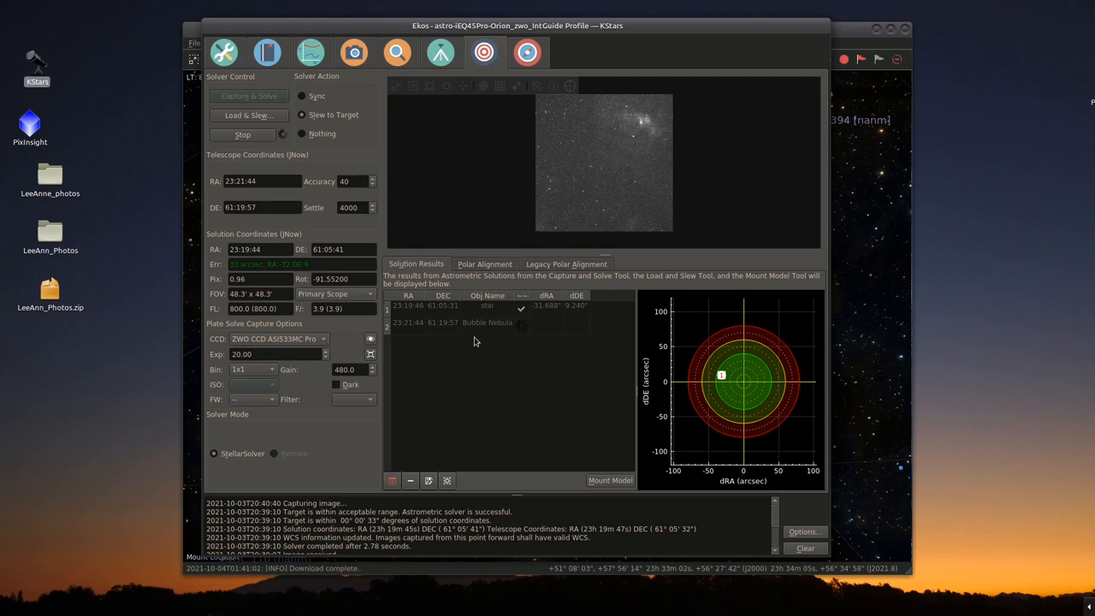
mouse_move(492, 315)
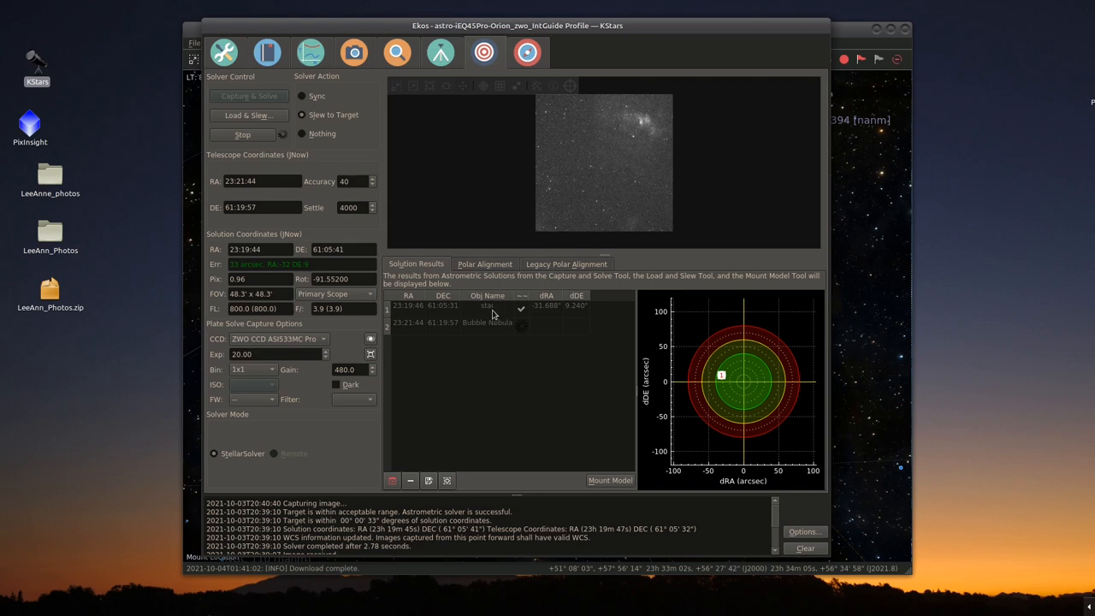
mouse_move(500, 448)
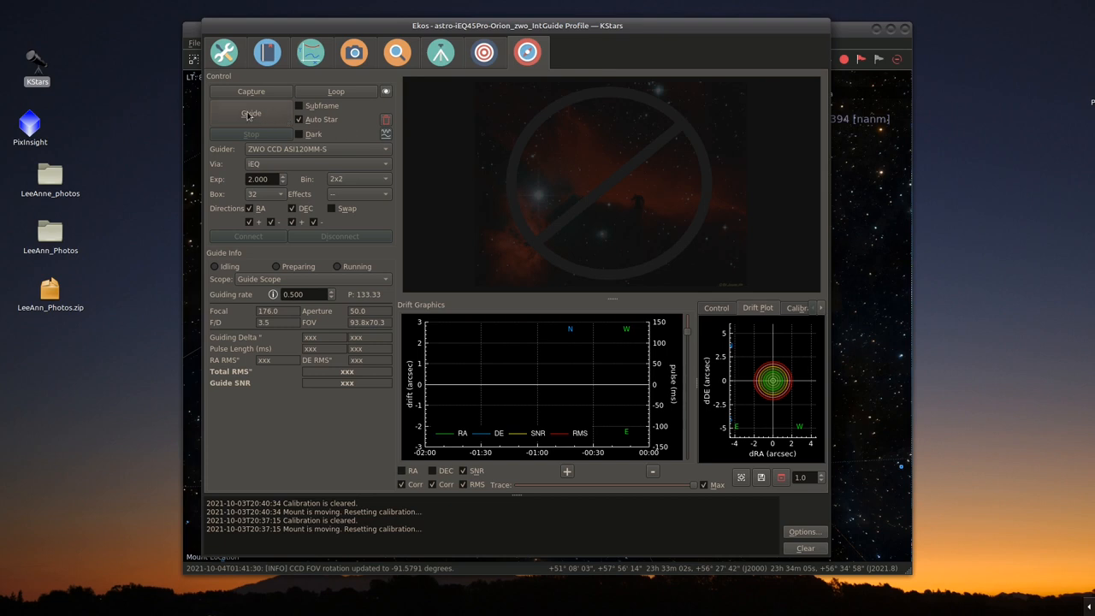
mouse_move(343, 188)
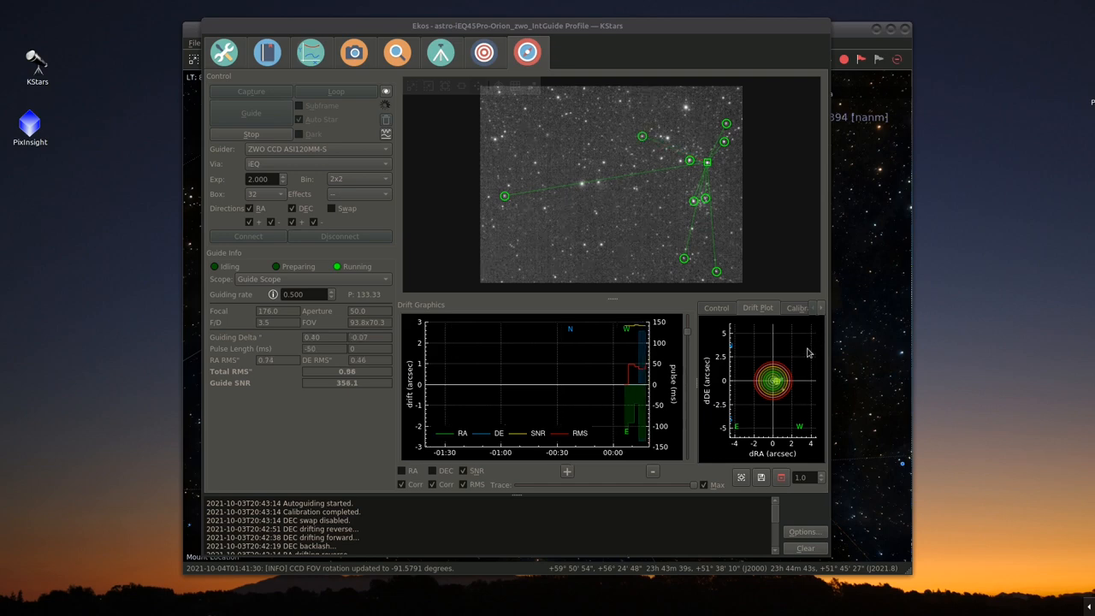
left_click(774, 308)
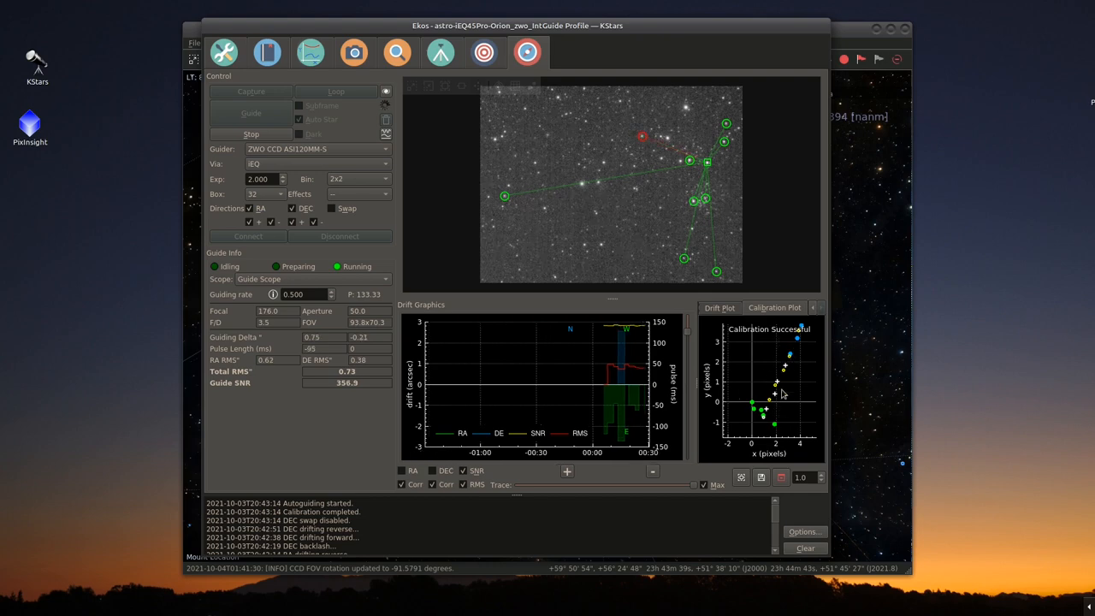
mouse_move(787, 431)
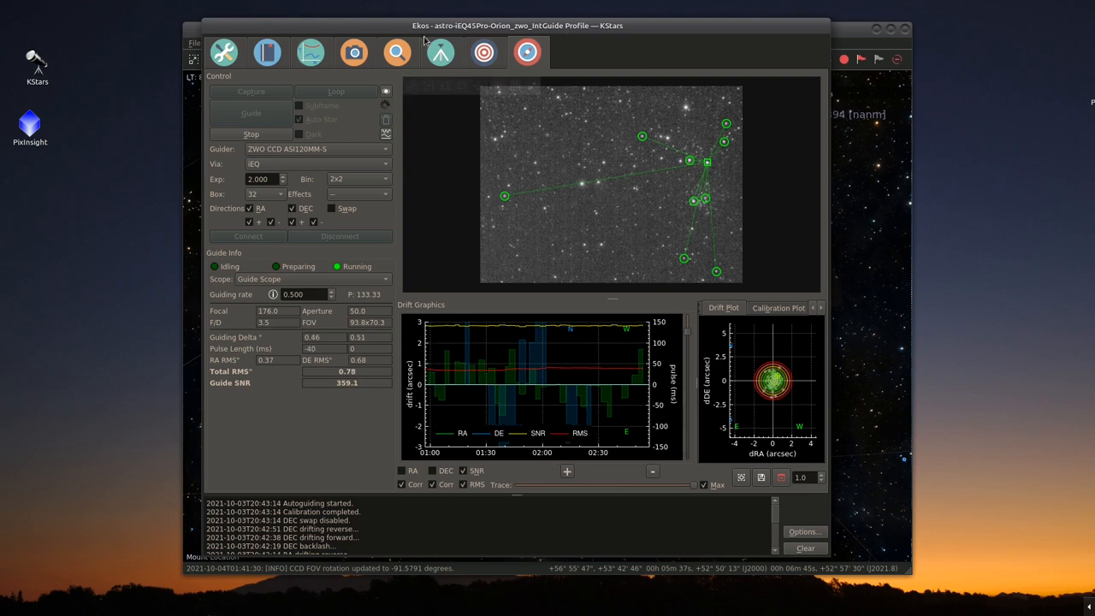
- In the Capture module, set the ASI533MC Pro cooler target to -10 °C and switch it on
left_click(353, 51)
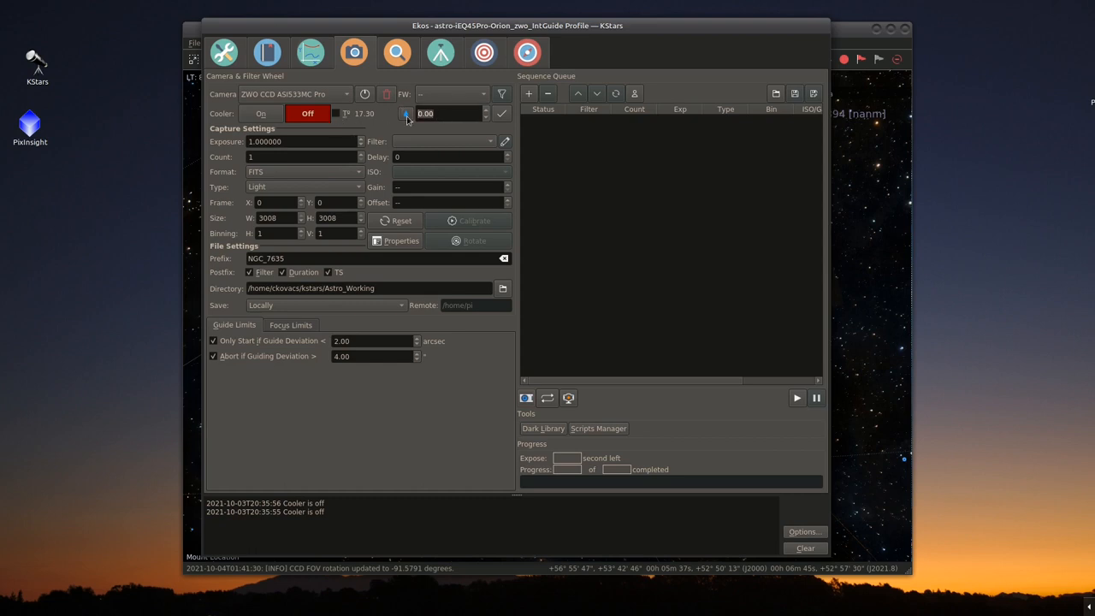
type("-10")
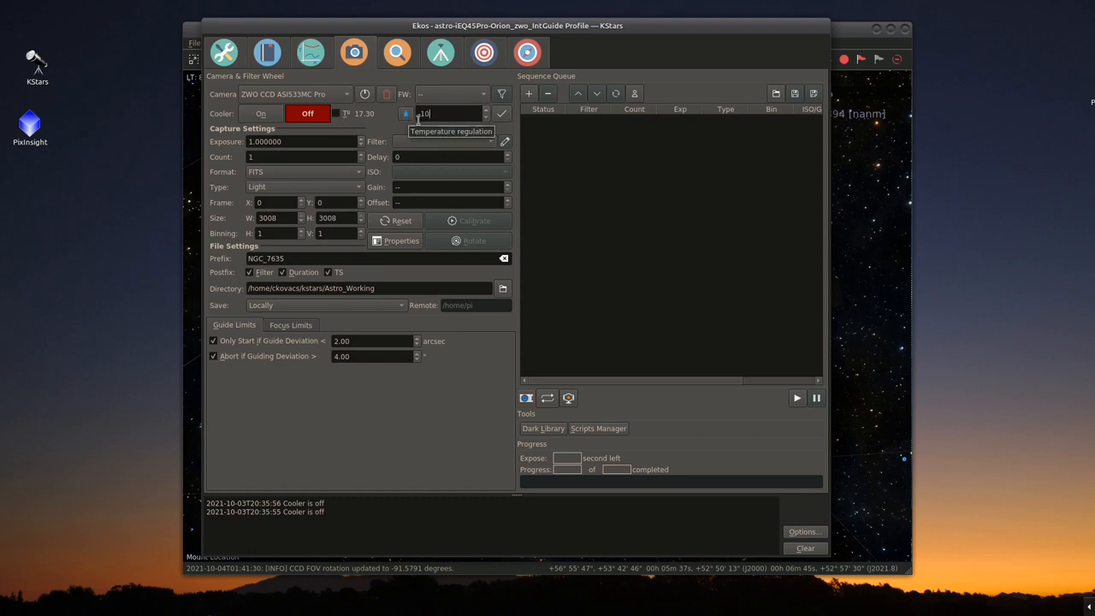
left_click(260, 113)
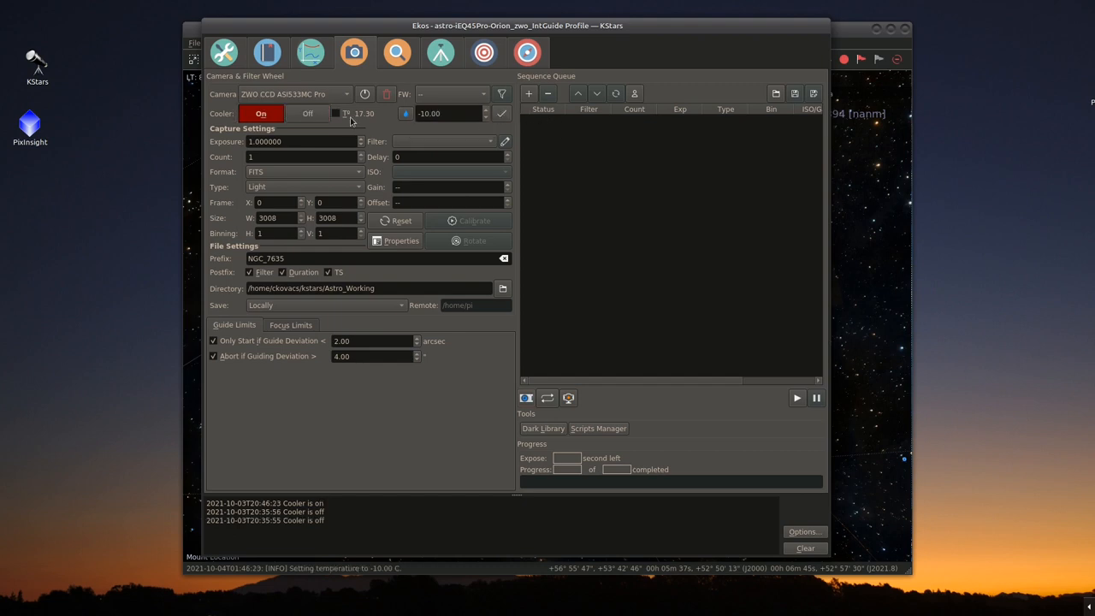
left_click(335, 113)
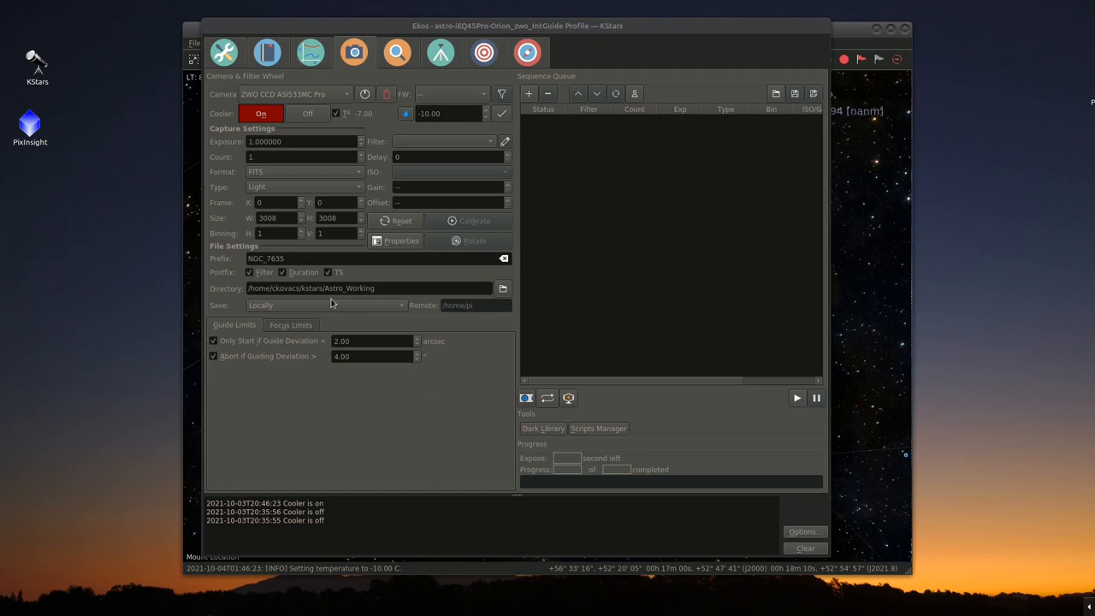
mouse_move(248, 408)
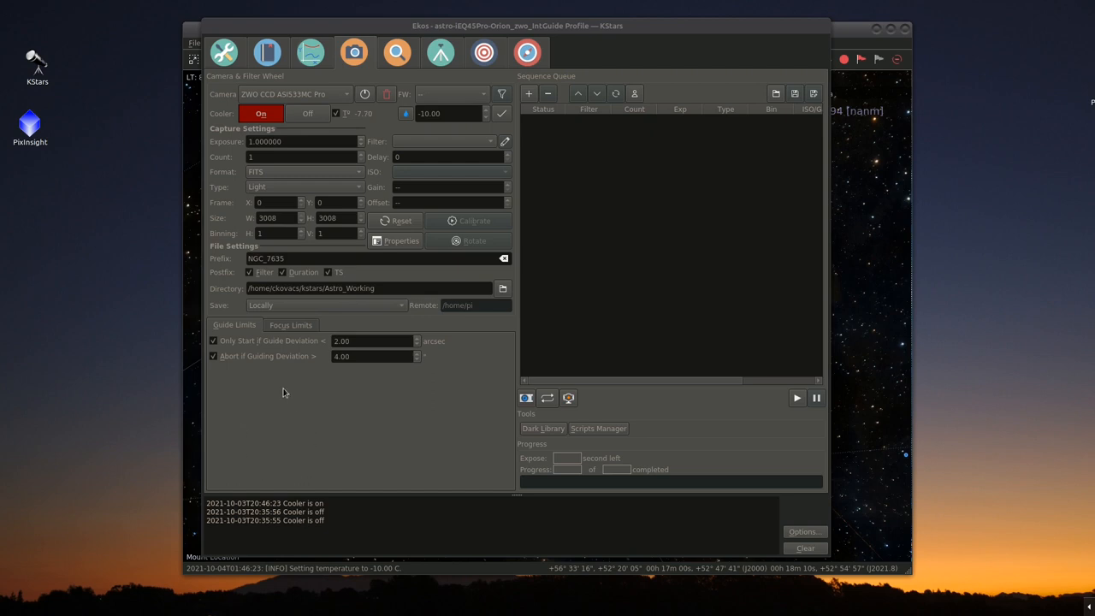
- Show the capture sequence's Focus Limits settings
left_click(291, 325)
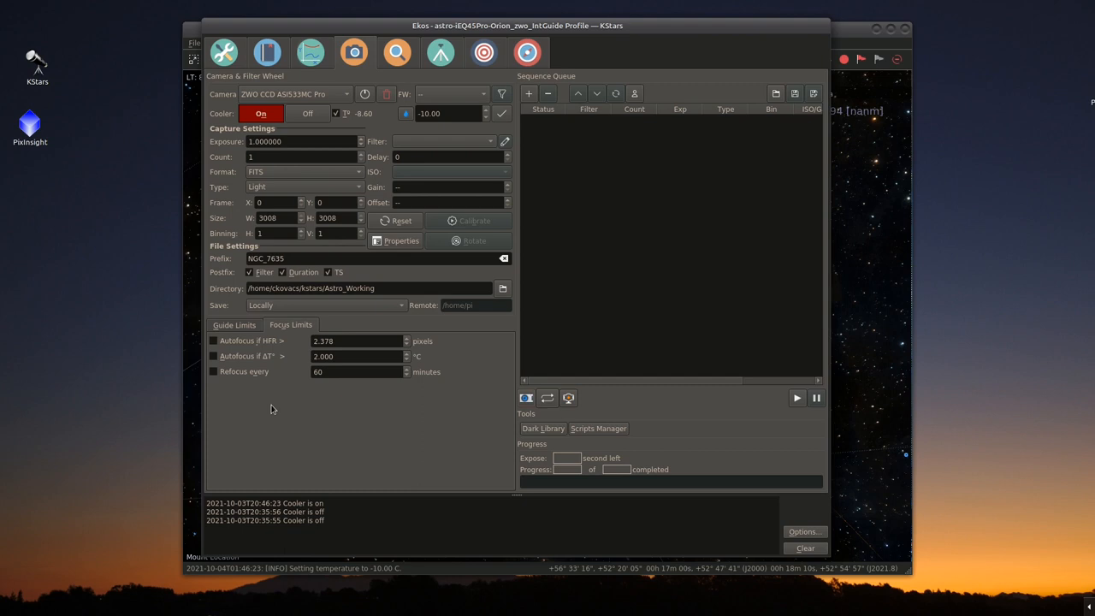
mouse_move(277, 441)
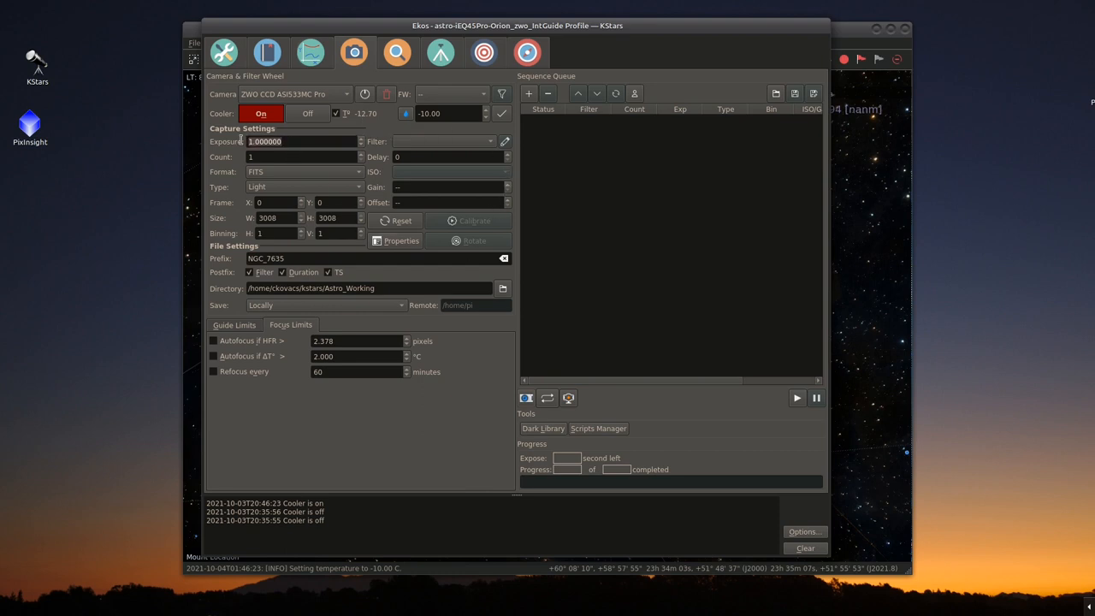
- Set the light-frame gain field to 100
type("120")
left_click(305, 156)
type("30")
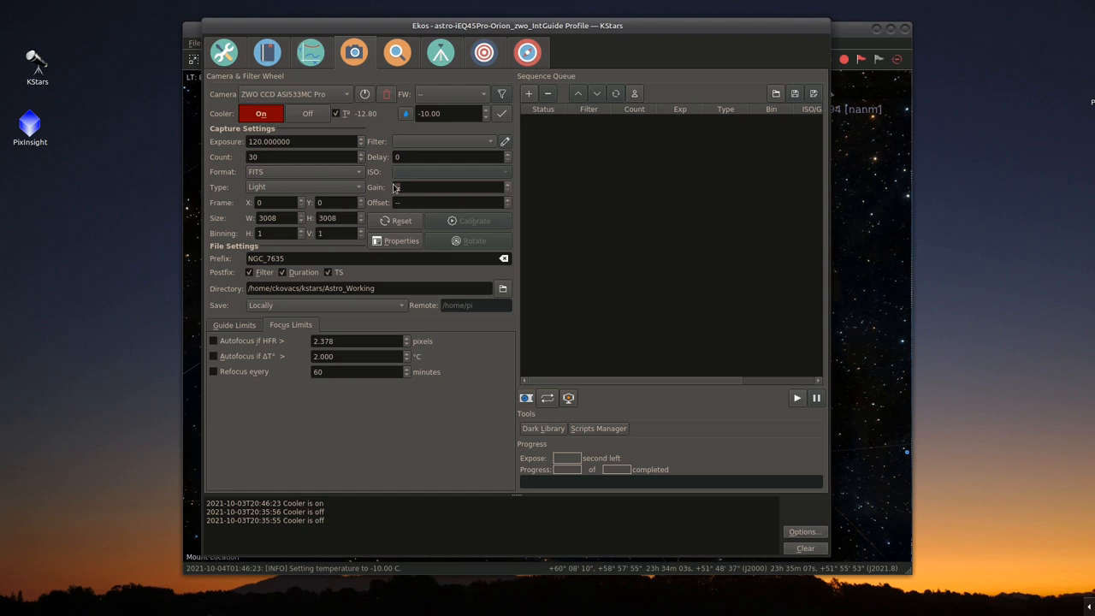
type("100.0")
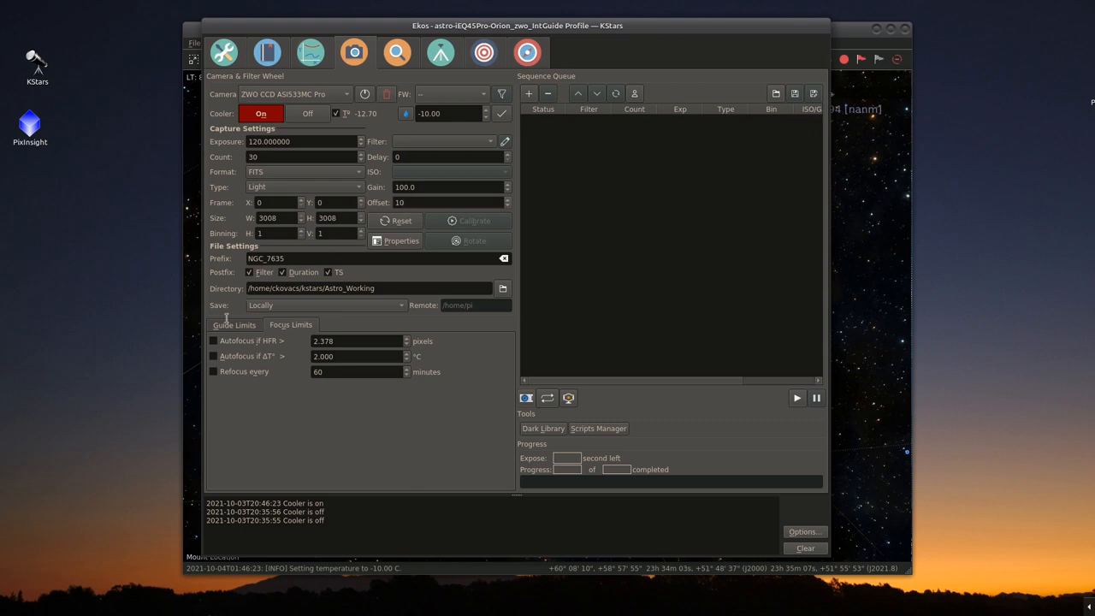
mouse_move(481, 352)
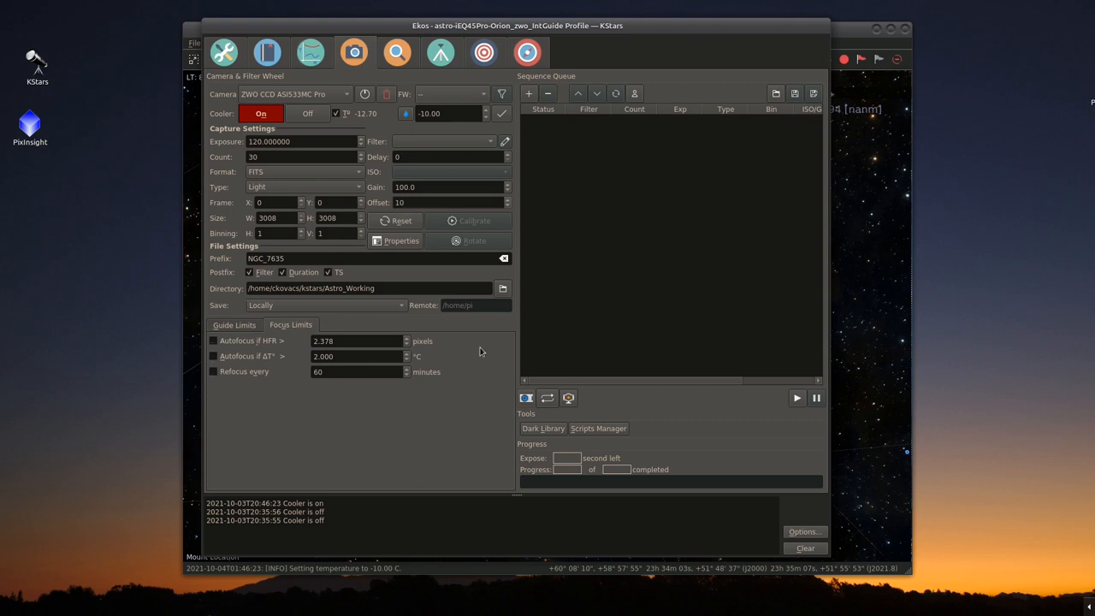
mouse_move(488, 342)
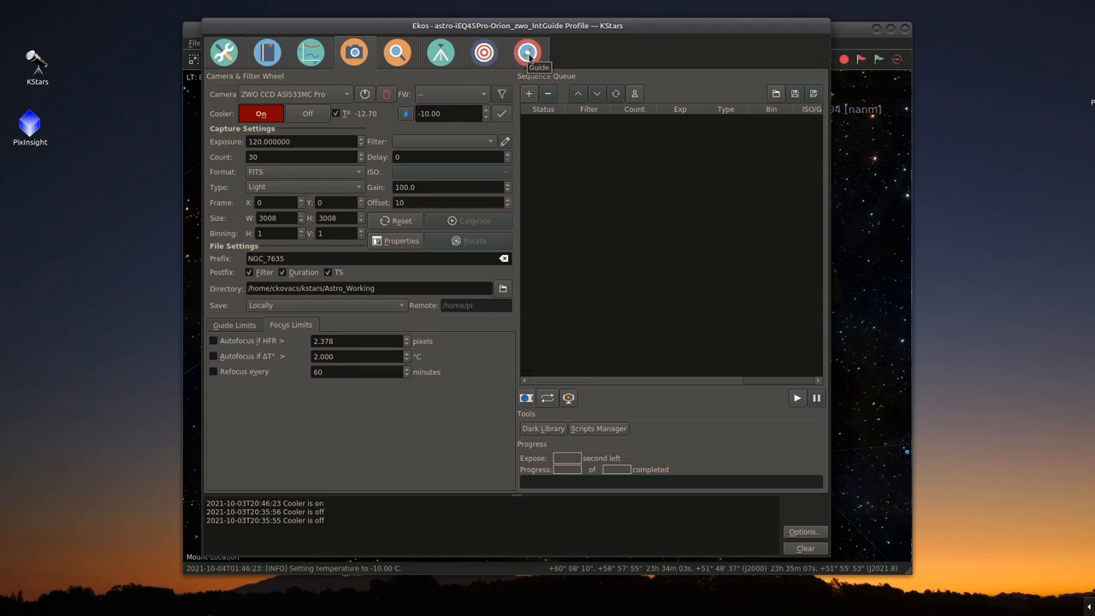
- Check the Guide module, then return to the Ekos Setup/Summary overview
left_click(527, 51)
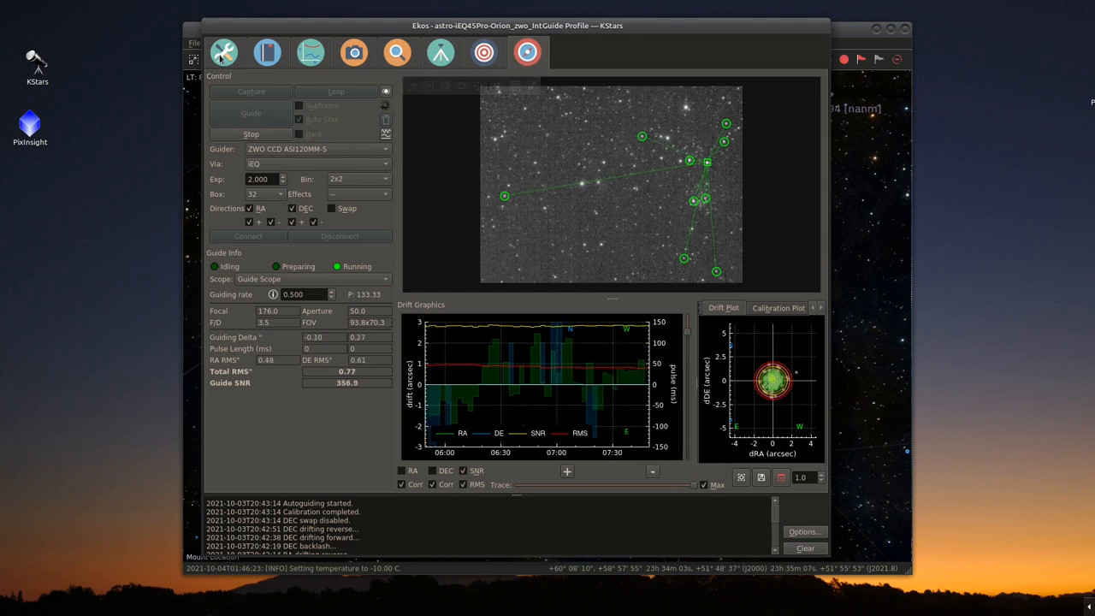
left_click(225, 51)
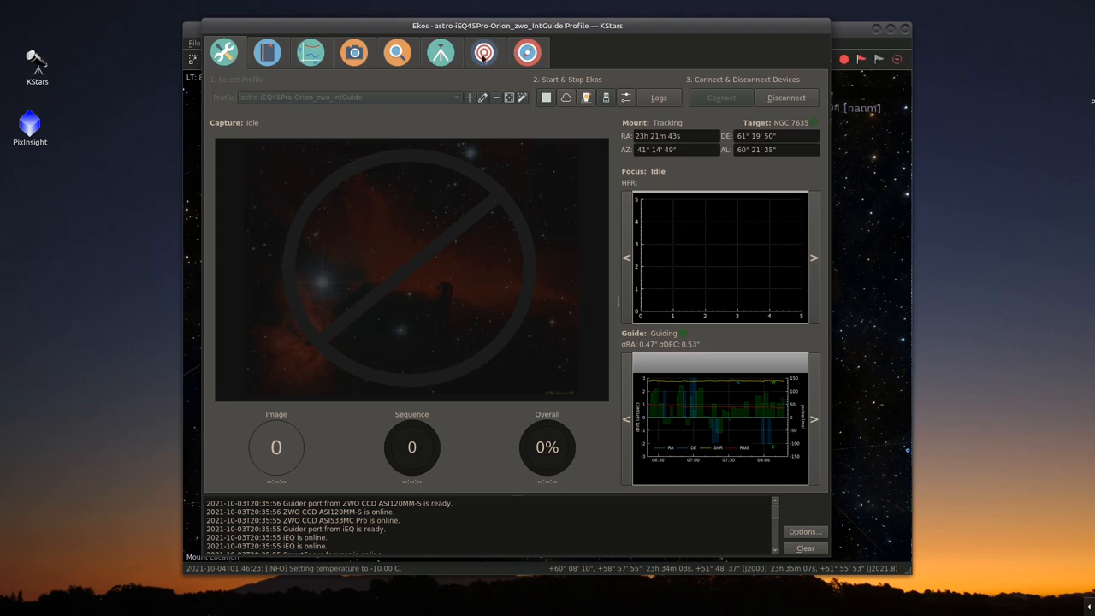
- Look over the guiding graphs again in the Guide module
left_click(483, 51)
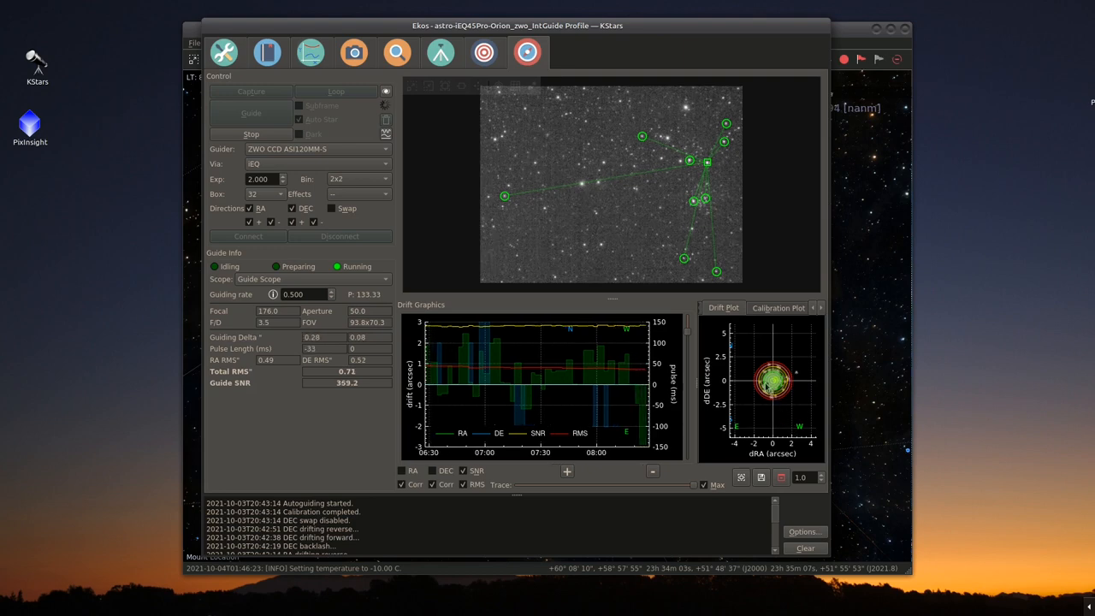
mouse_move(414, 123)
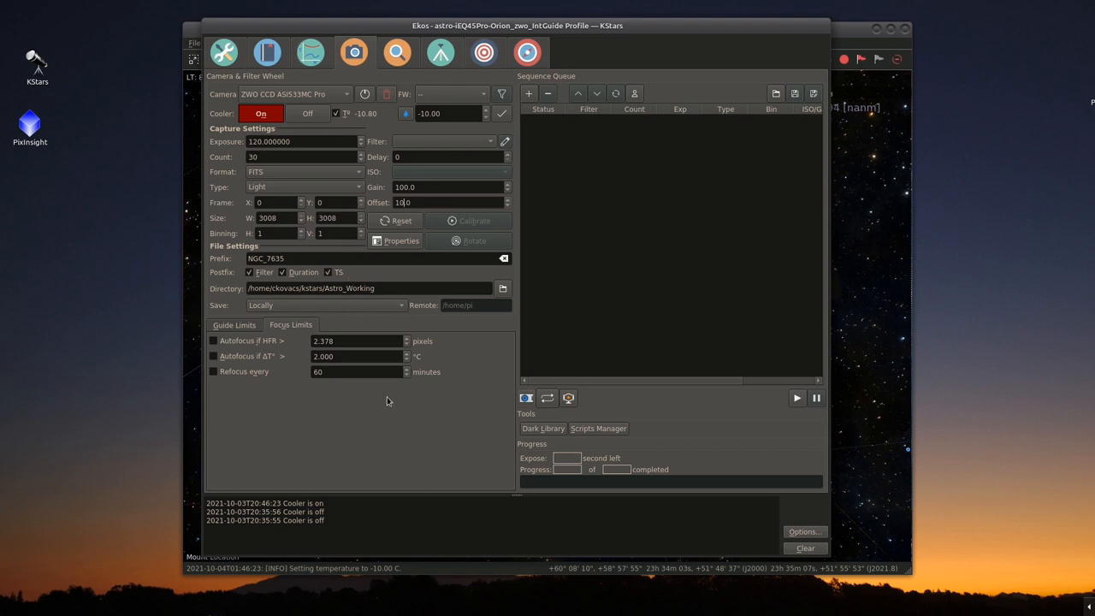
- Add a 30-frame, 120-second light job to the sequence queue
left_click(528, 93)
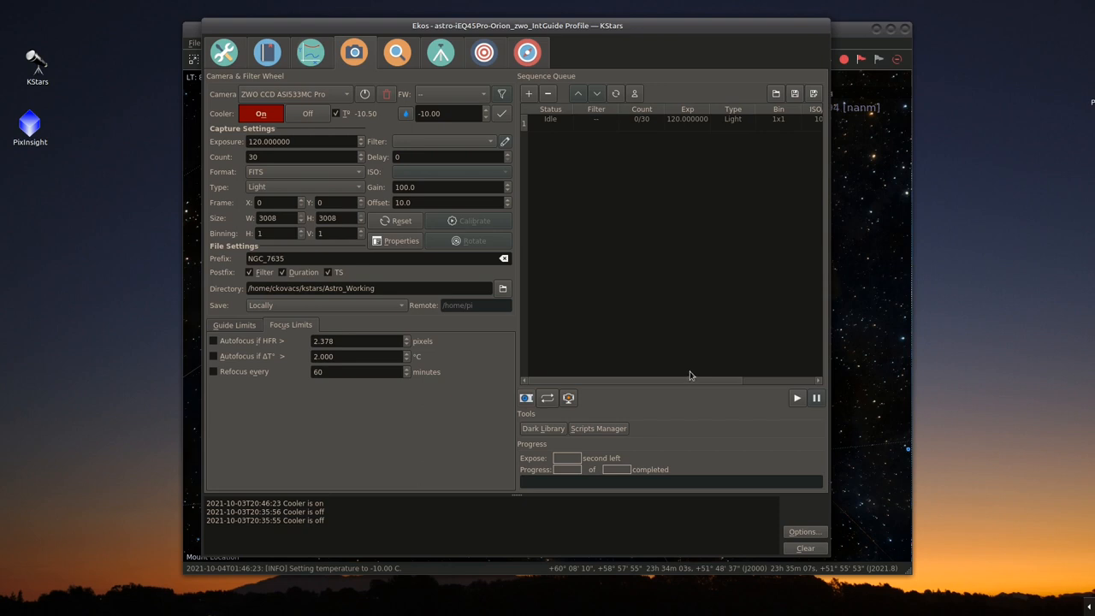
mouse_move(660, 409)
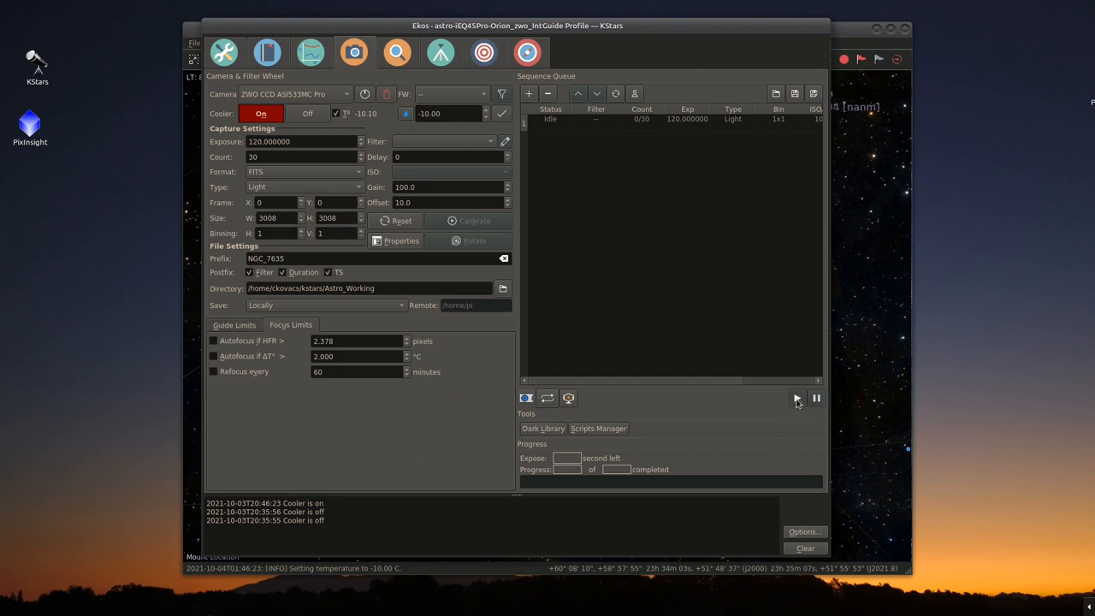
- Start the queued light sequence and watch the first 120-second frame in the Ekos overview
left_click(797, 397)
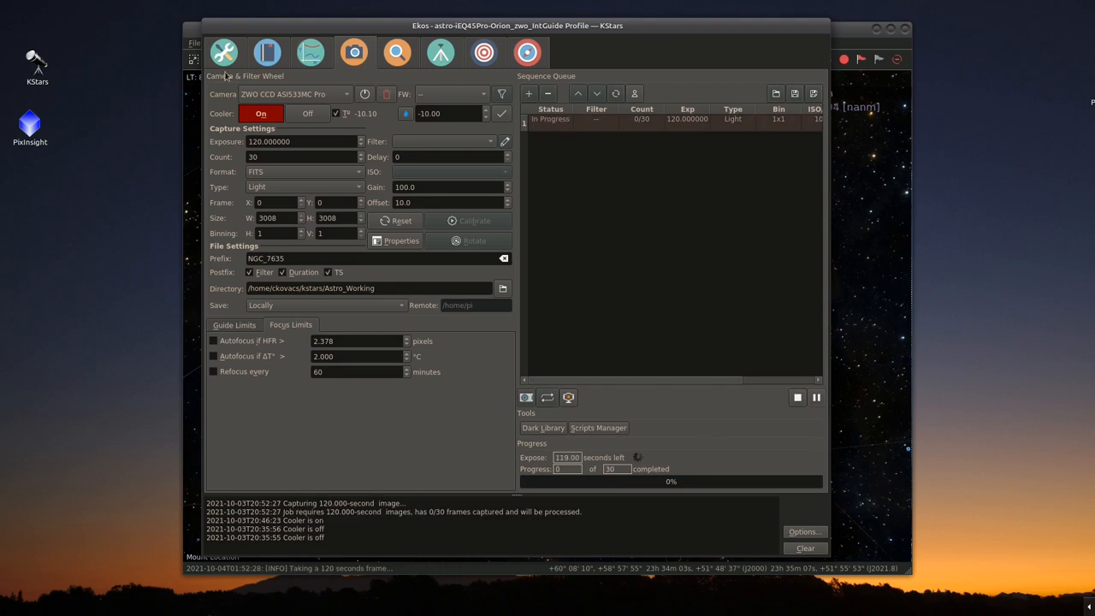
left_click(225, 52)
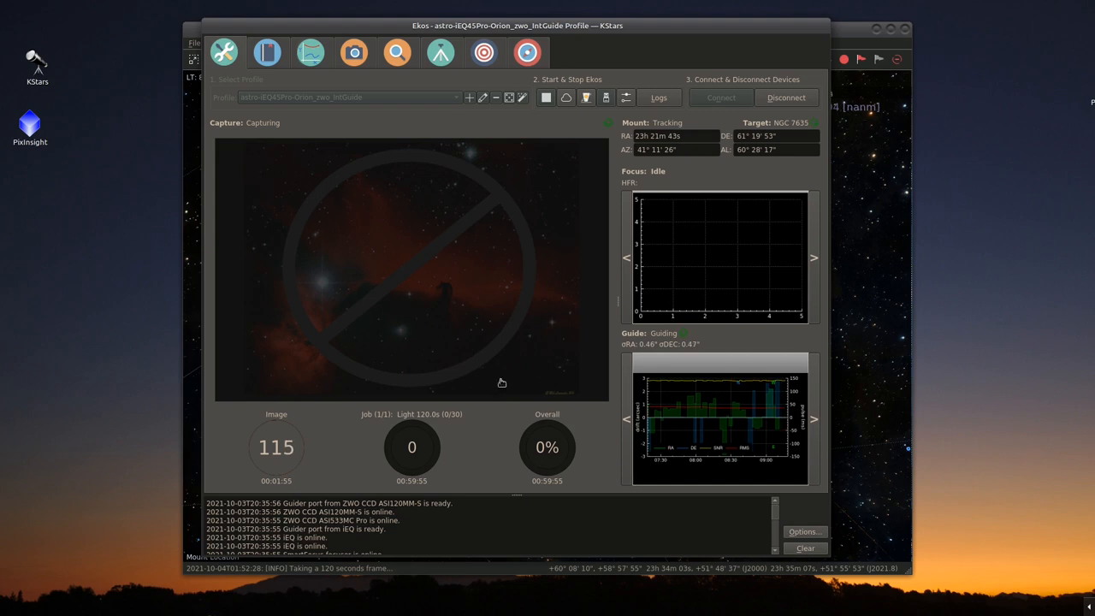
mouse_move(728, 461)
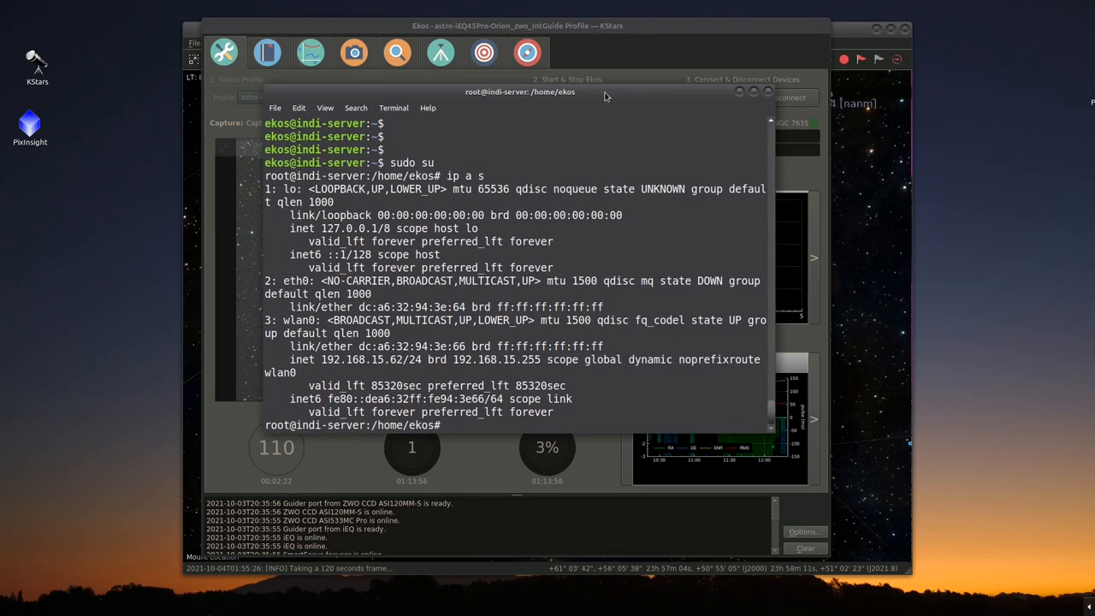
- Run iwconfig on the server and highlight the Link Quality=47/70 reading
type("iwconfg")
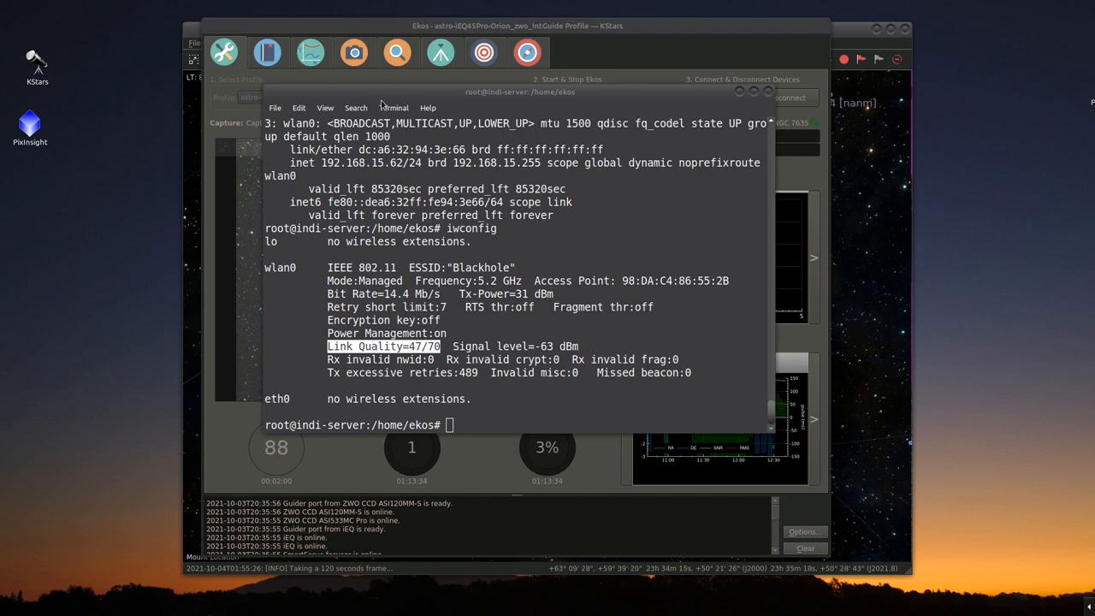
left_click_drag(517, 93, 715, 134)
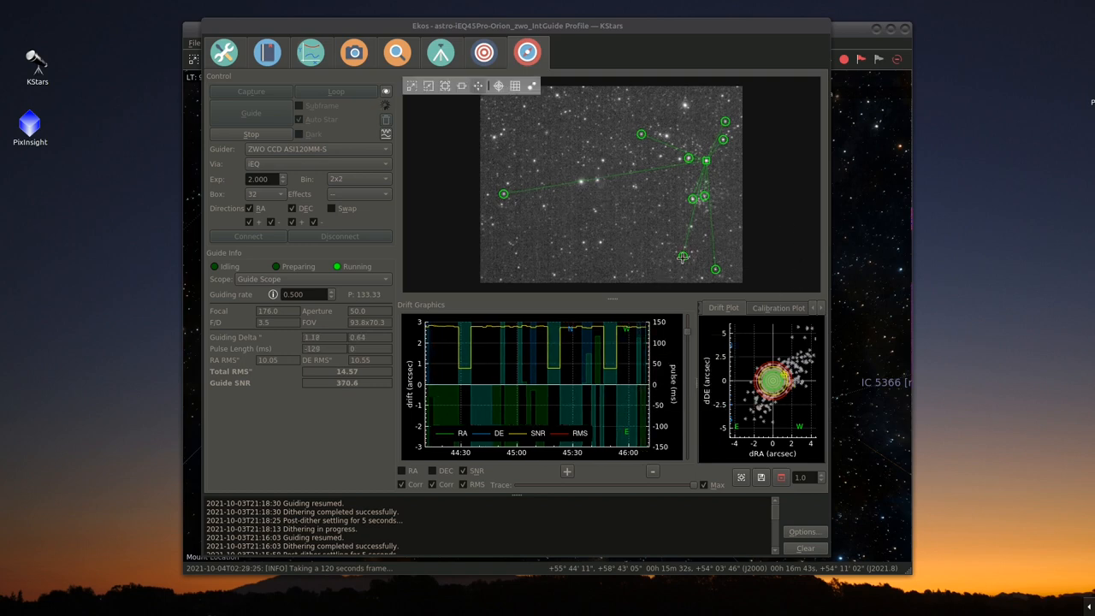
mouse_move(674, 248)
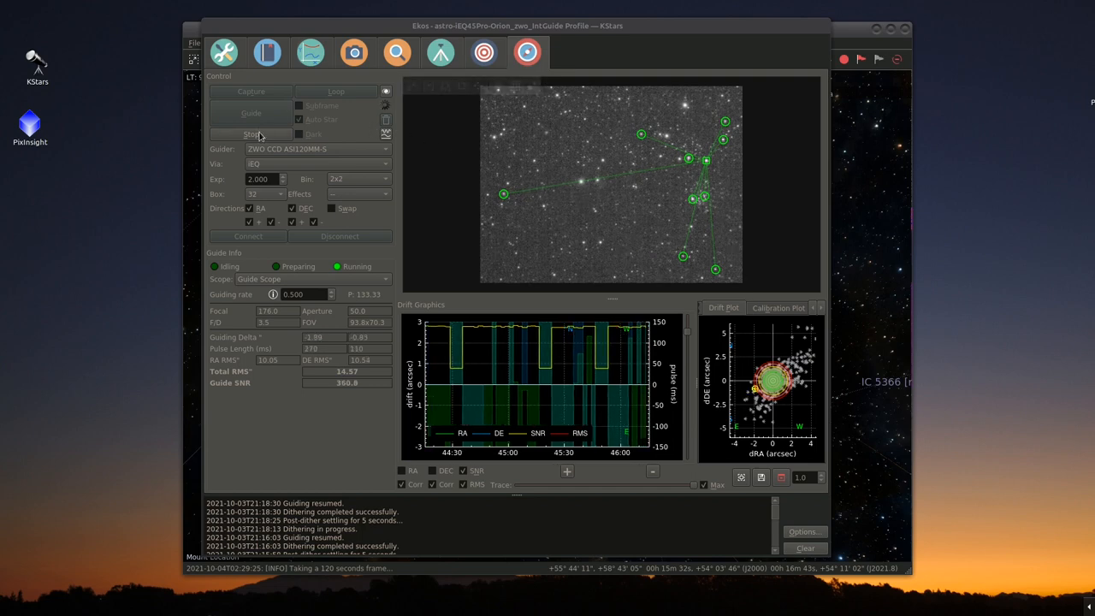
- Stop autoguiding and restart it with a freshly reset drift plot
left_click(250, 134)
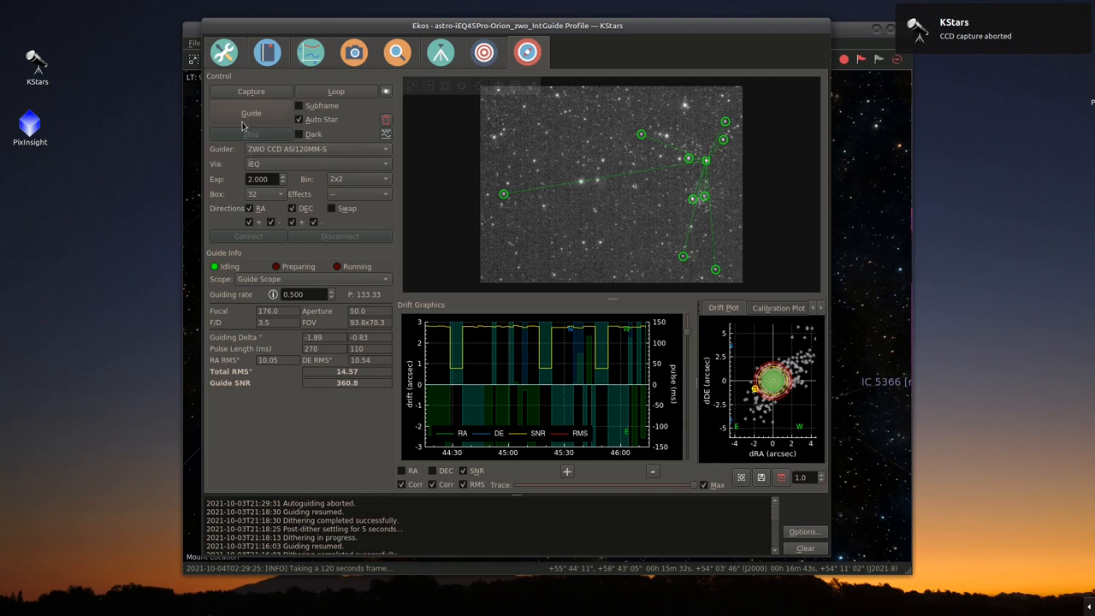
left_click(250, 113)
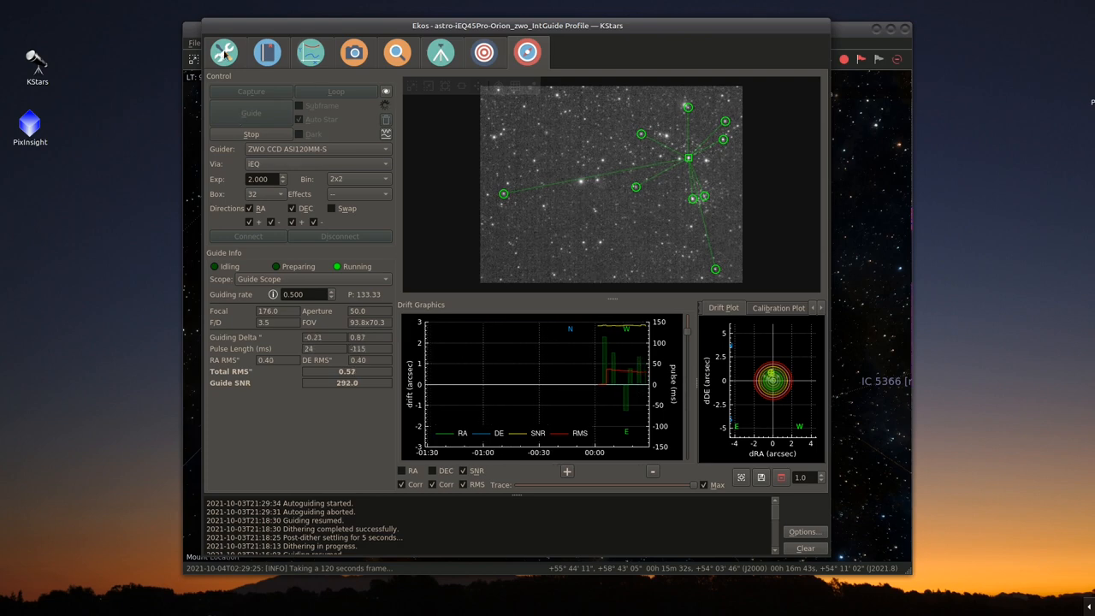
- Review the overview at 9 of 30 frames with the Bubble Nebula preview, then the guiding drift graphs
left_click(224, 51)
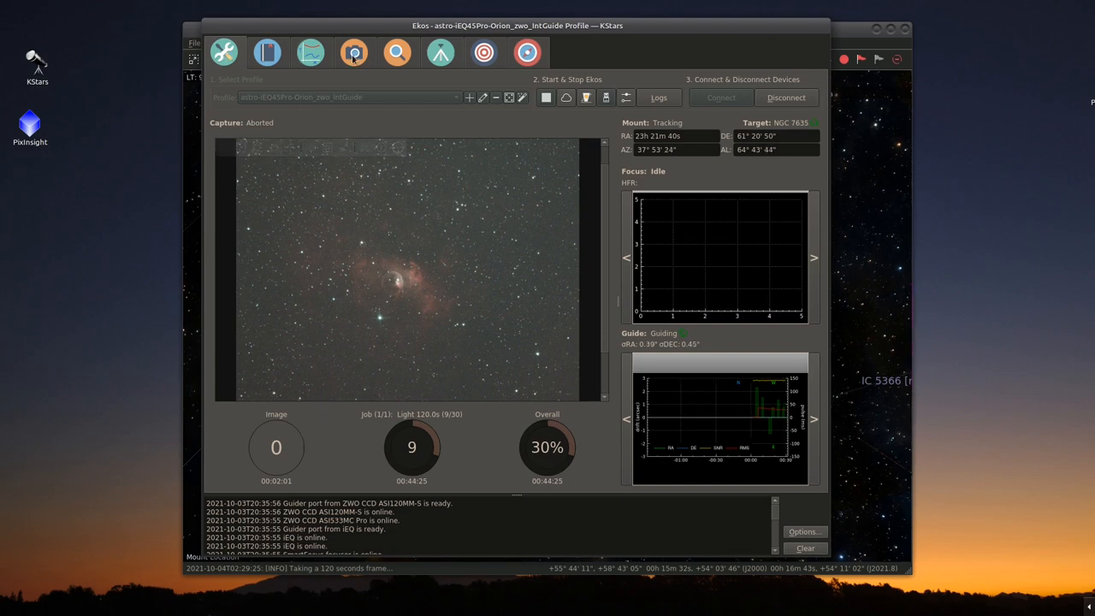
left_click(352, 52)
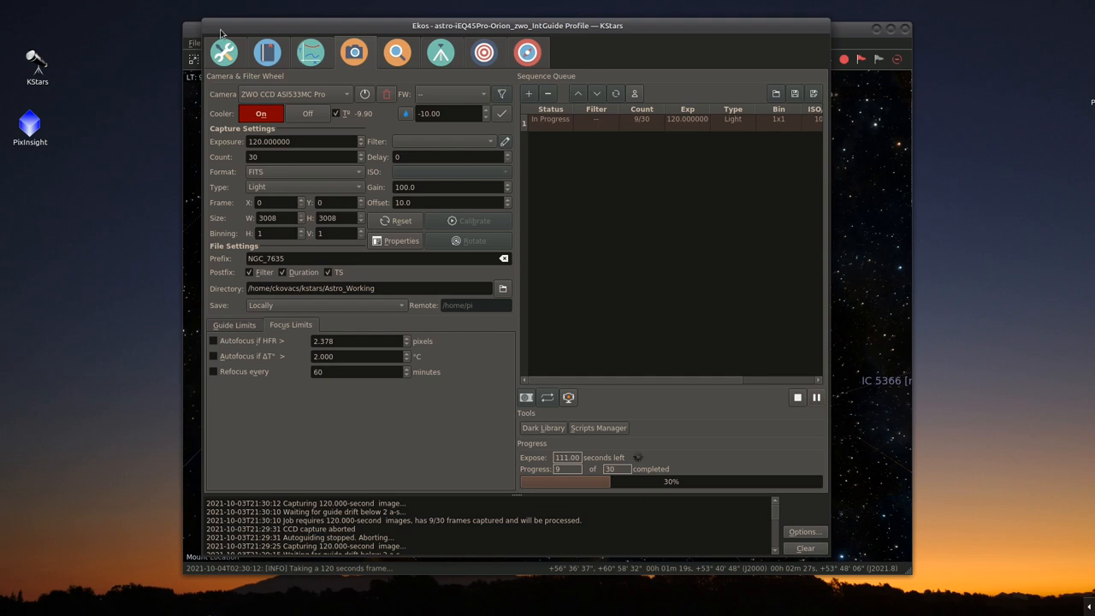
mouse_move(294, 64)
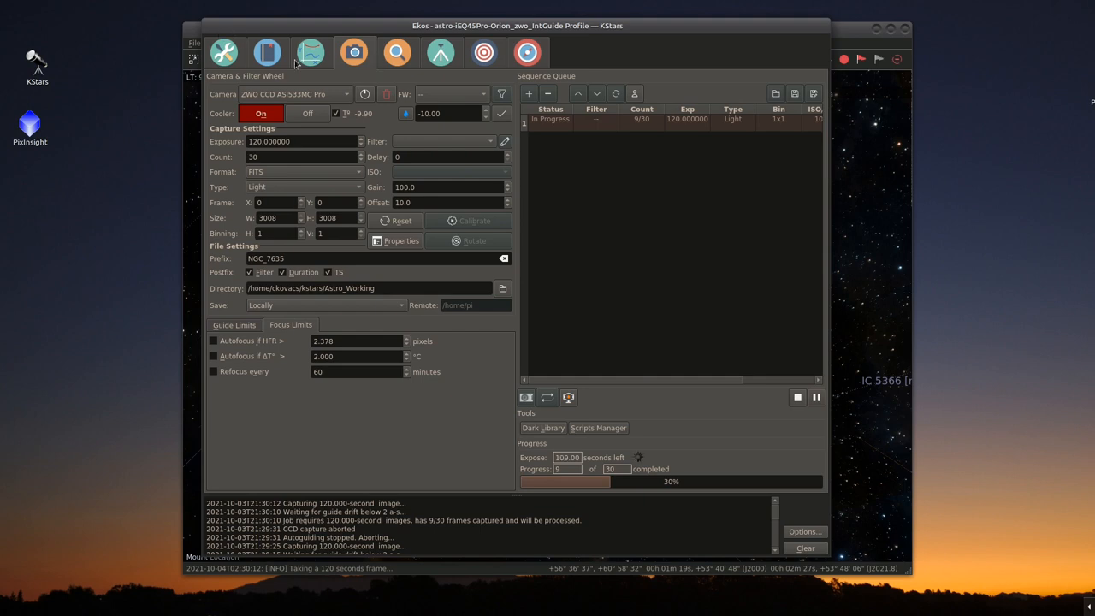
left_click(224, 52)
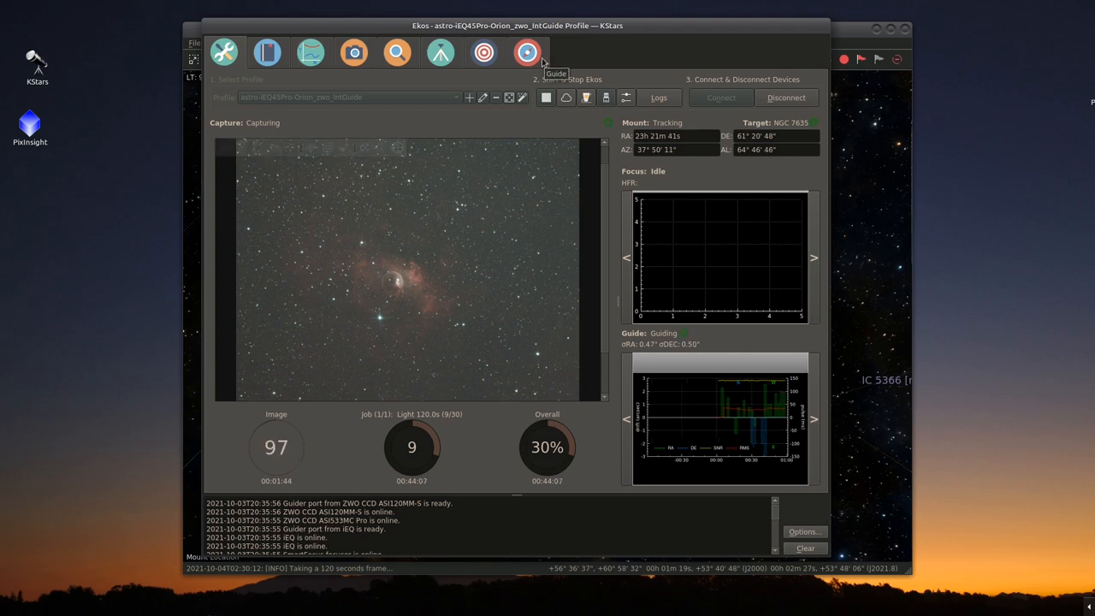
left_click(527, 52)
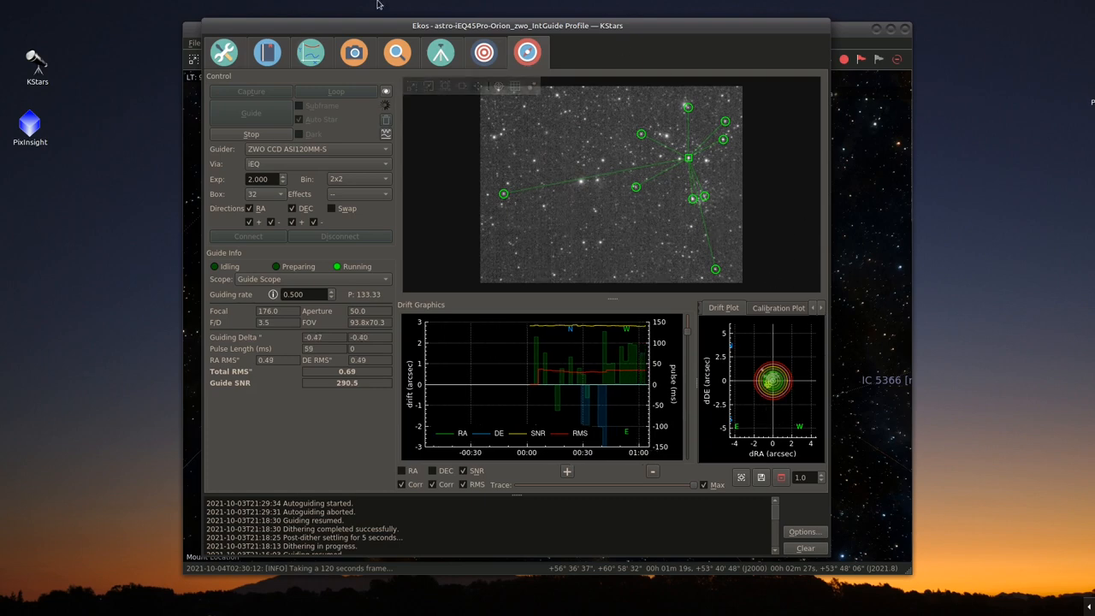
- Show the Analyze timeline of the session with the aborted 120-second capture
left_click(309, 51)
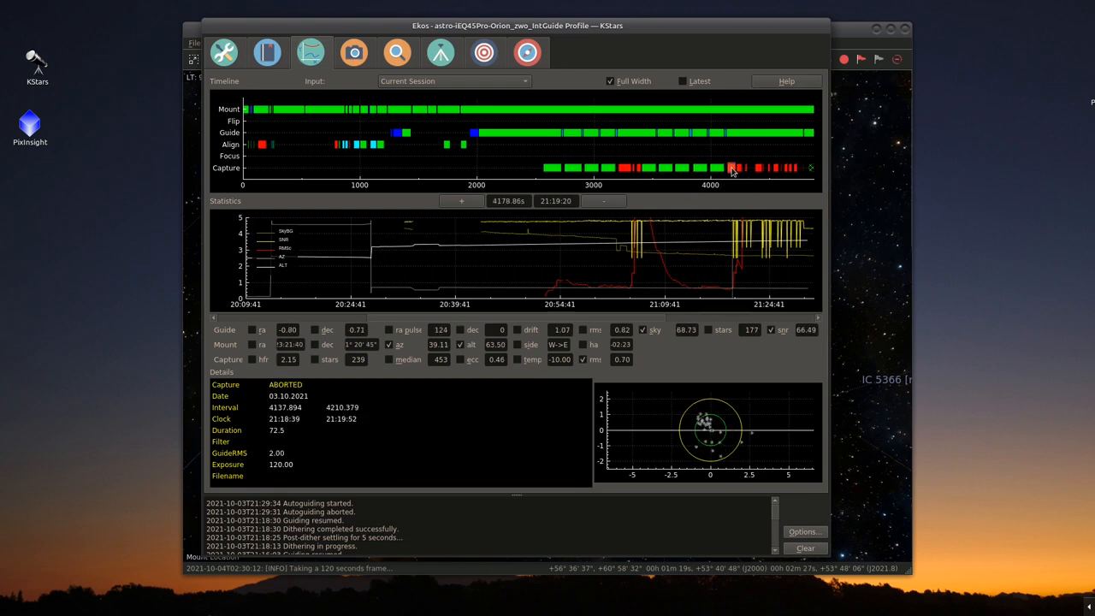
mouse_move(698, 154)
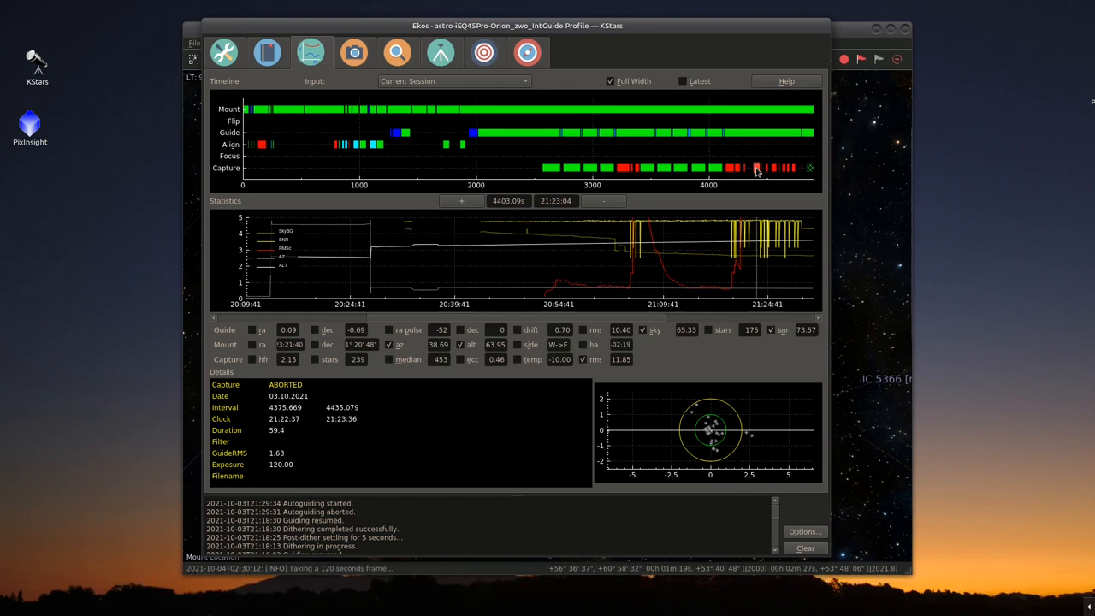
mouse_move(763, 188)
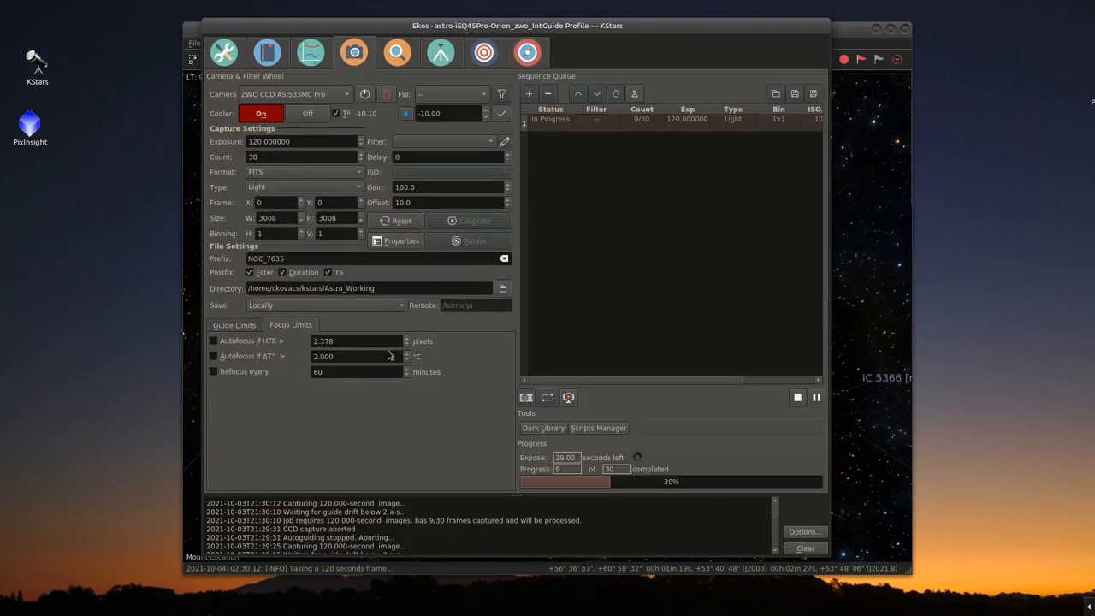
mouse_move(213, 387)
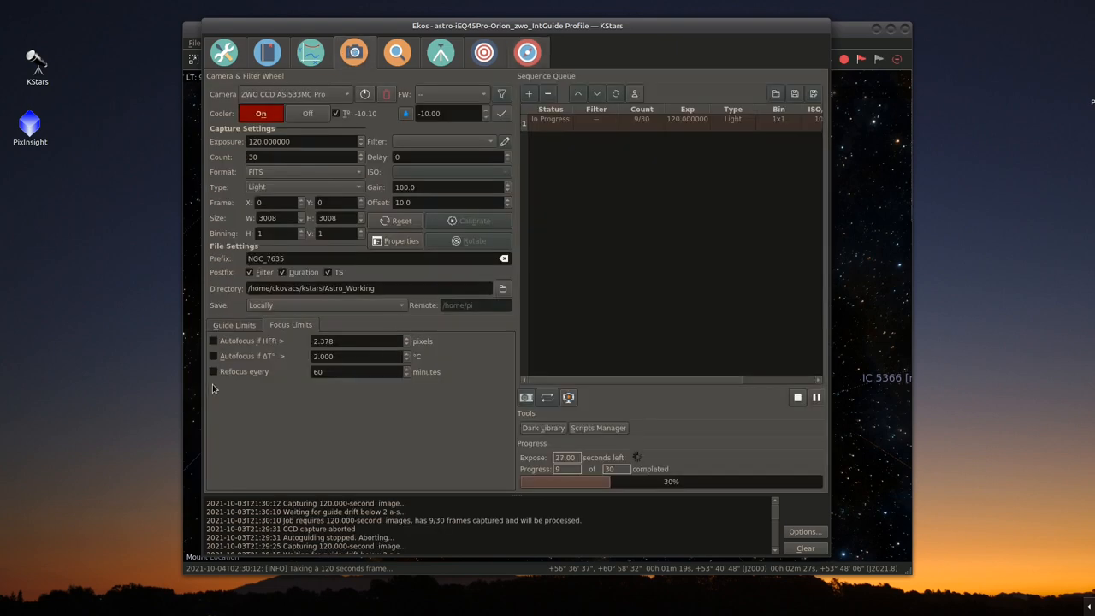
- Show the Ekos overview with the live Bubble Nebula frame at 33% of the sequence
left_click(233, 325)
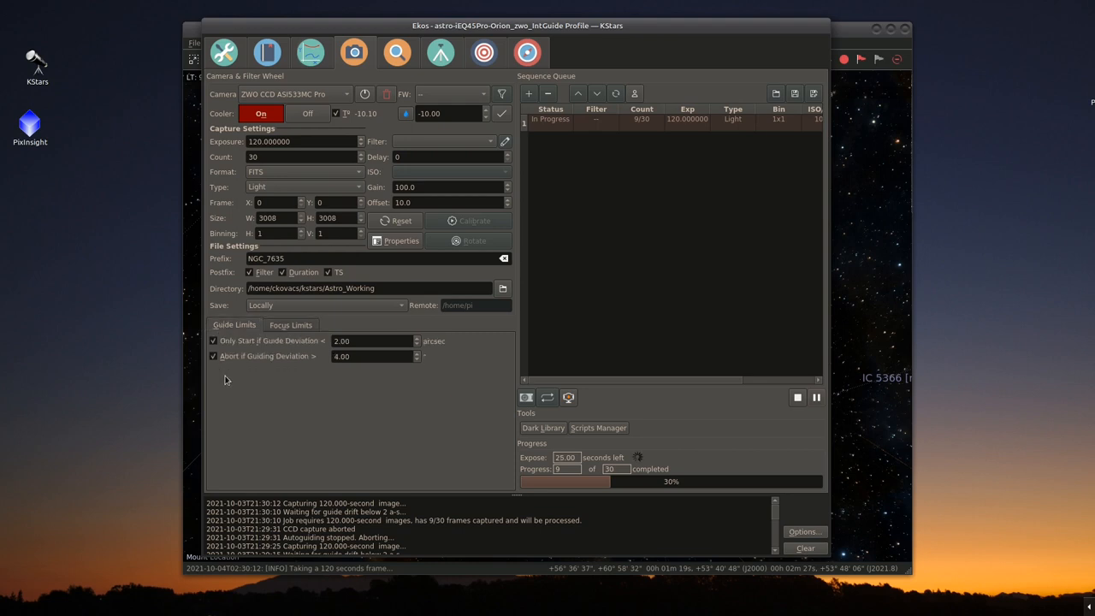
mouse_move(346, 372)
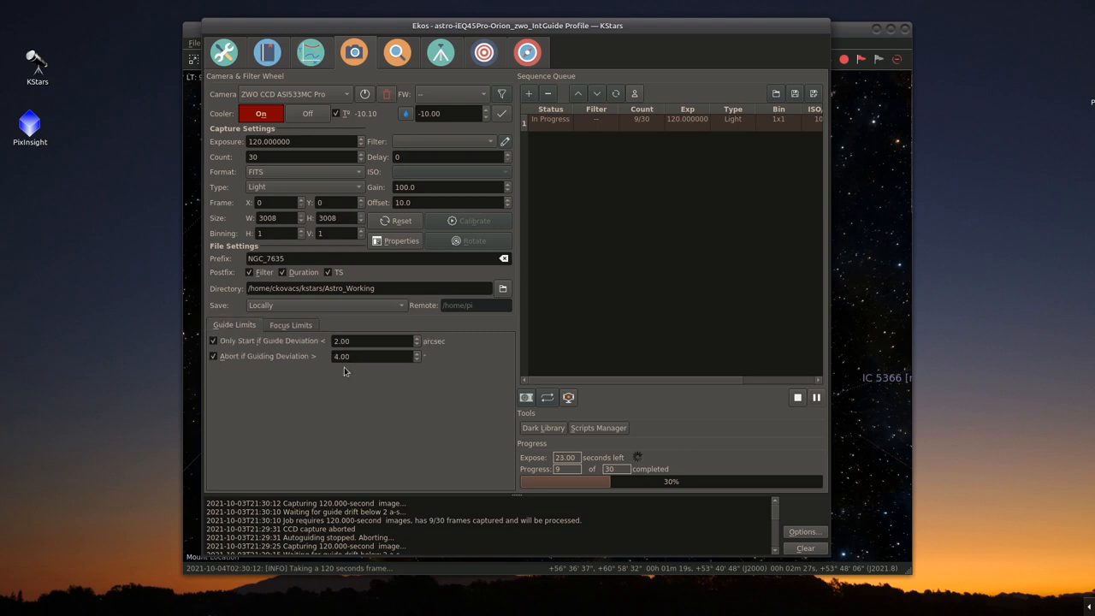
mouse_move(304, 366)
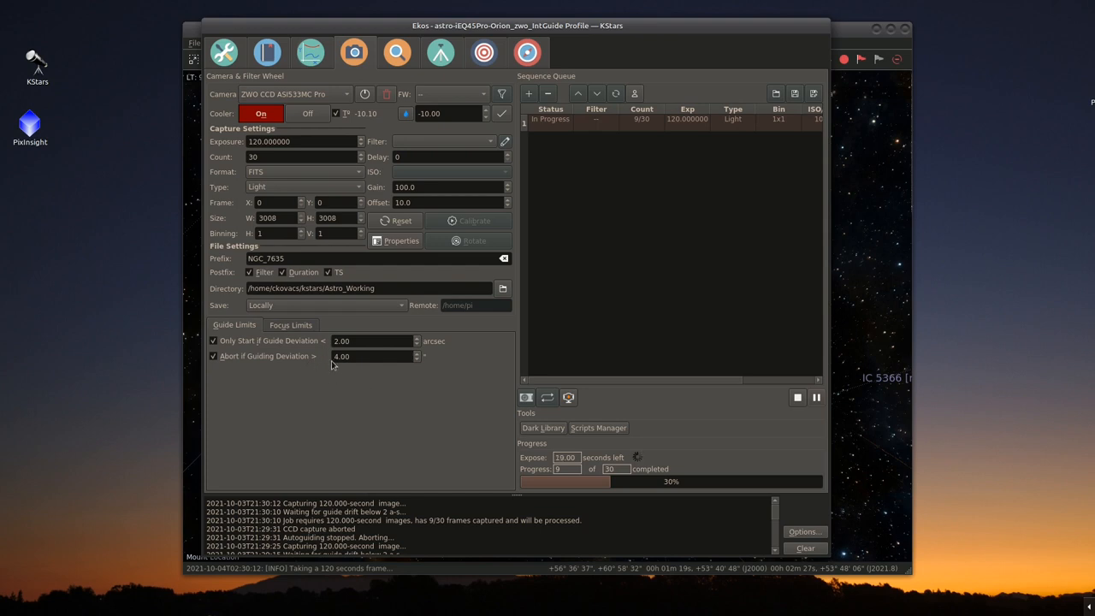
mouse_move(292, 392)
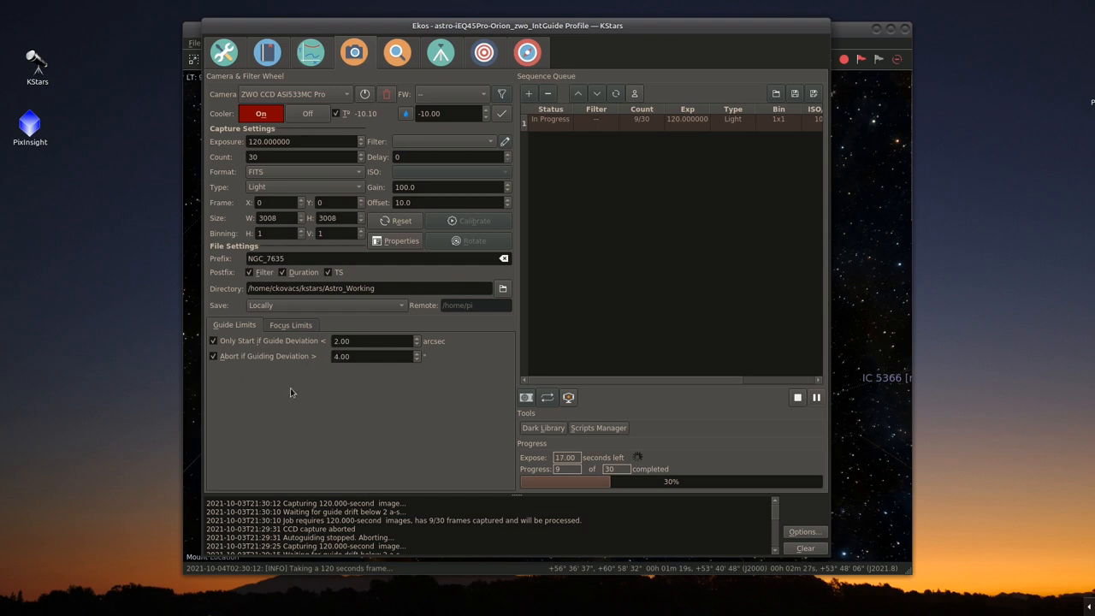
mouse_move(458, 454)
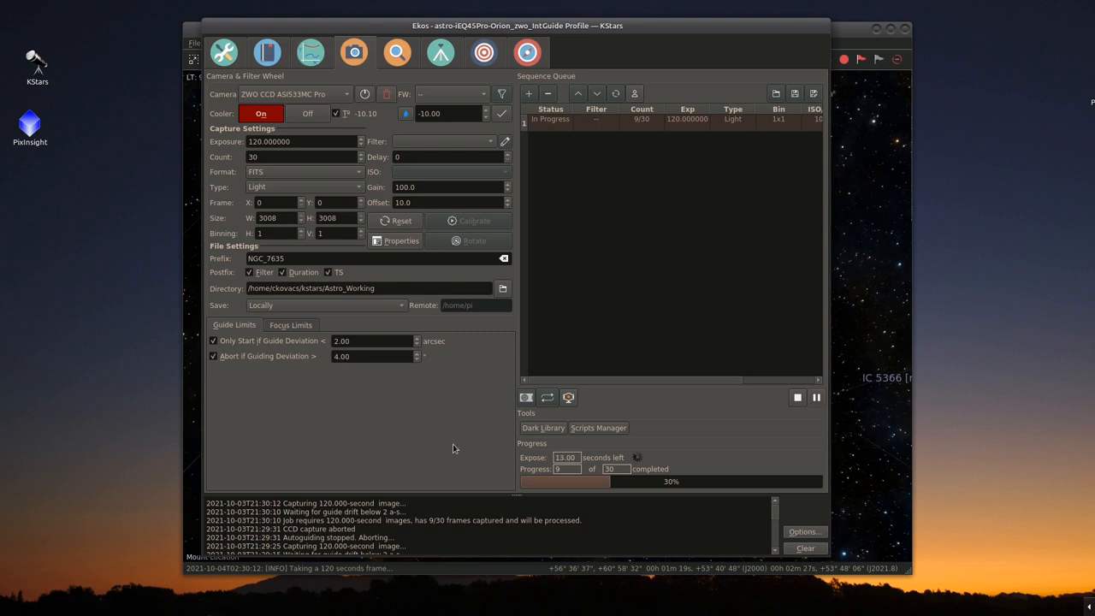
mouse_move(397, 390)
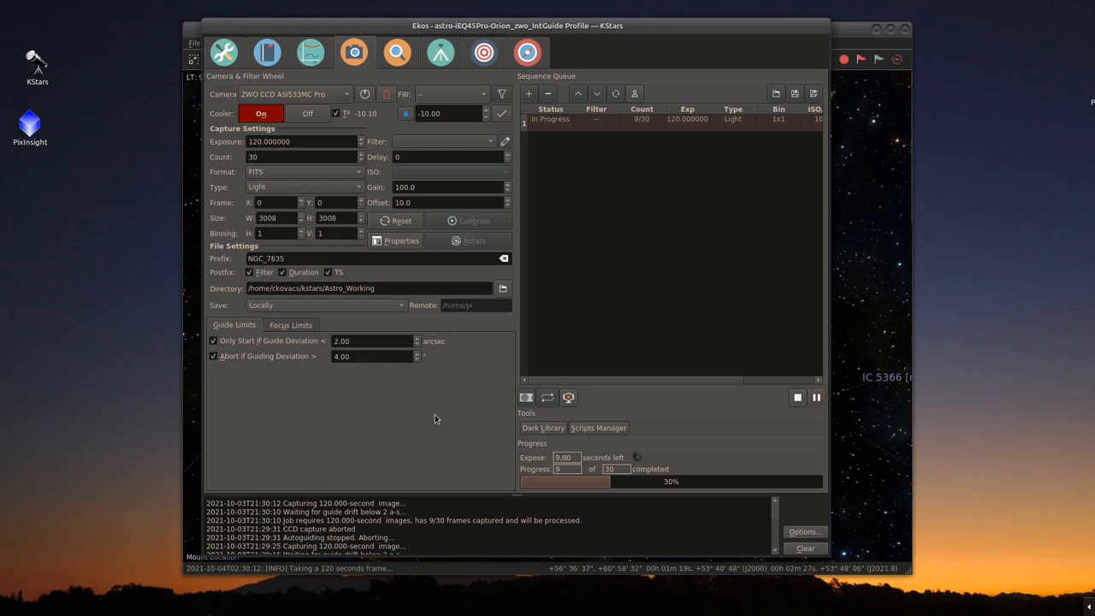
mouse_move(407, 408)
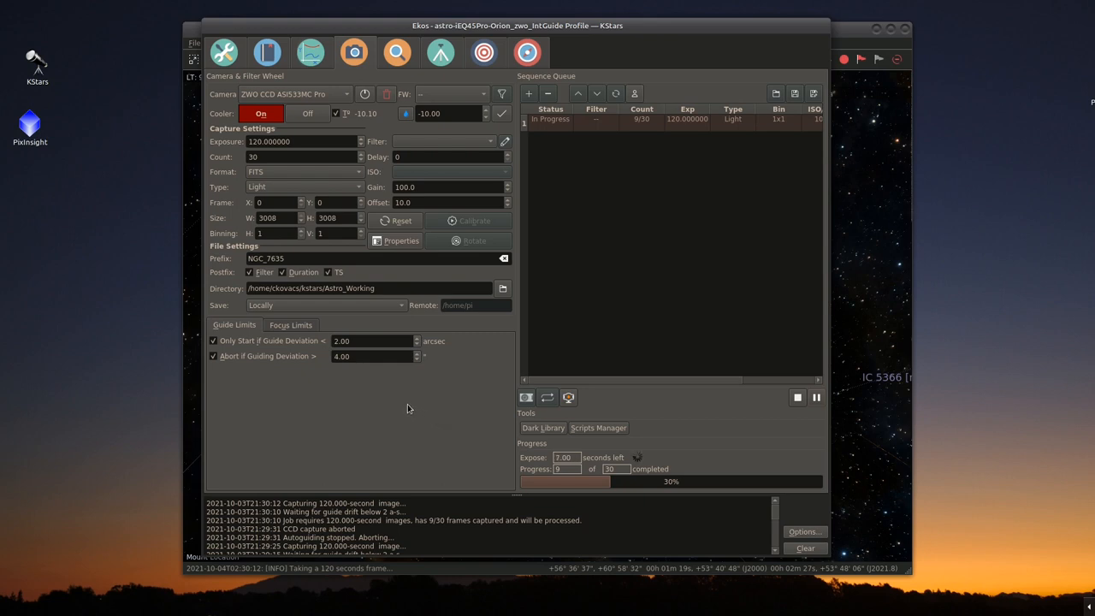
mouse_move(346, 381)
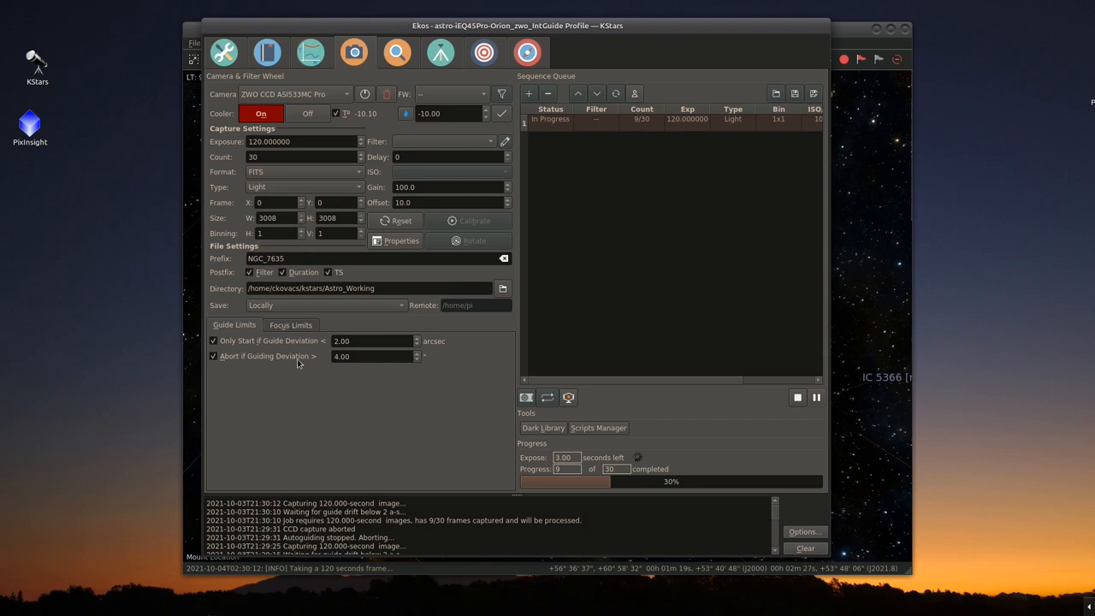
mouse_move(389, 407)
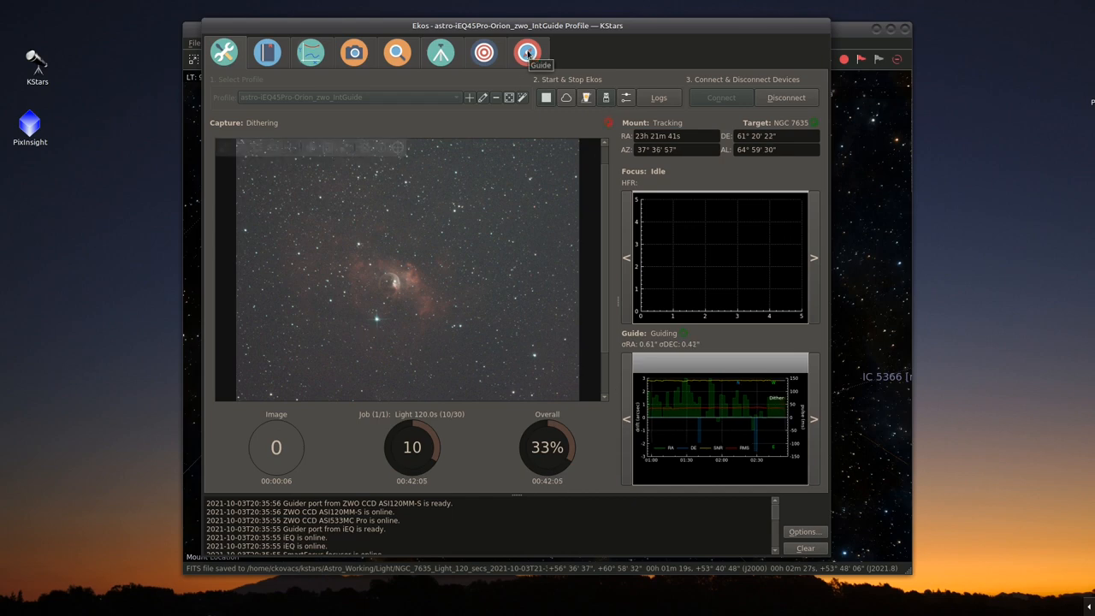
- Show the guiding drift graph and guide star field, running near 0.51 arcsec RMS
left_click(527, 51)
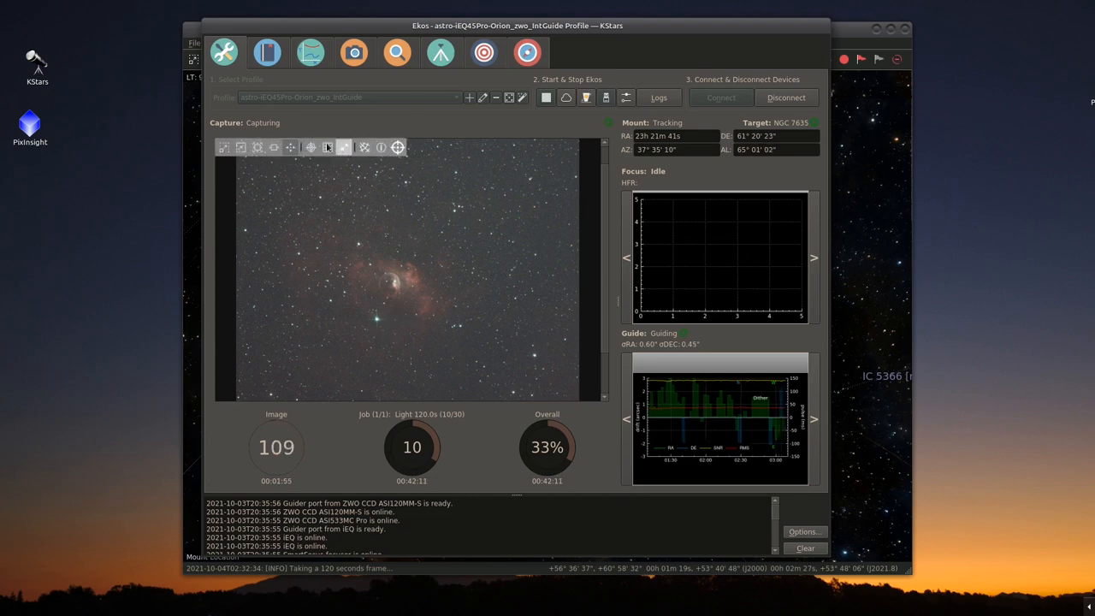
left_click(312, 147)
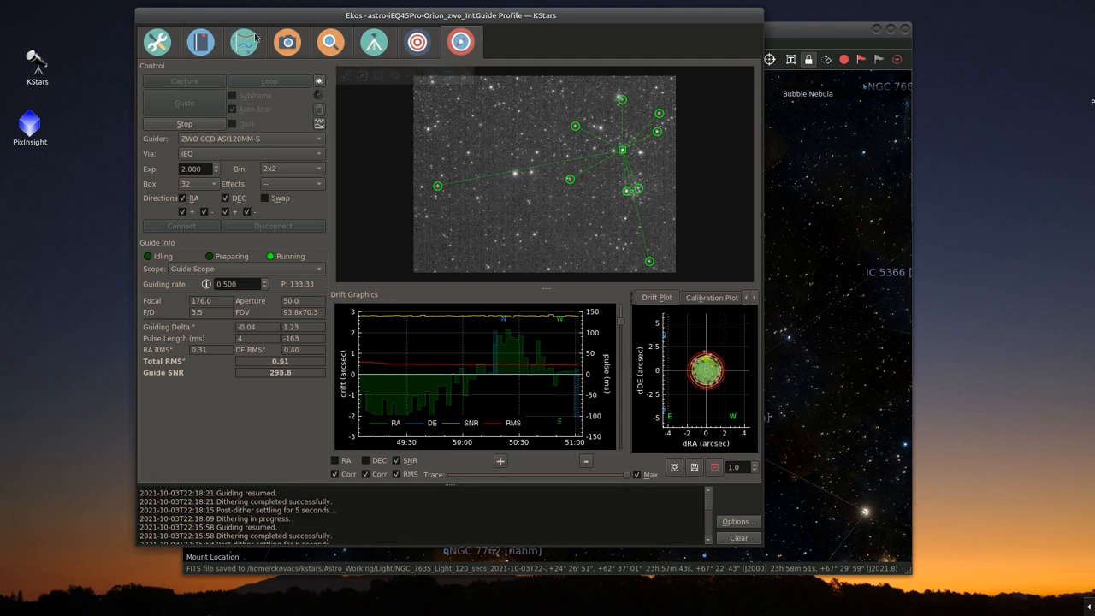
- Return to the overview reporting 30 of 30 frames complete, then go to the capture module
left_click(243, 41)
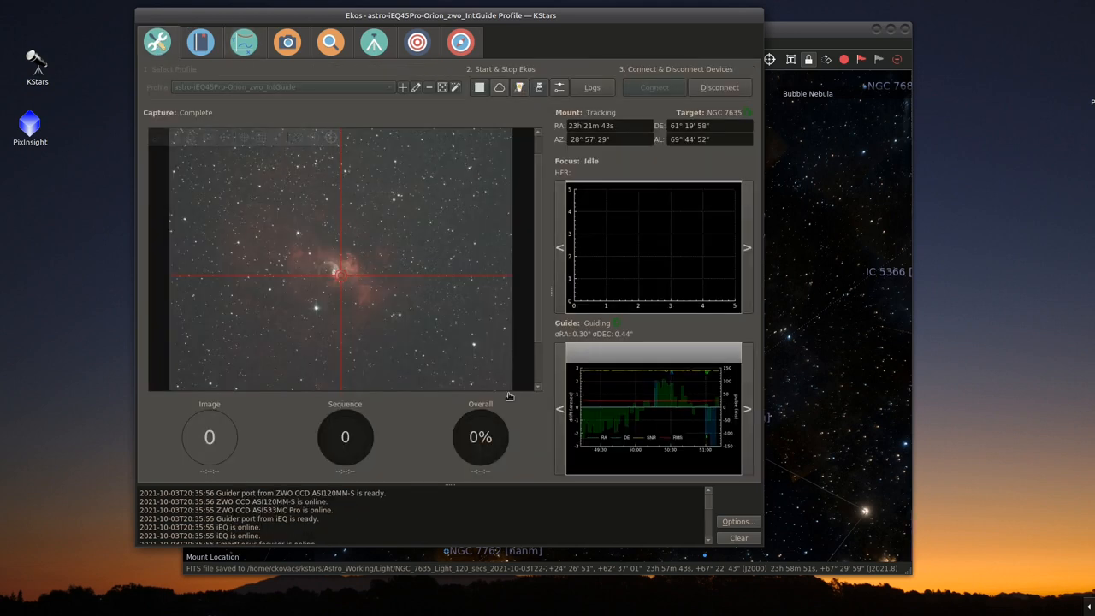
mouse_move(352, 110)
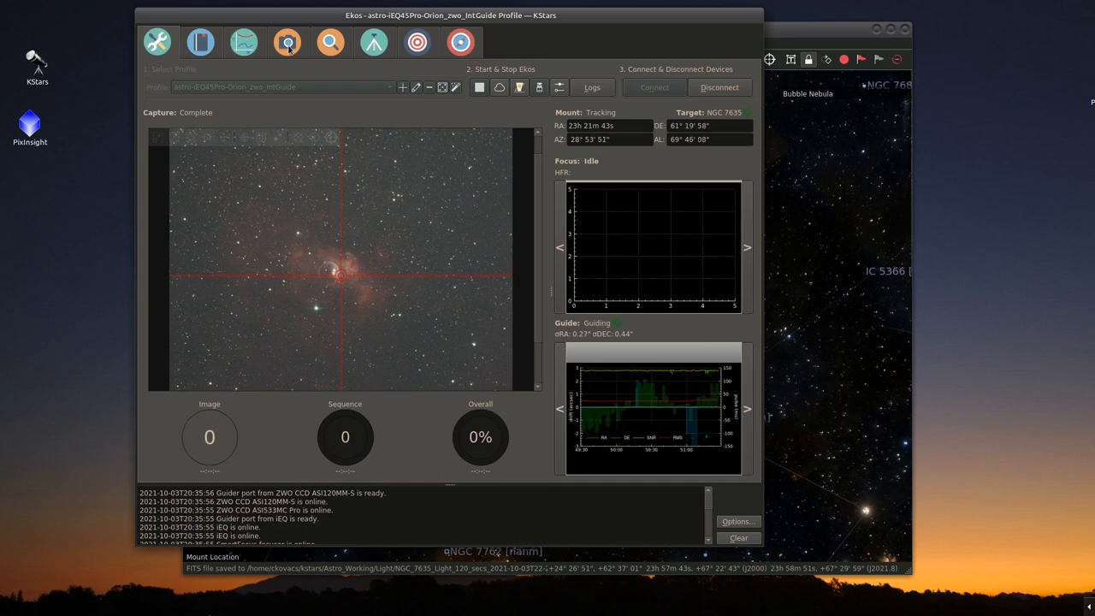
left_click(288, 41)
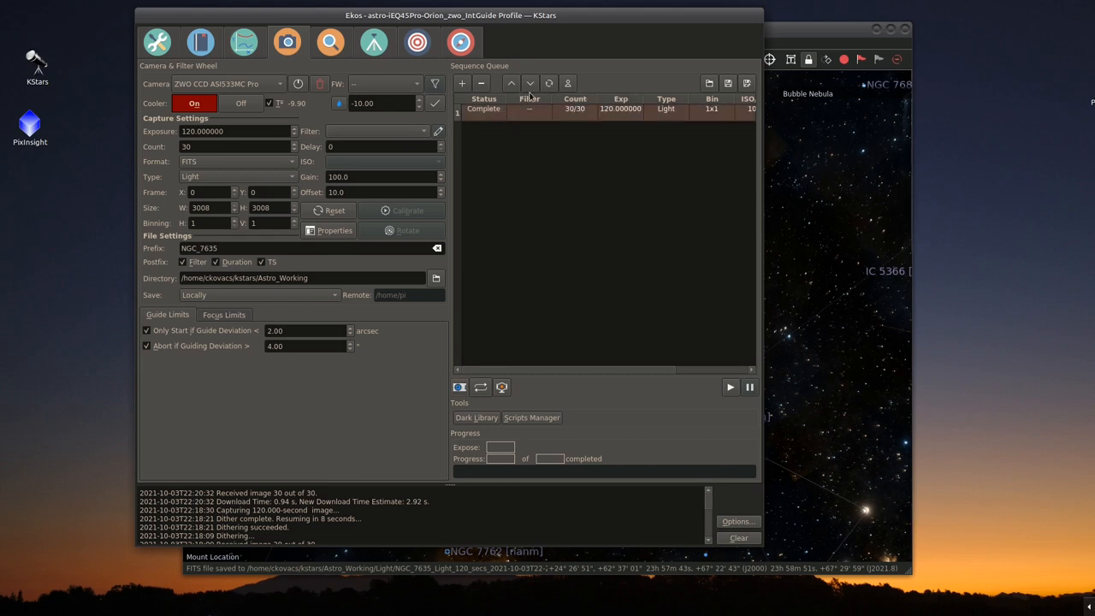
- Reset the status of the completed NGC 7635 30-frame light job
left_click(550, 82)
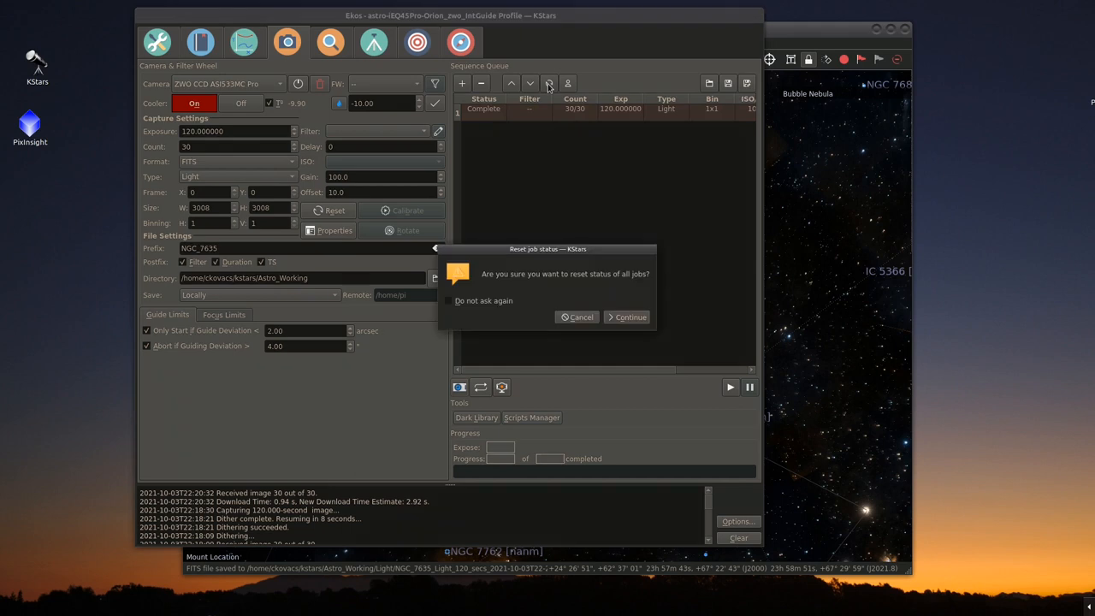
mouse_move(624, 321)
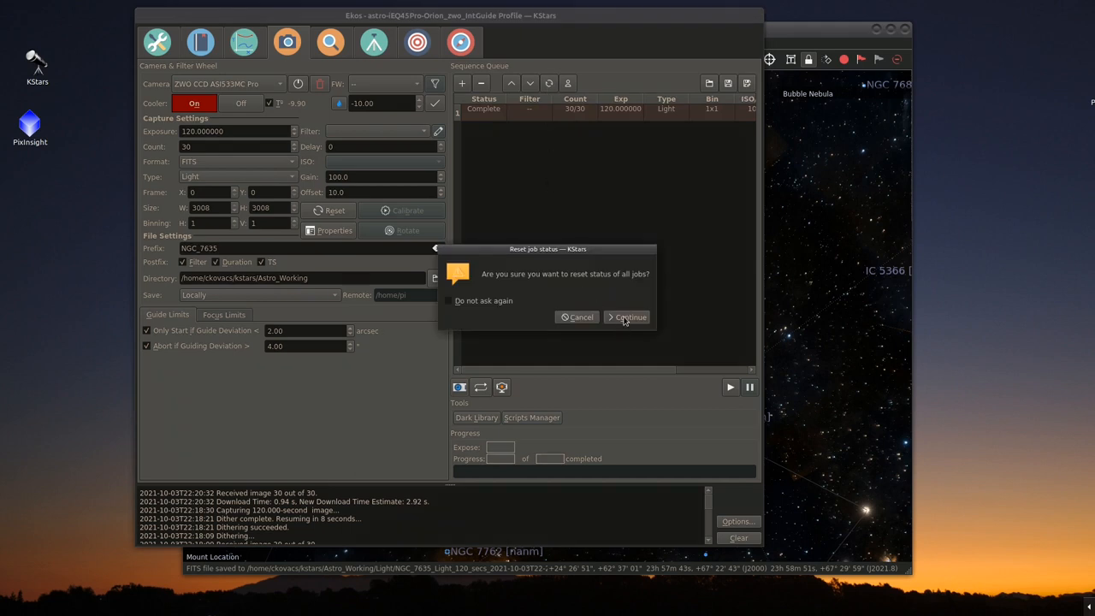
- Confirm the job status reset, restart the 30-frame NGC 7635 sequence, and switch to the Setup overview
left_click(626, 317)
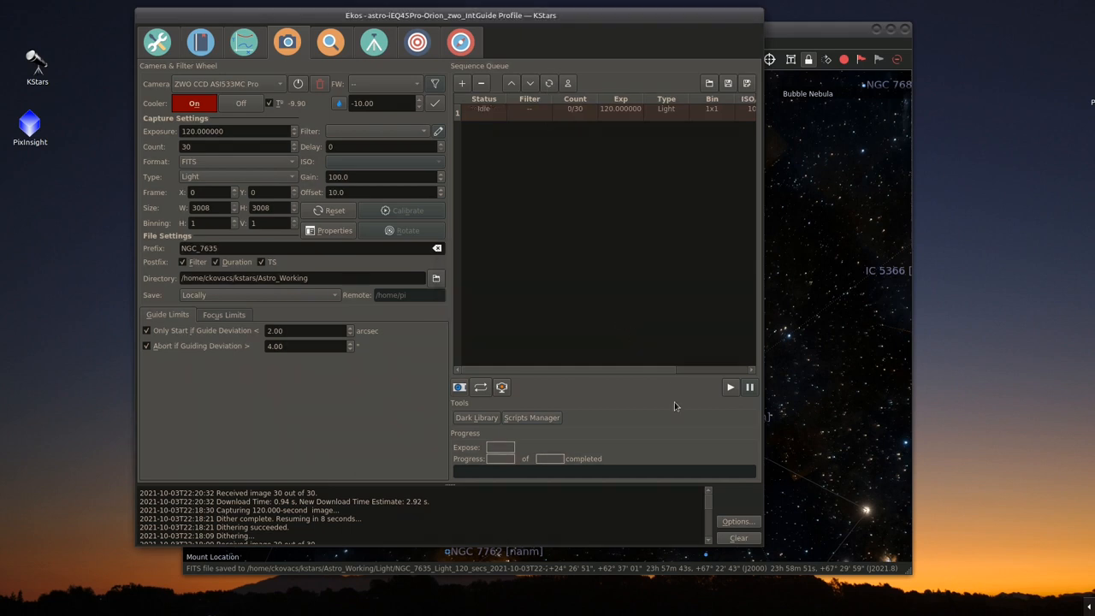
left_click(731, 387)
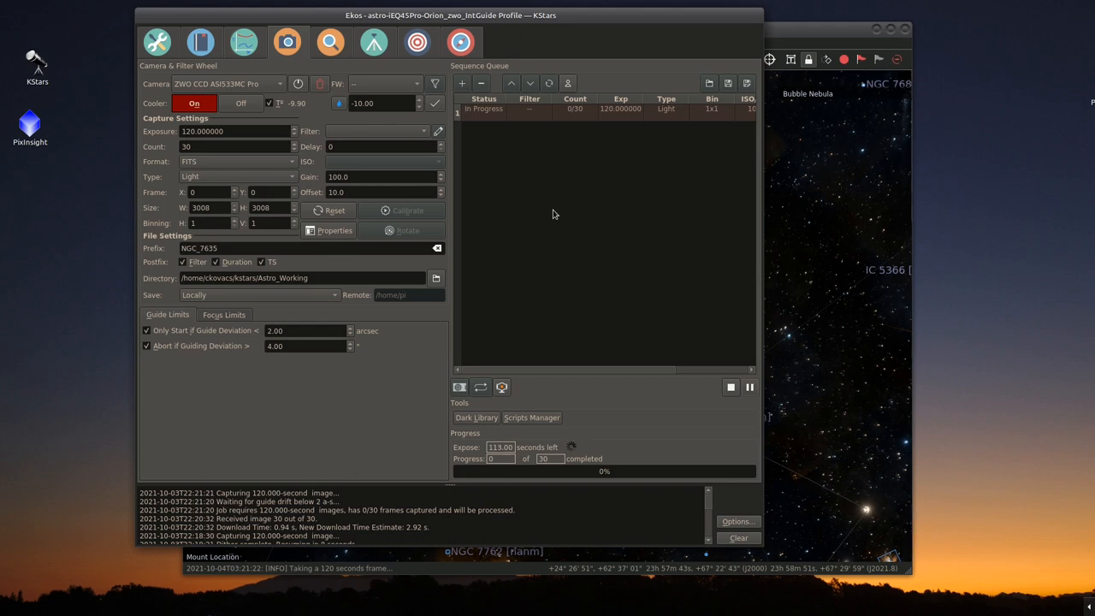
mouse_move(576, 177)
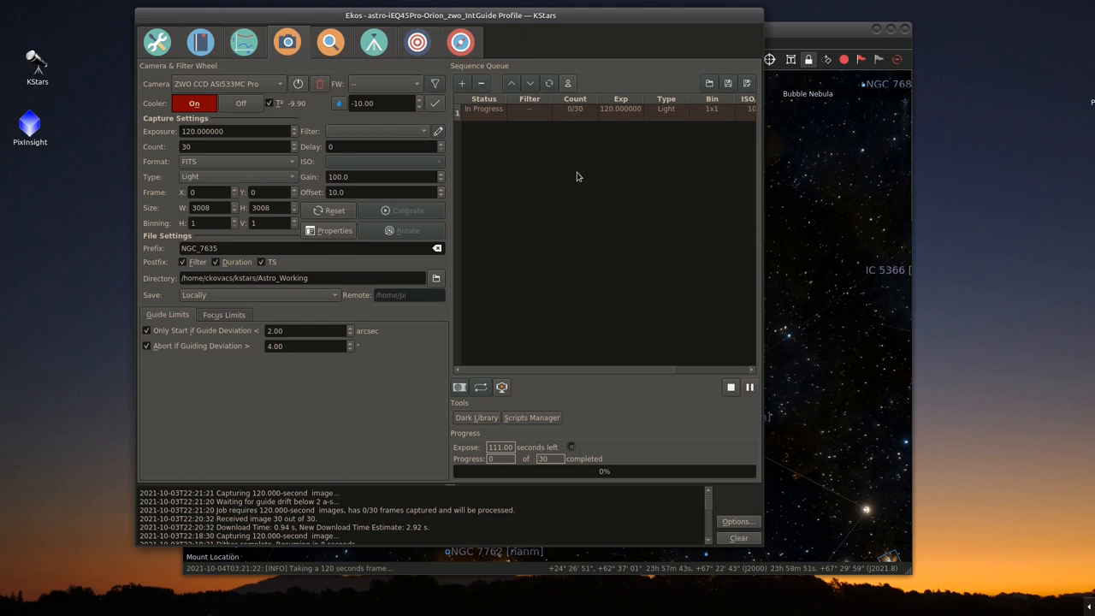
mouse_move(568, 171)
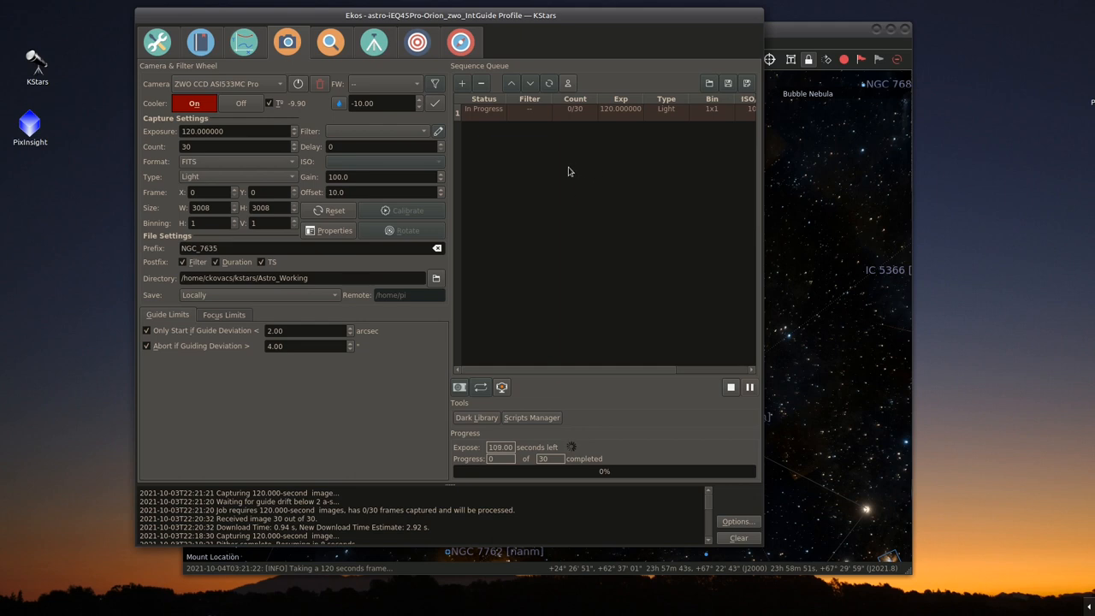
mouse_move(420, 390)
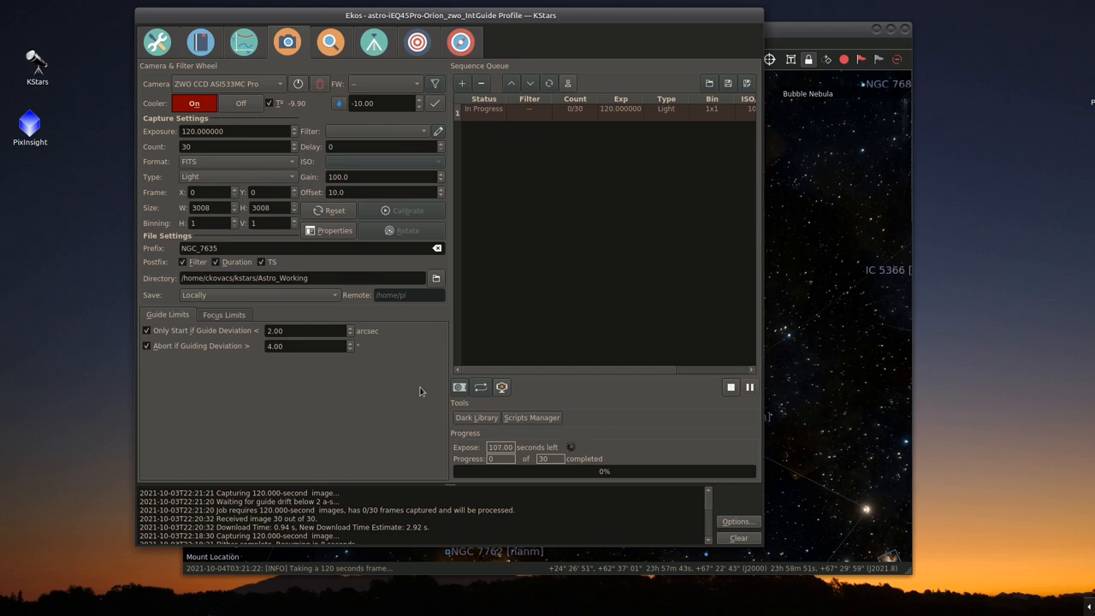
mouse_move(395, 392)
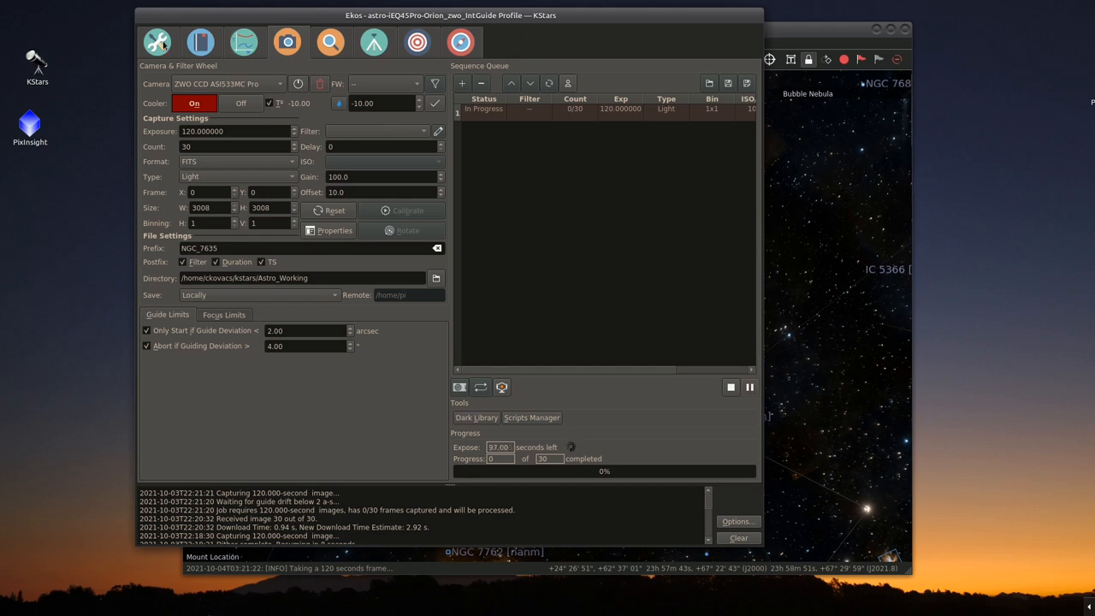
mouse_move(158, 41)
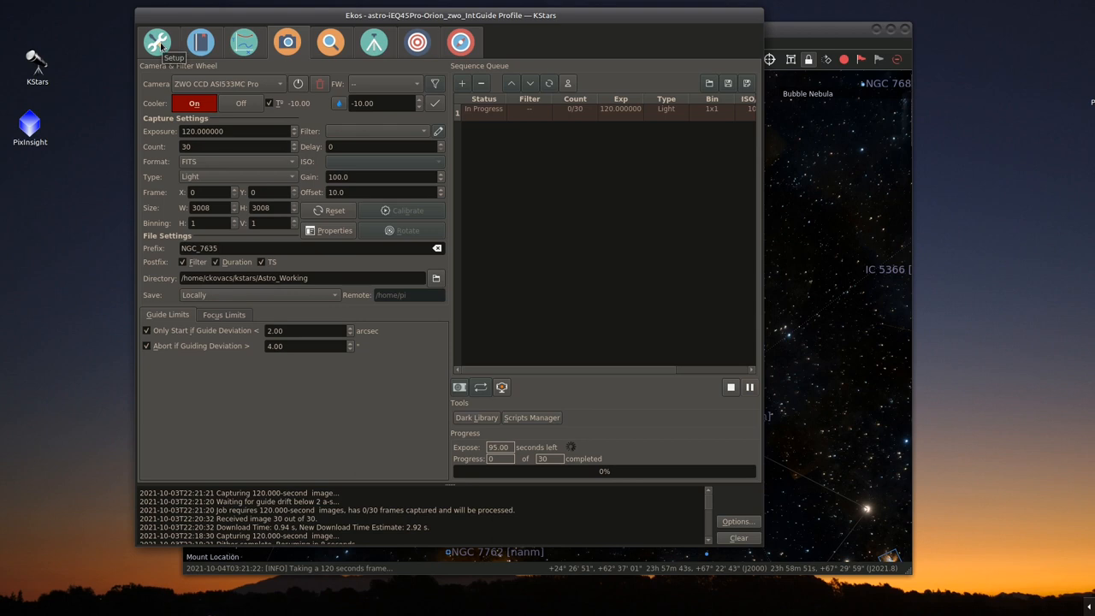
left_click(157, 41)
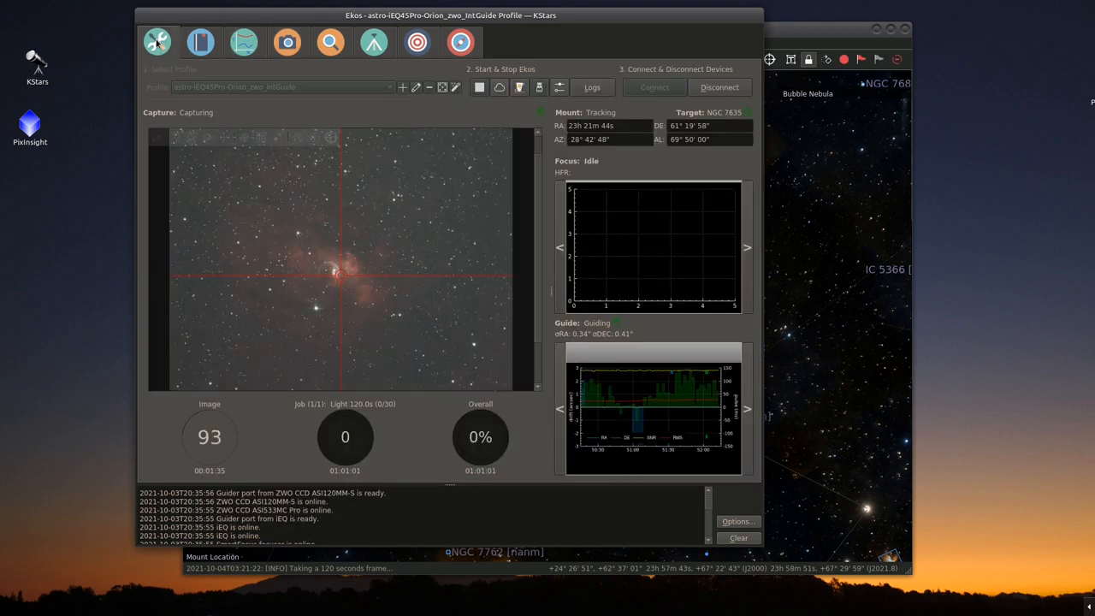